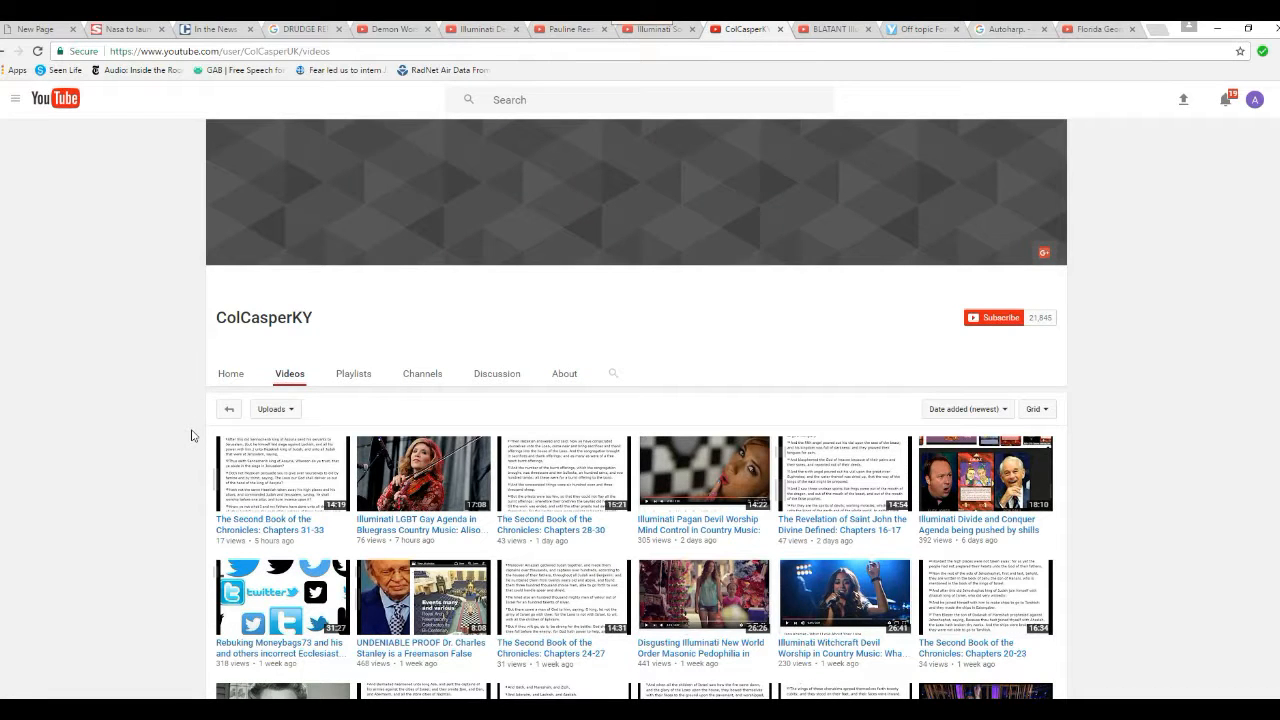
{"action": "mouse_move", "coordinate": [168, 500]}
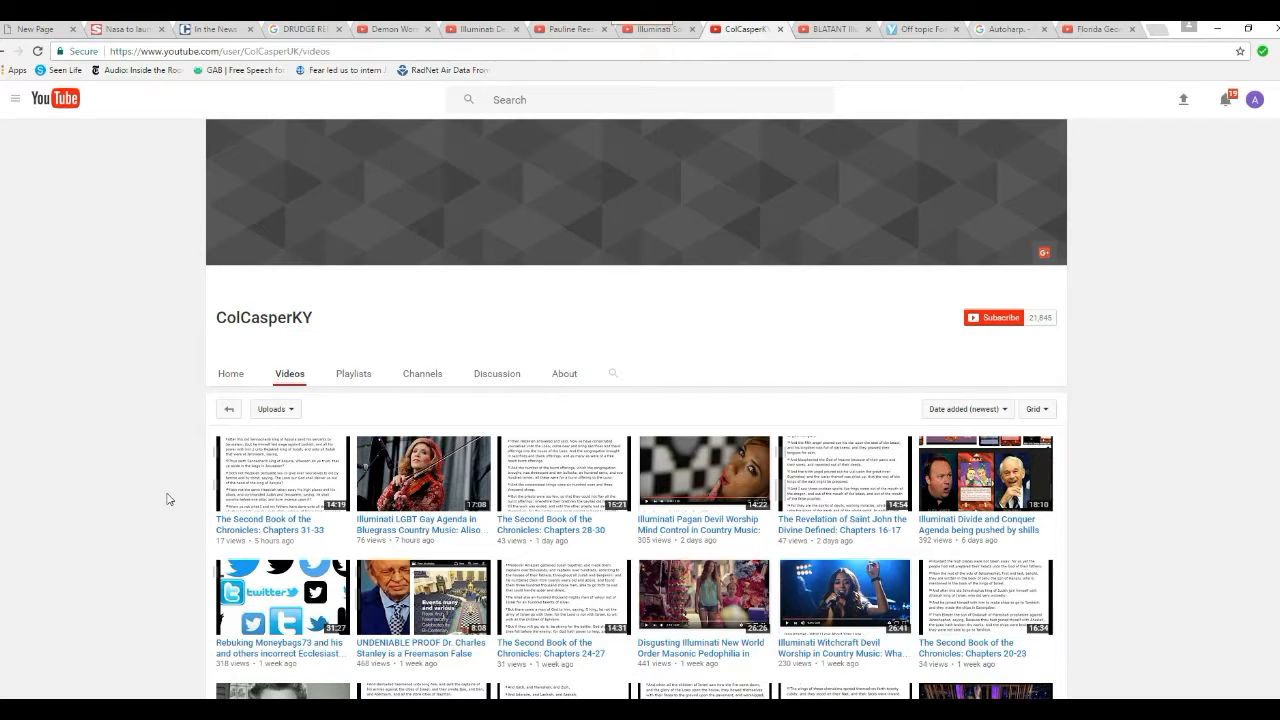
{"action": "mouse_move", "coordinate": [164, 470]}
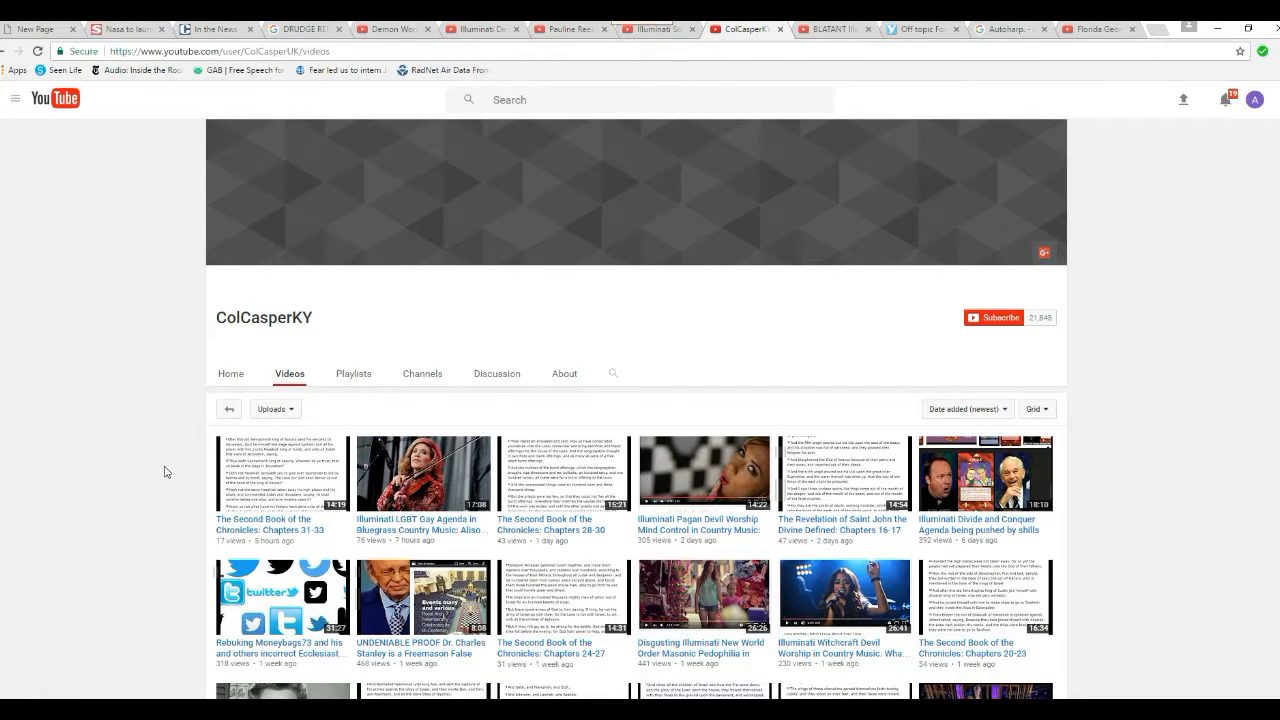
{"action": "mouse_move", "coordinate": [238, 510]}
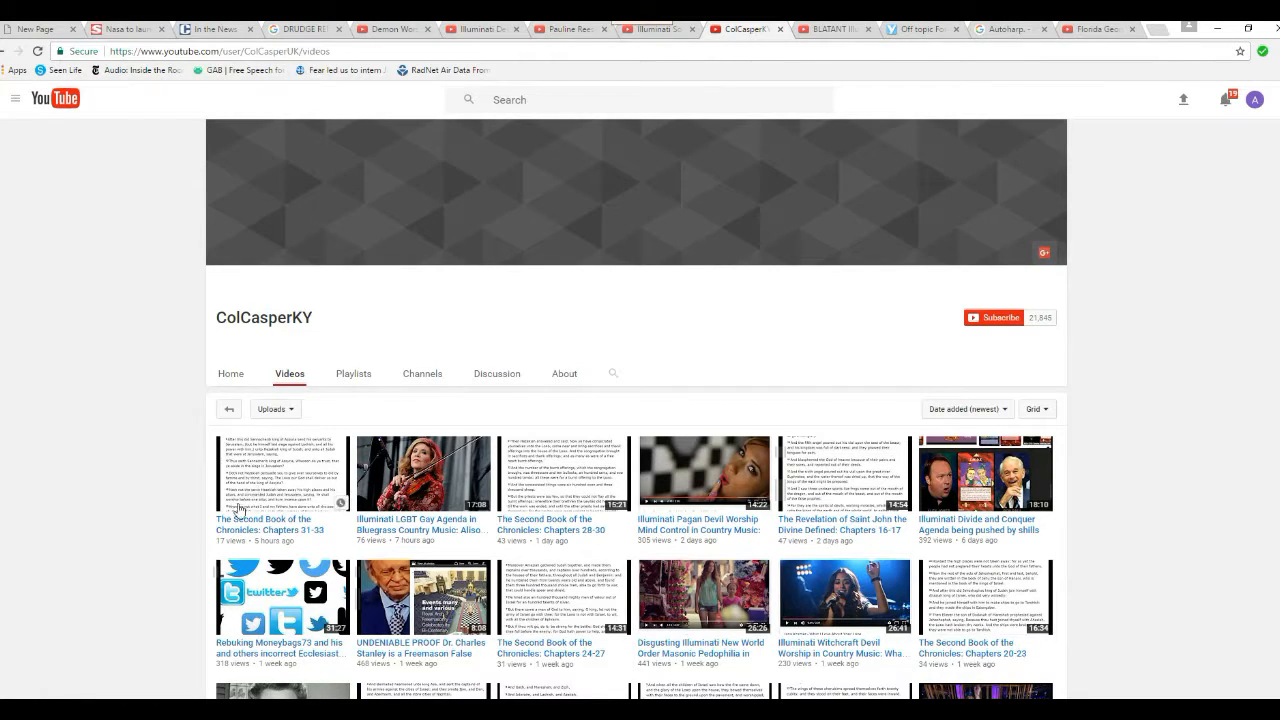
{"action": "mouse_move", "coordinate": [168, 464]}
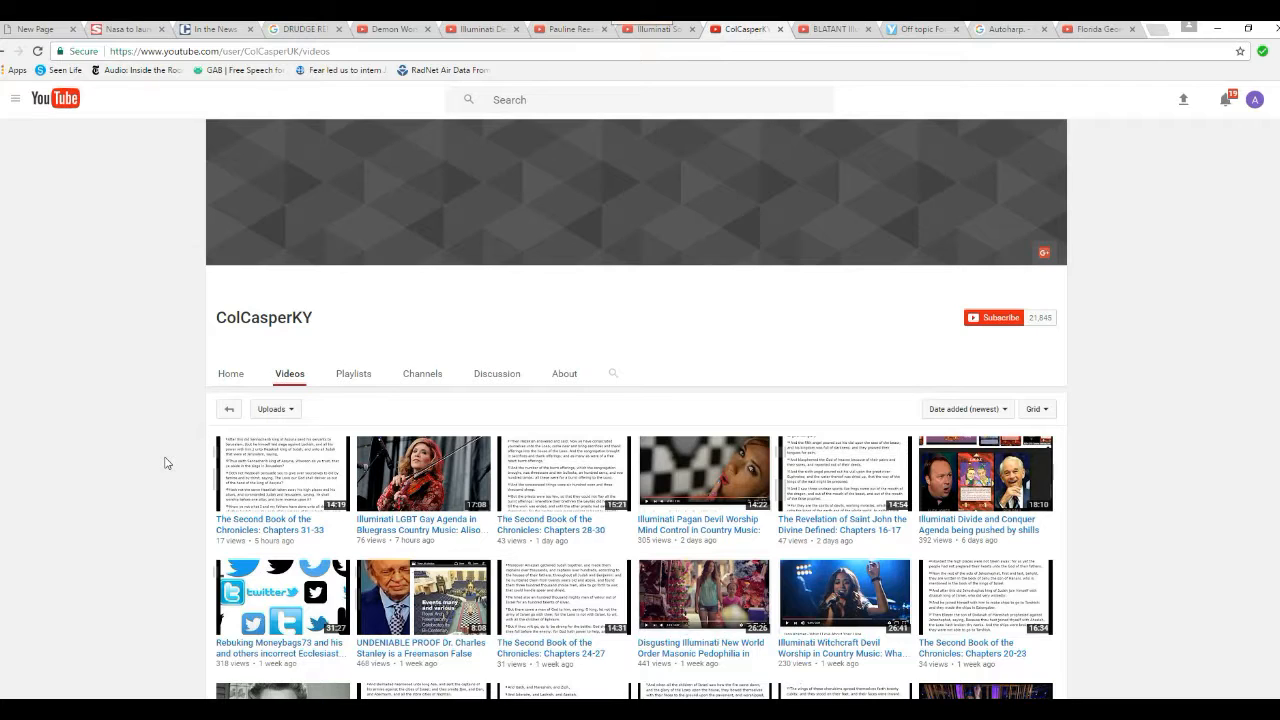
{"action": "mouse_move", "coordinate": [172, 488]}
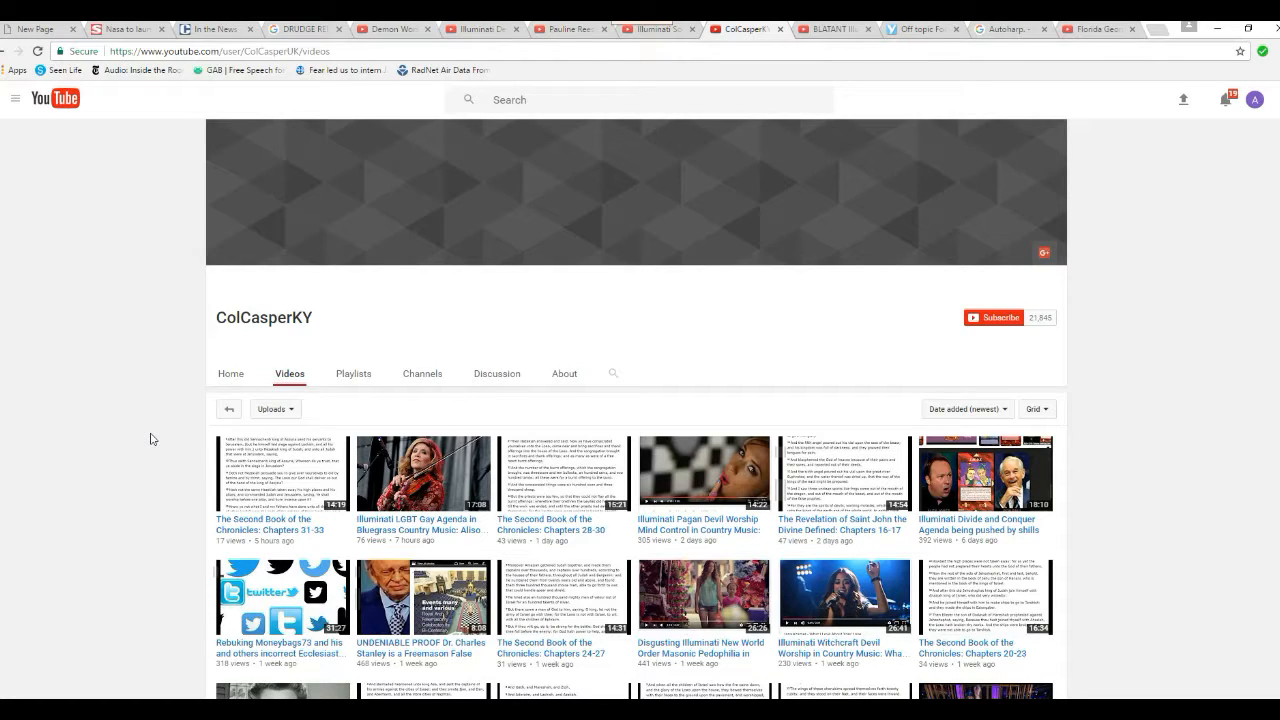
{"action": "mouse_move", "coordinate": [186, 444]}
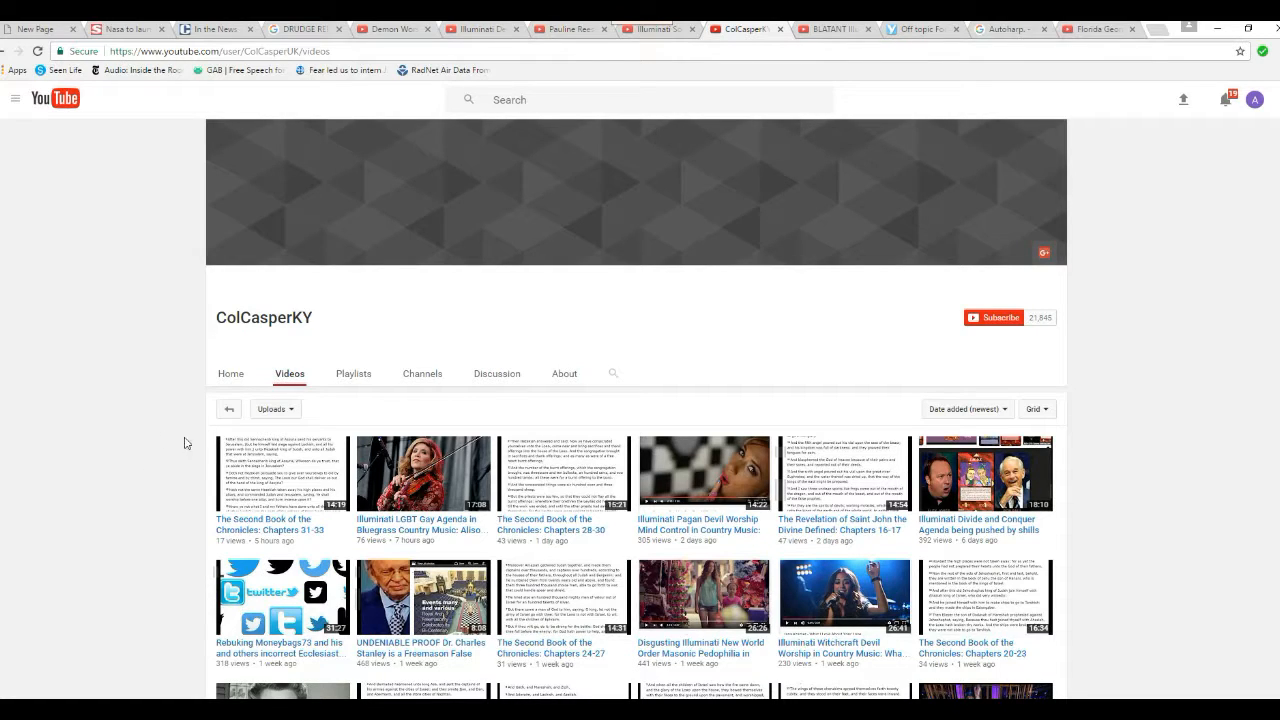
{"action": "mouse_move", "coordinate": [168, 420]}
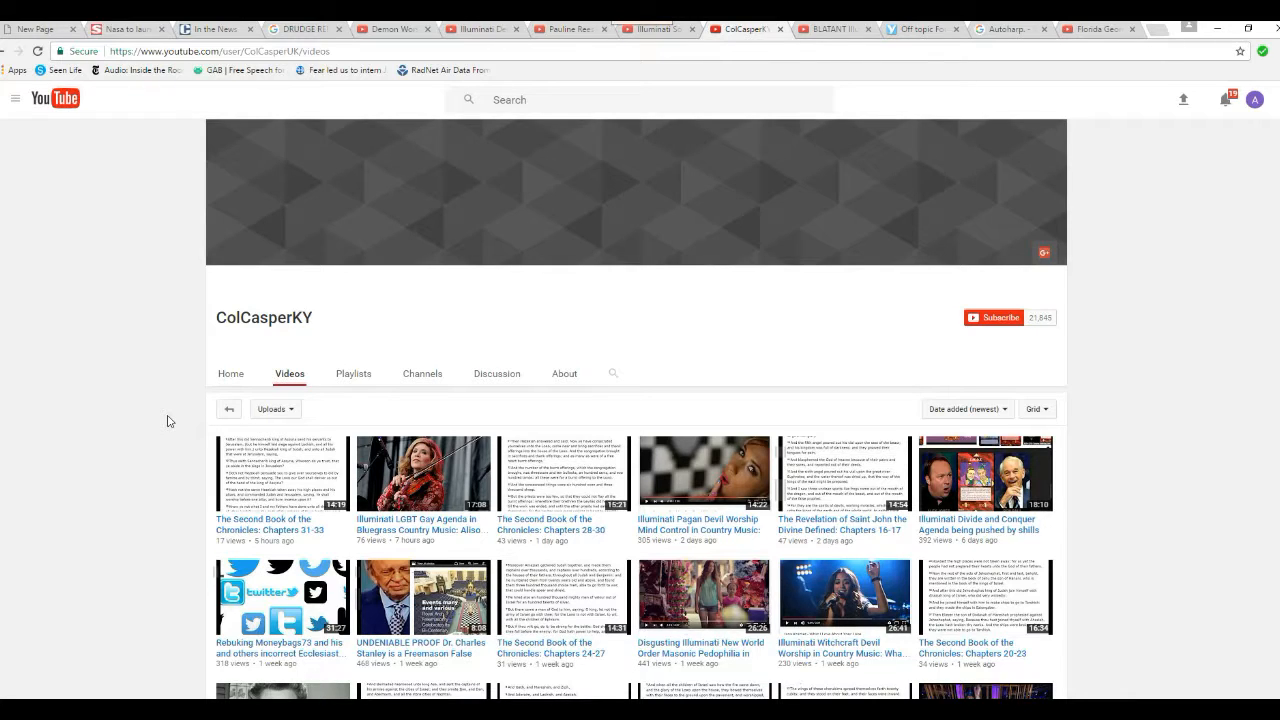
{"action": "mouse_move", "coordinate": [172, 512]}
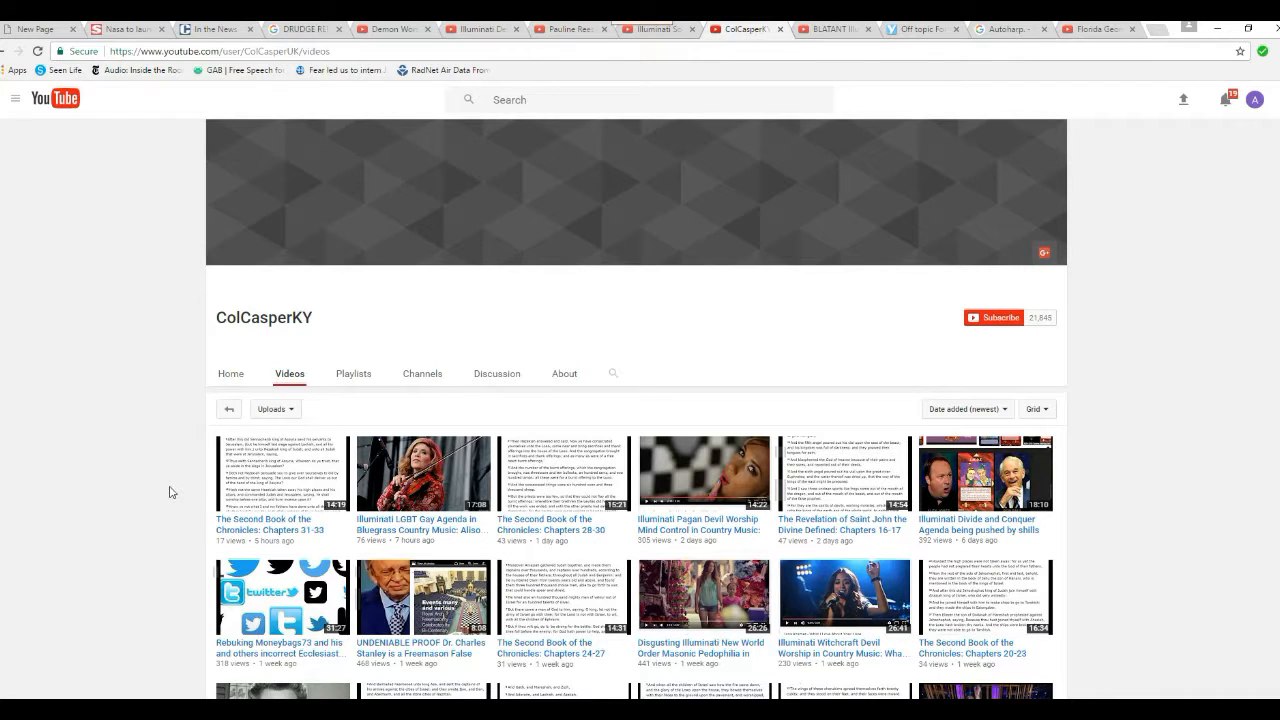
{"action": "mouse_move", "coordinate": [56, 470]}
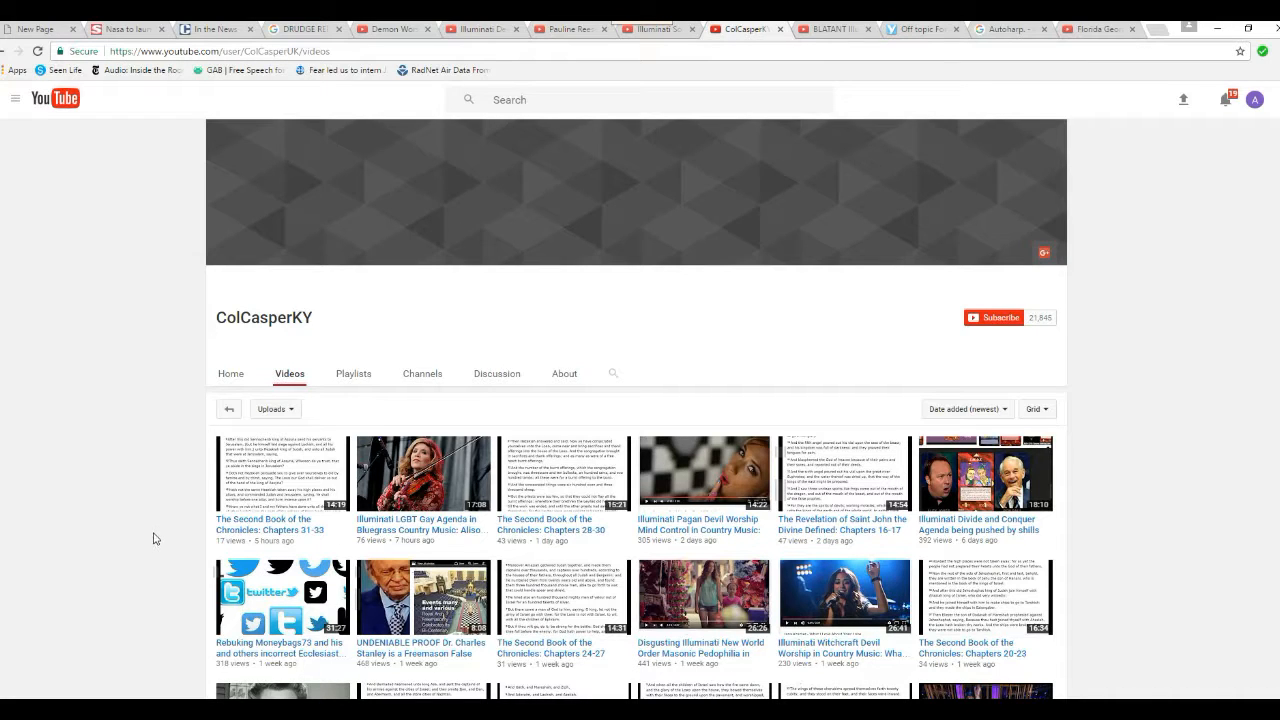
- Scroll down the 'Demon Worship in Country Music' watch page to its description and comments
{"action": "scroll", "scroll_direction": "down", "scroll_amount": 3}
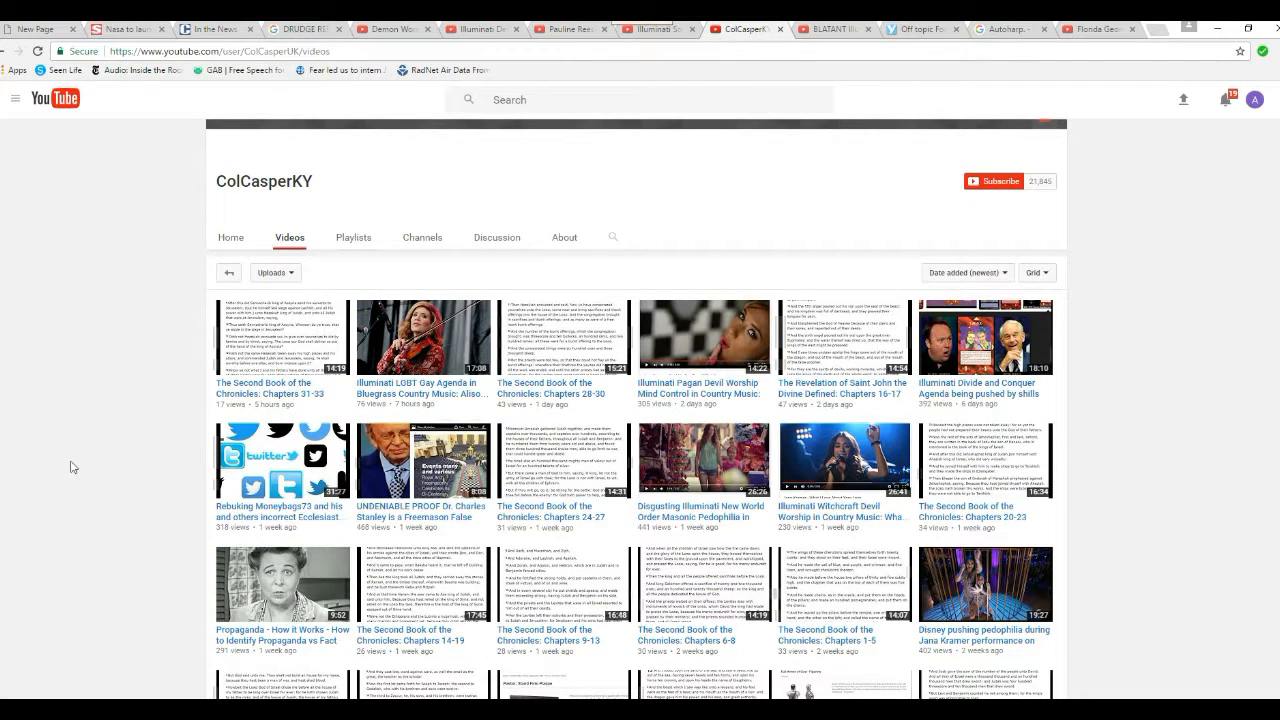
{"action": "mouse_move", "coordinate": [60, 446]}
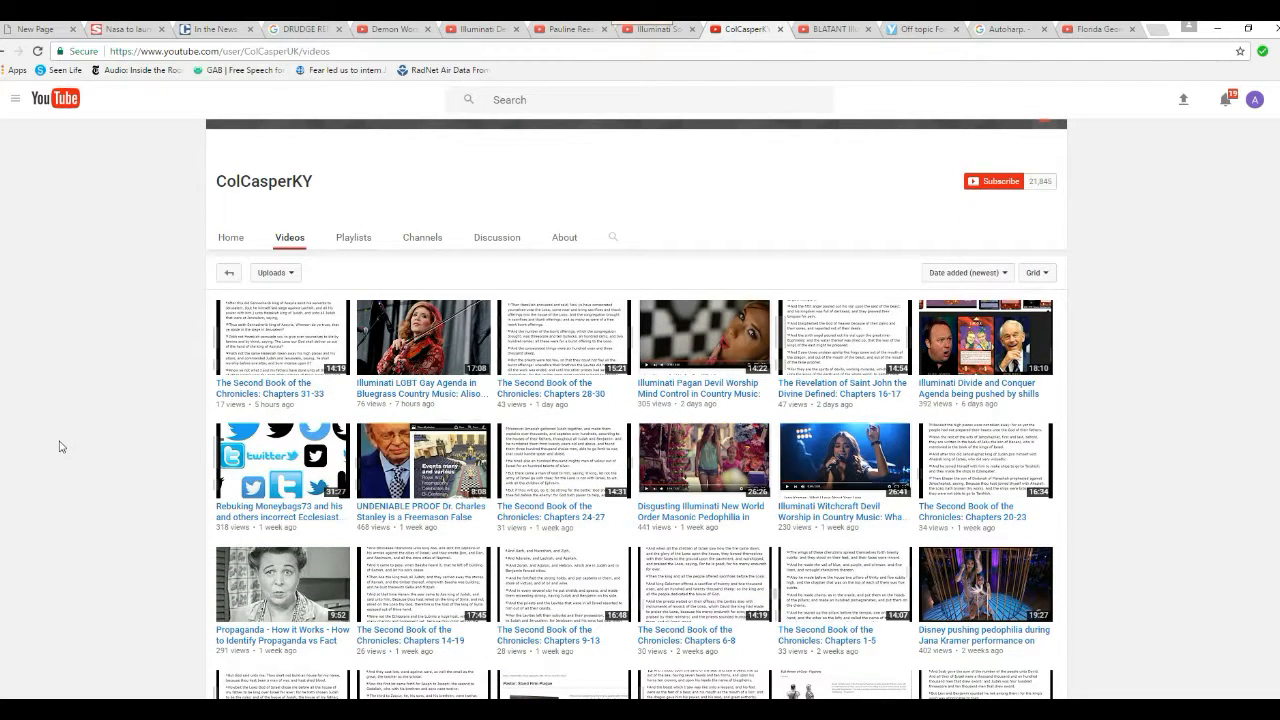
{"action": "mouse_move", "coordinate": [48, 408]}
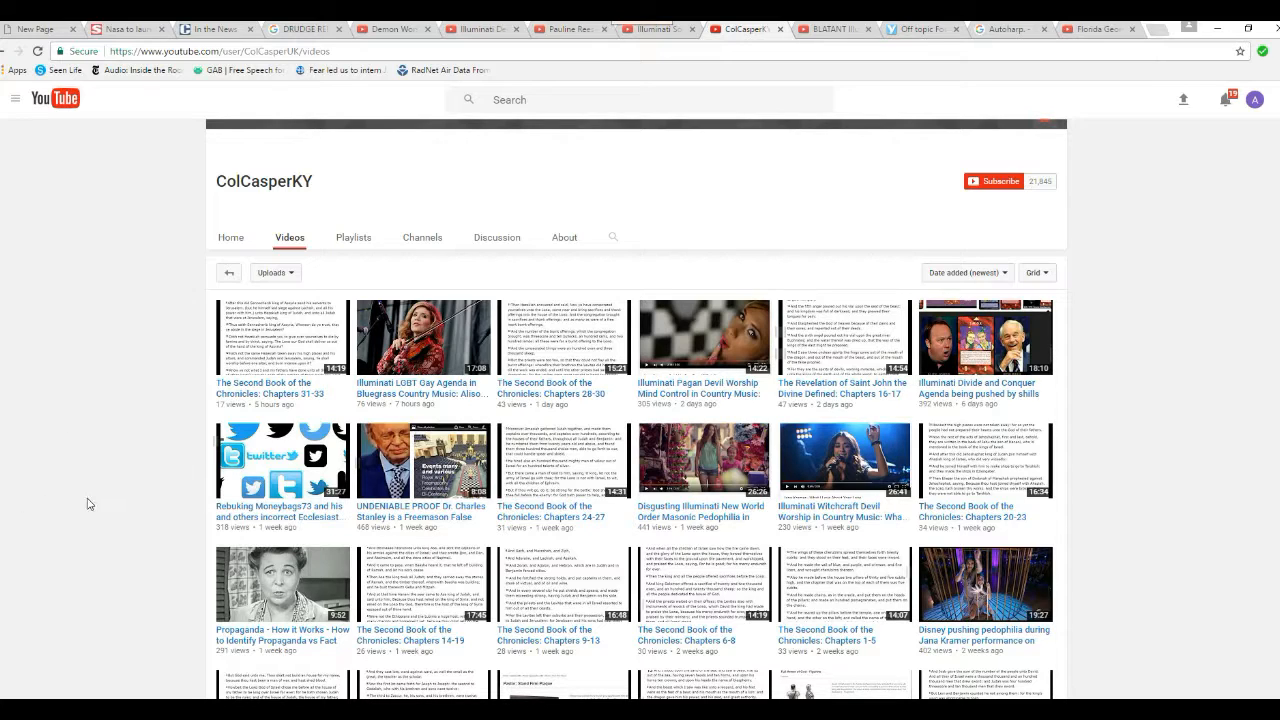
{"action": "mouse_move", "coordinate": [110, 532]}
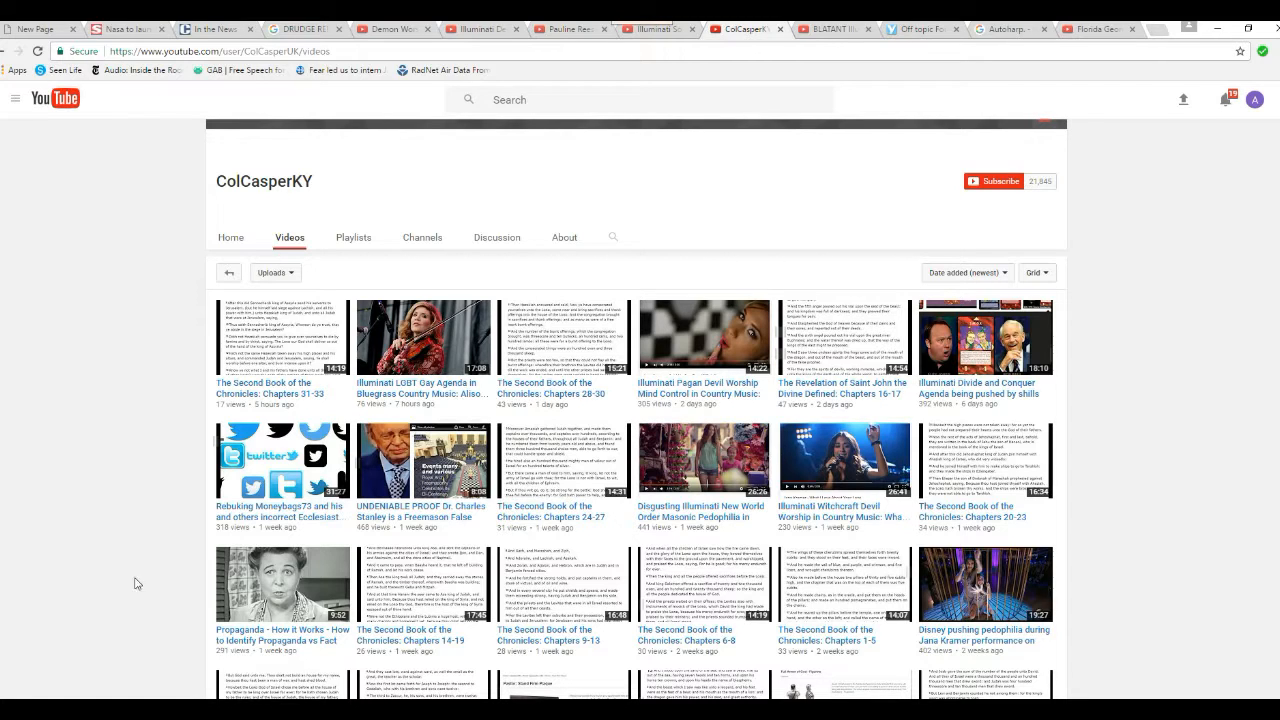
{"action": "mouse_move", "coordinate": [110, 486]}
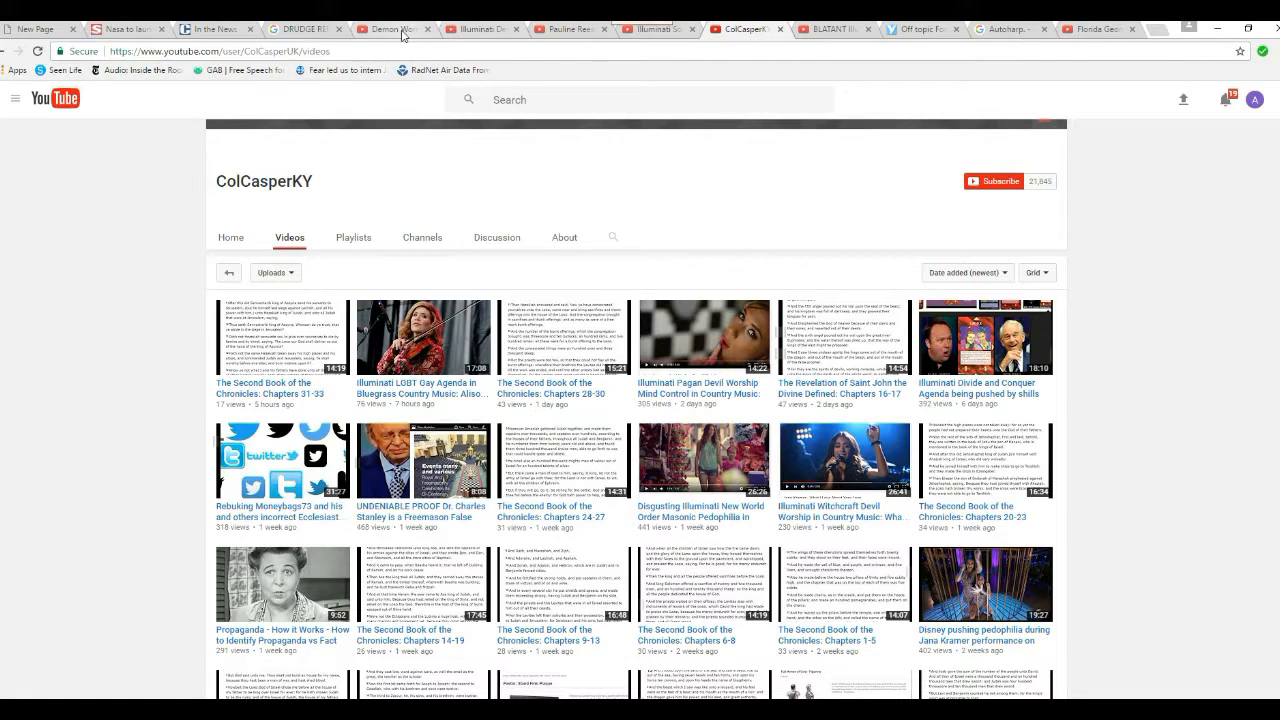
{"action": "mouse_move", "coordinate": [400, 30]}
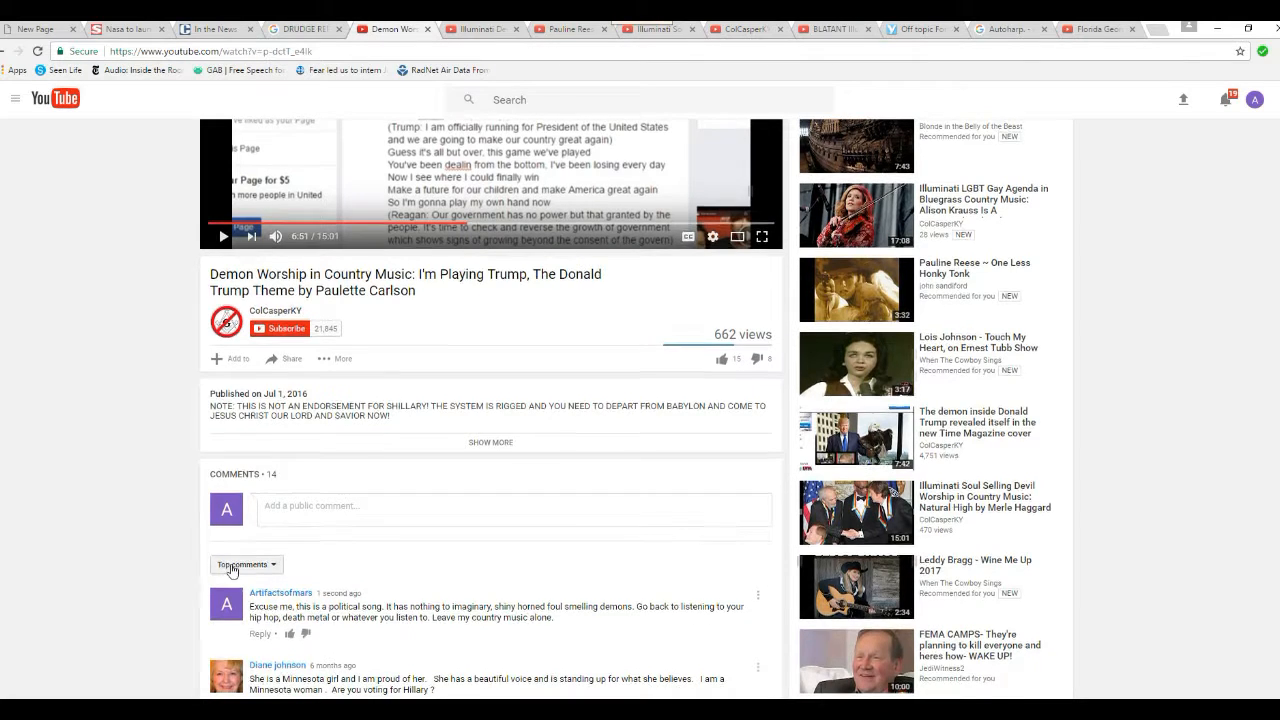
{"action": "scroll", "scroll_direction": "down", "scroll_amount": 3}
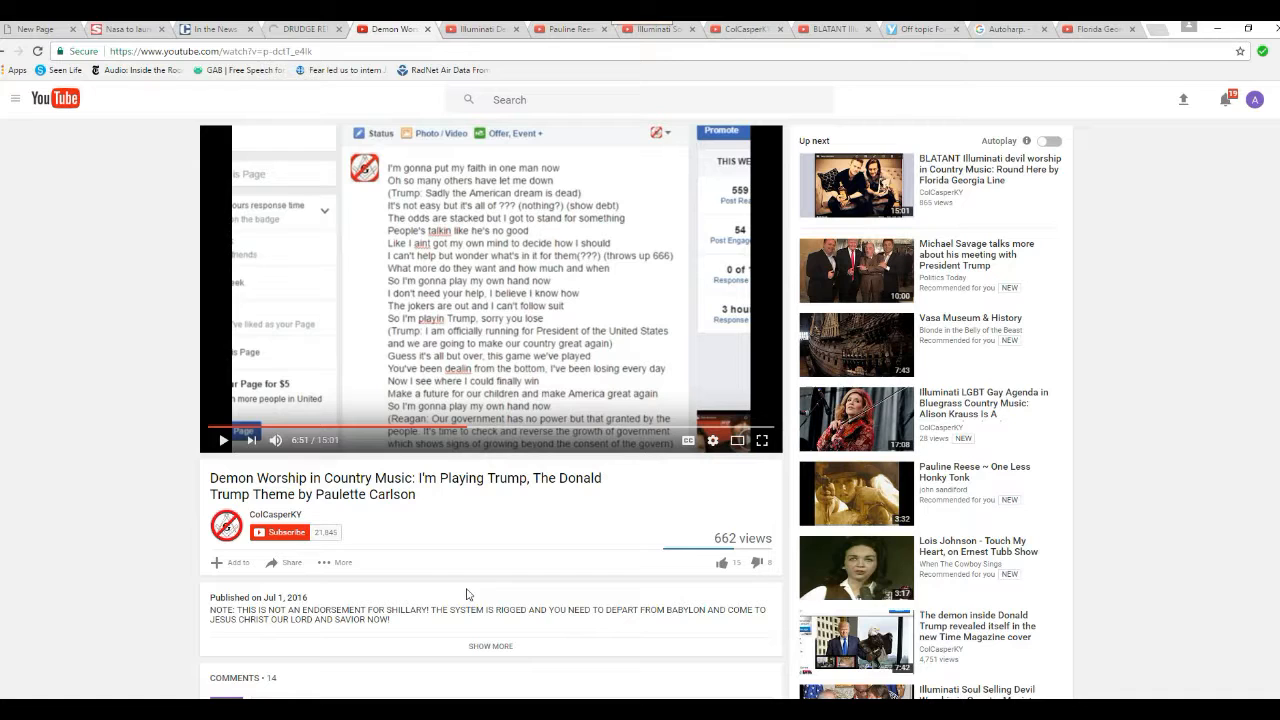
{"action": "scroll", "scroll_direction": "down", "scroll_amount": 3}
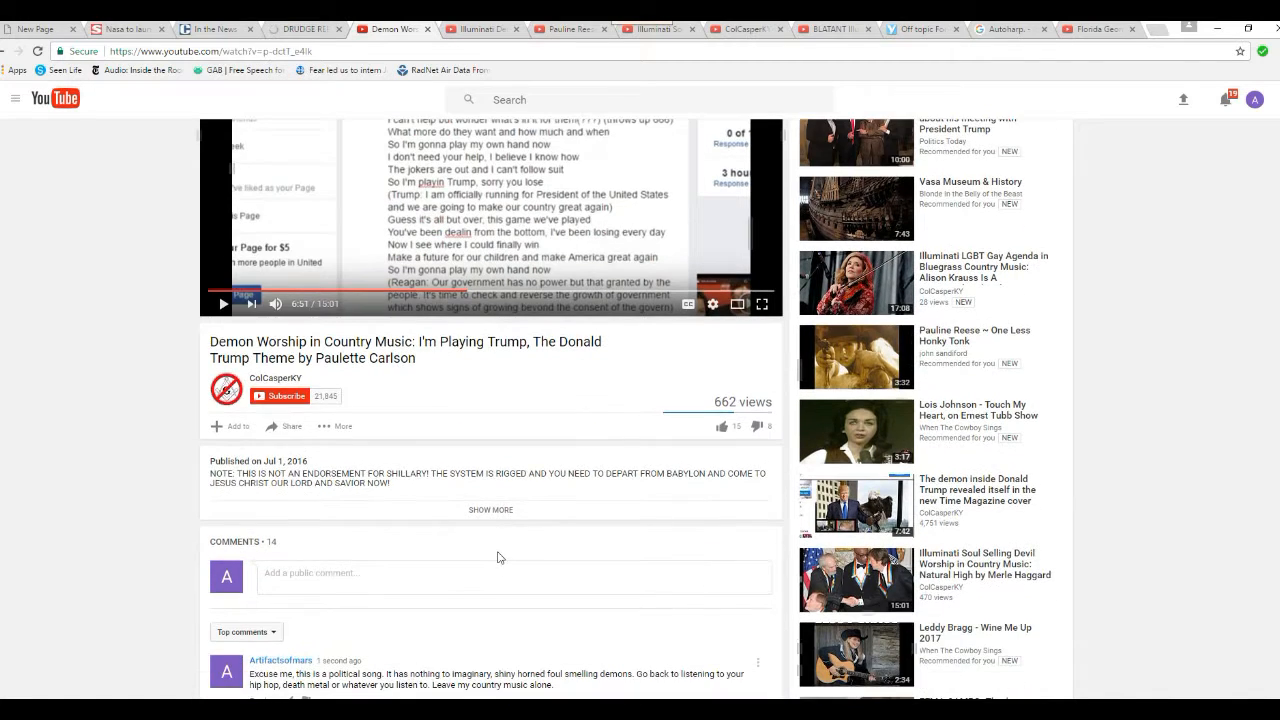
{"action": "scroll", "scroll_direction": "down", "scroll_amount": 3}
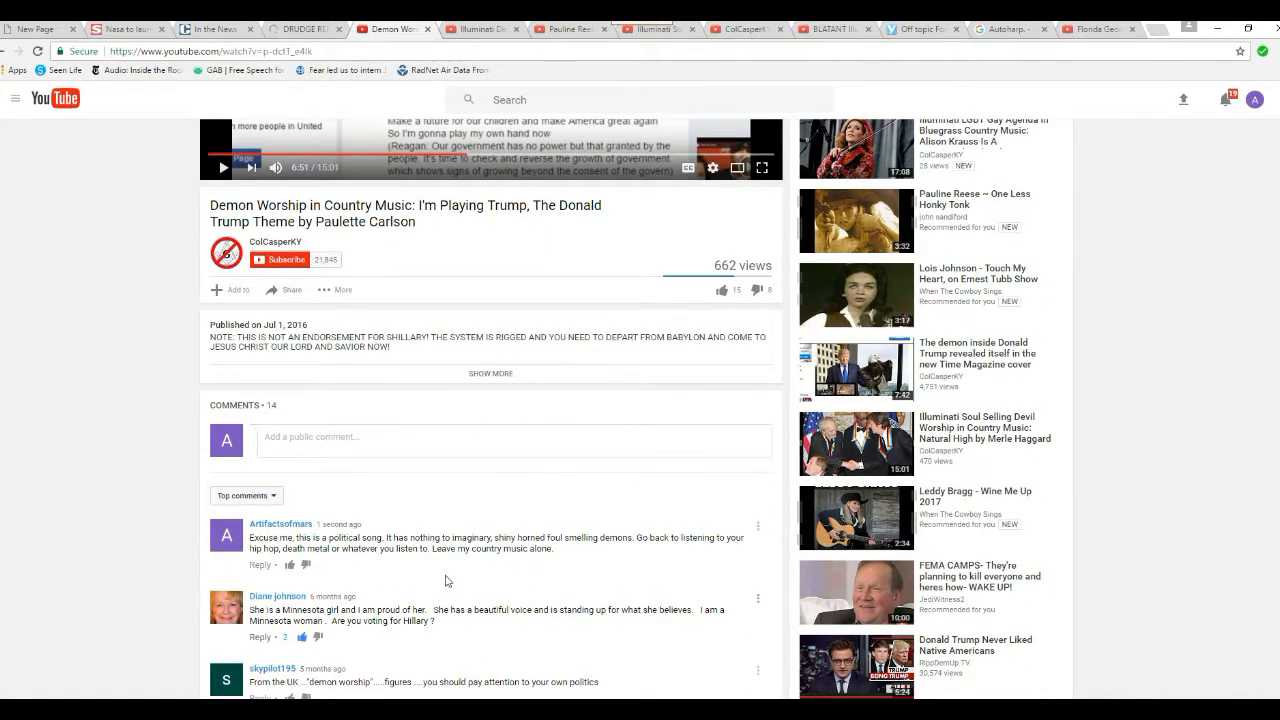
{"action": "mouse_move", "coordinate": [396, 588]}
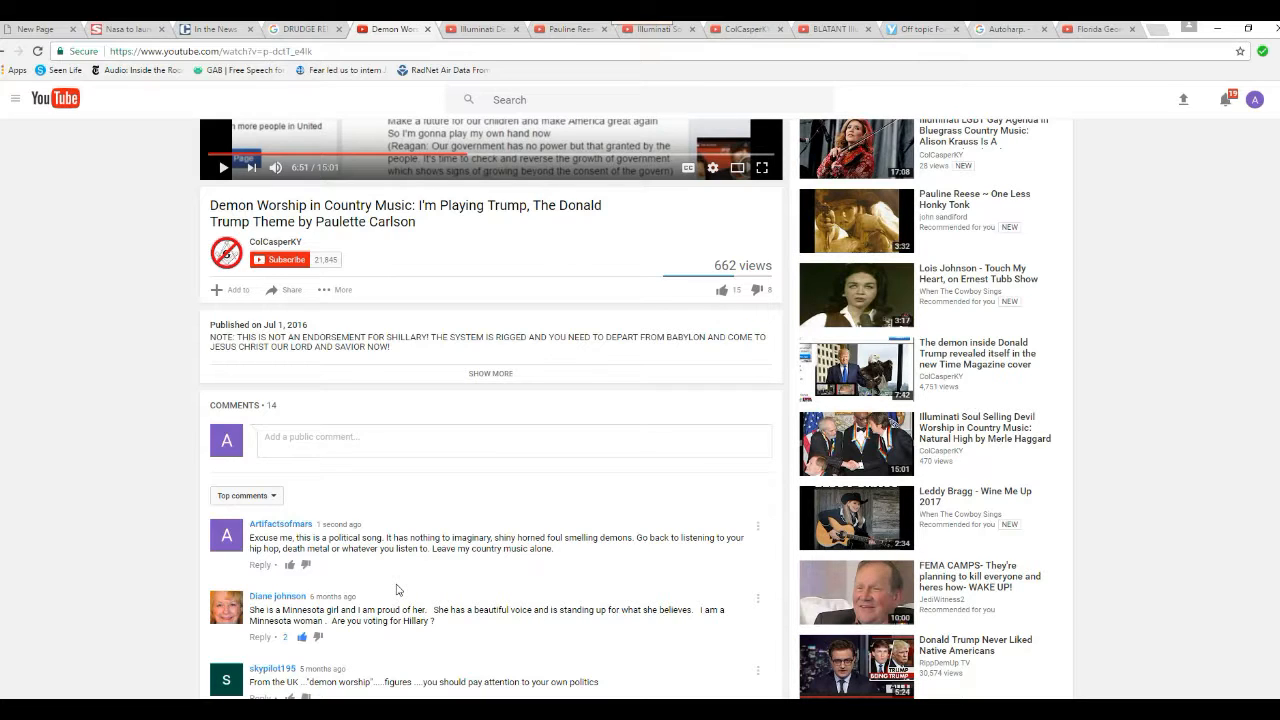
{"action": "mouse_move", "coordinate": [420, 572]}
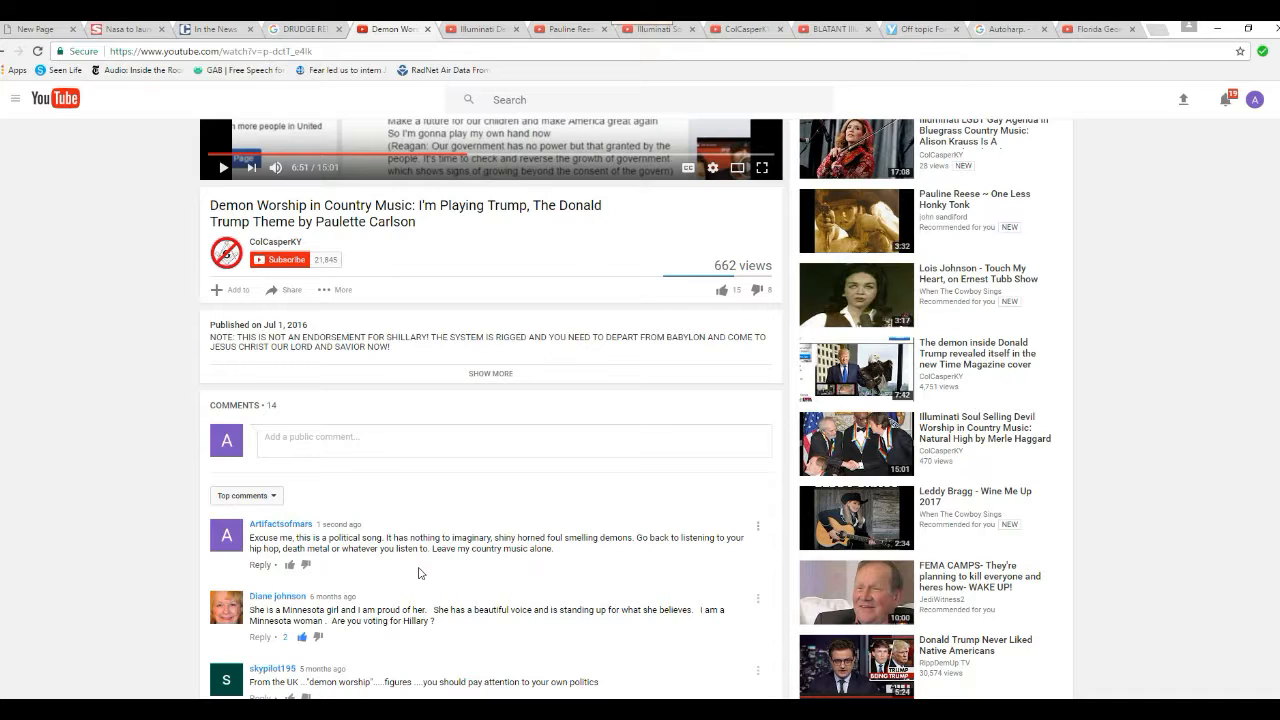
{"action": "mouse_move", "coordinate": [416, 584]}
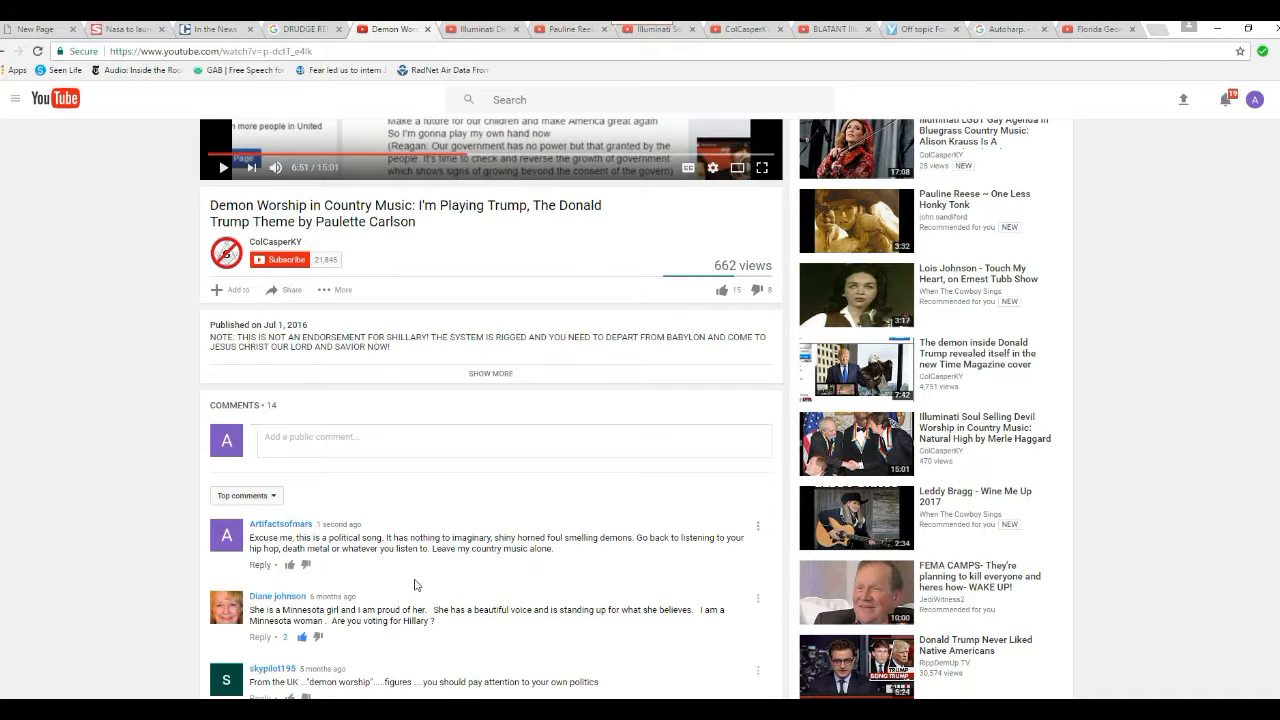
{"action": "mouse_move", "coordinate": [390, 592]}
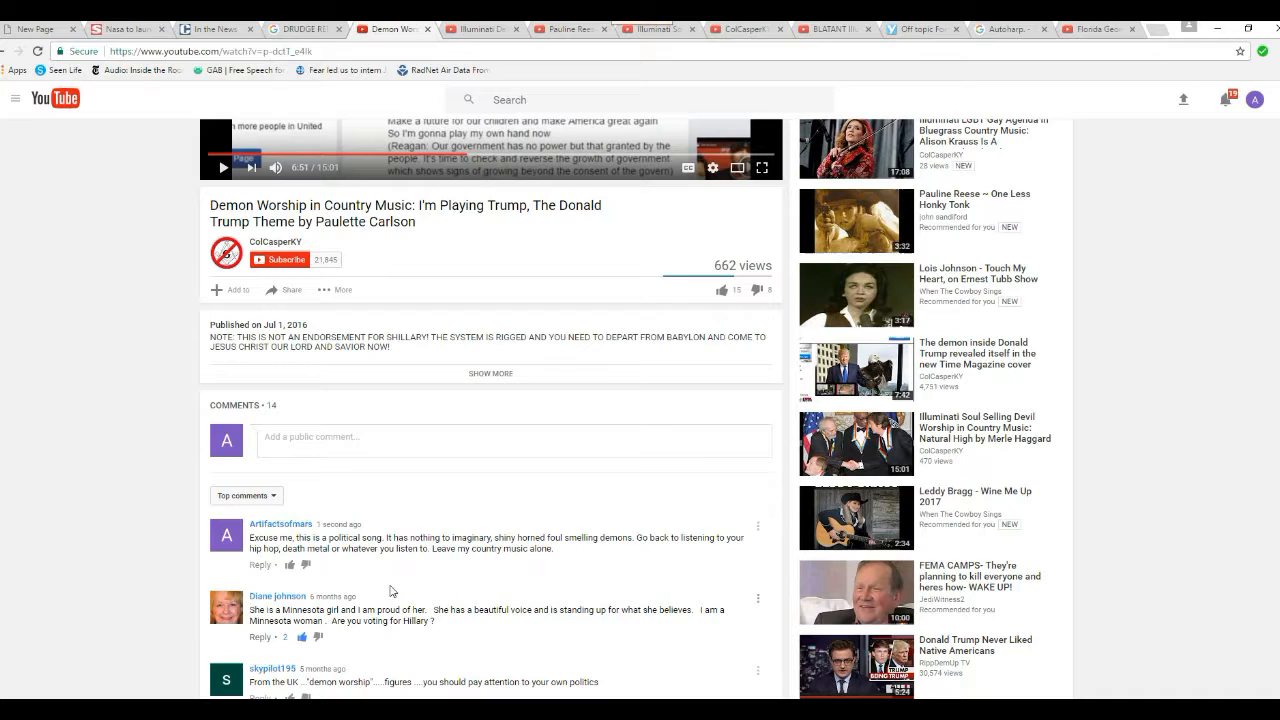
{"action": "mouse_move", "coordinate": [404, 608]}
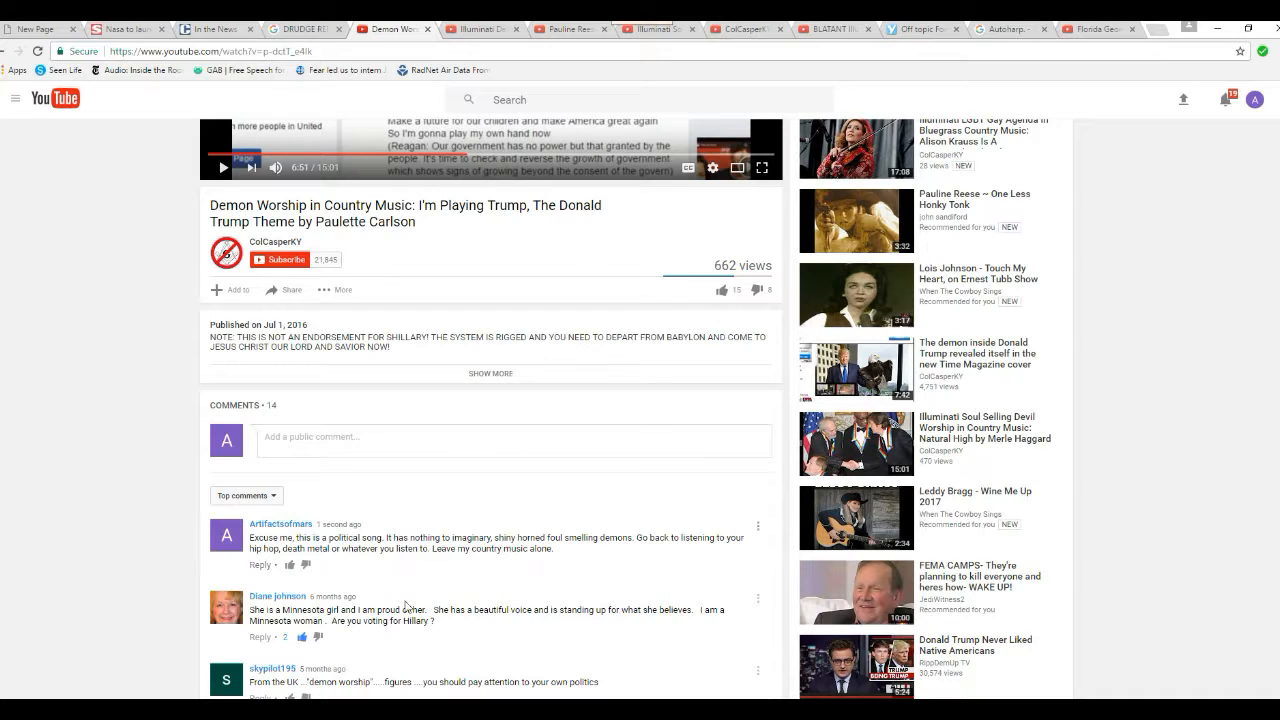
{"action": "mouse_move", "coordinate": [444, 472]}
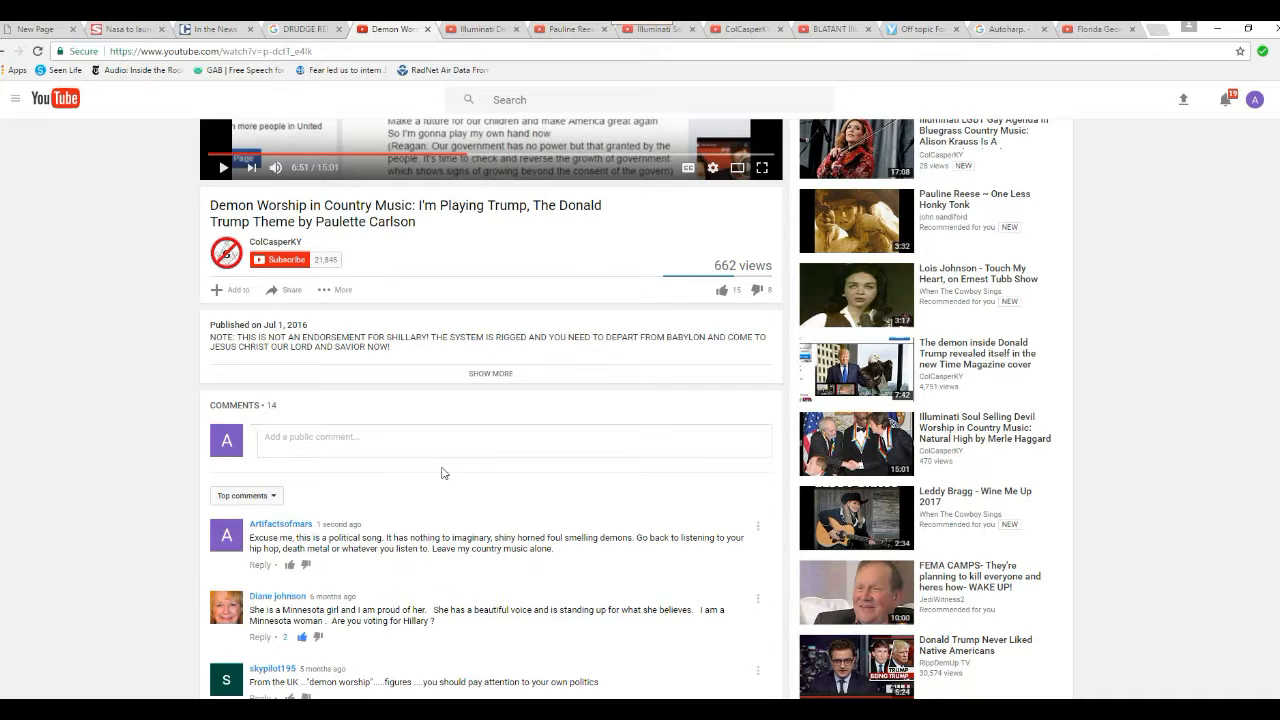
{"action": "mouse_move", "coordinate": [492, 504]}
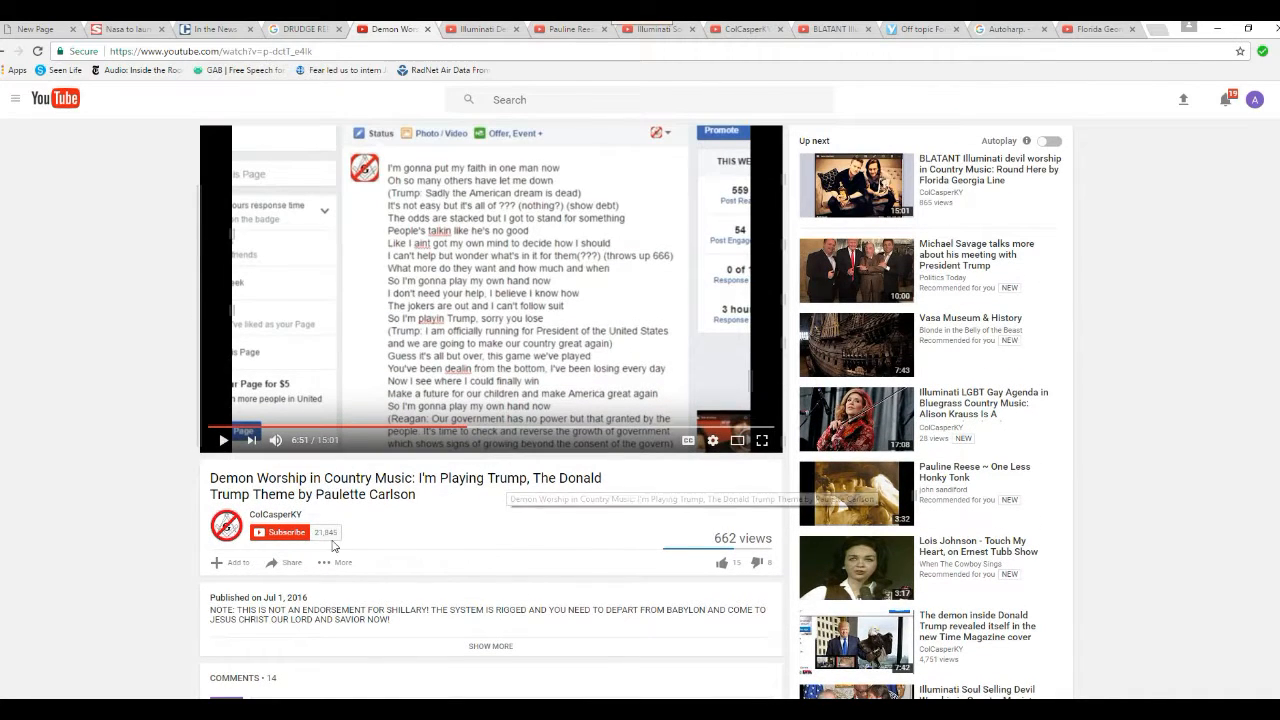
{"action": "mouse_move", "coordinate": [388, 532]}
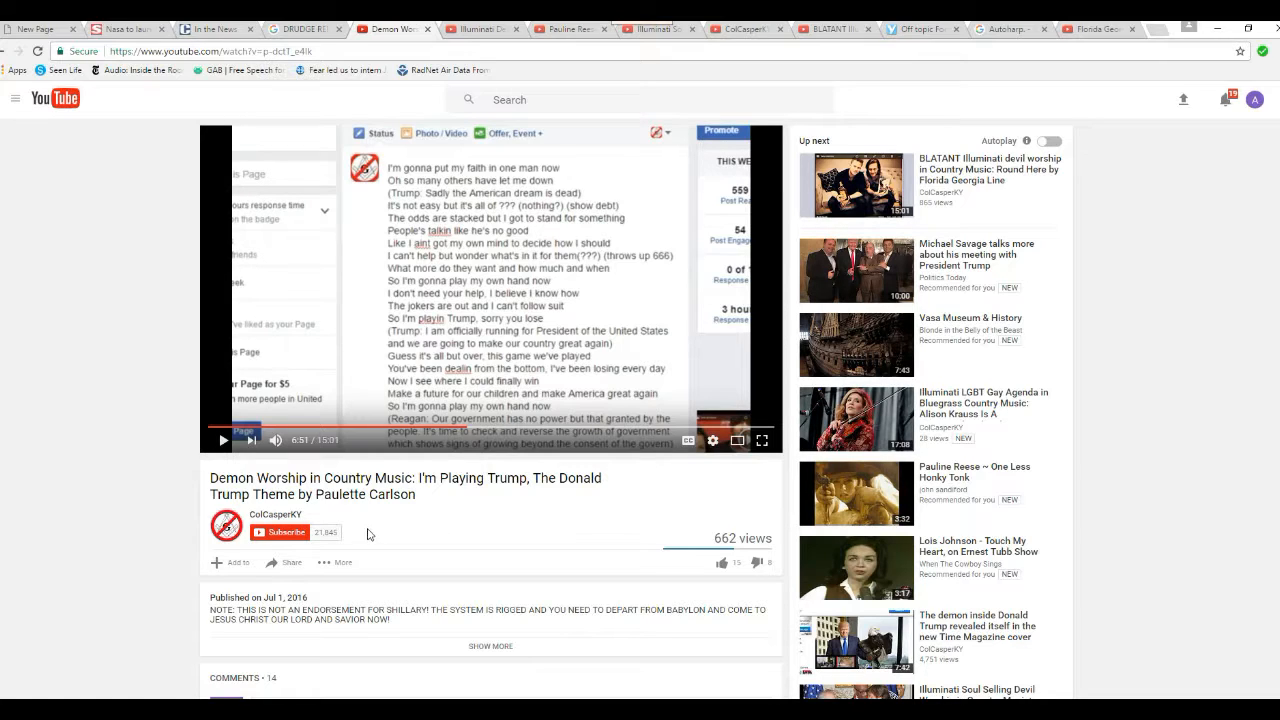
{"action": "mouse_move", "coordinate": [356, 408]}
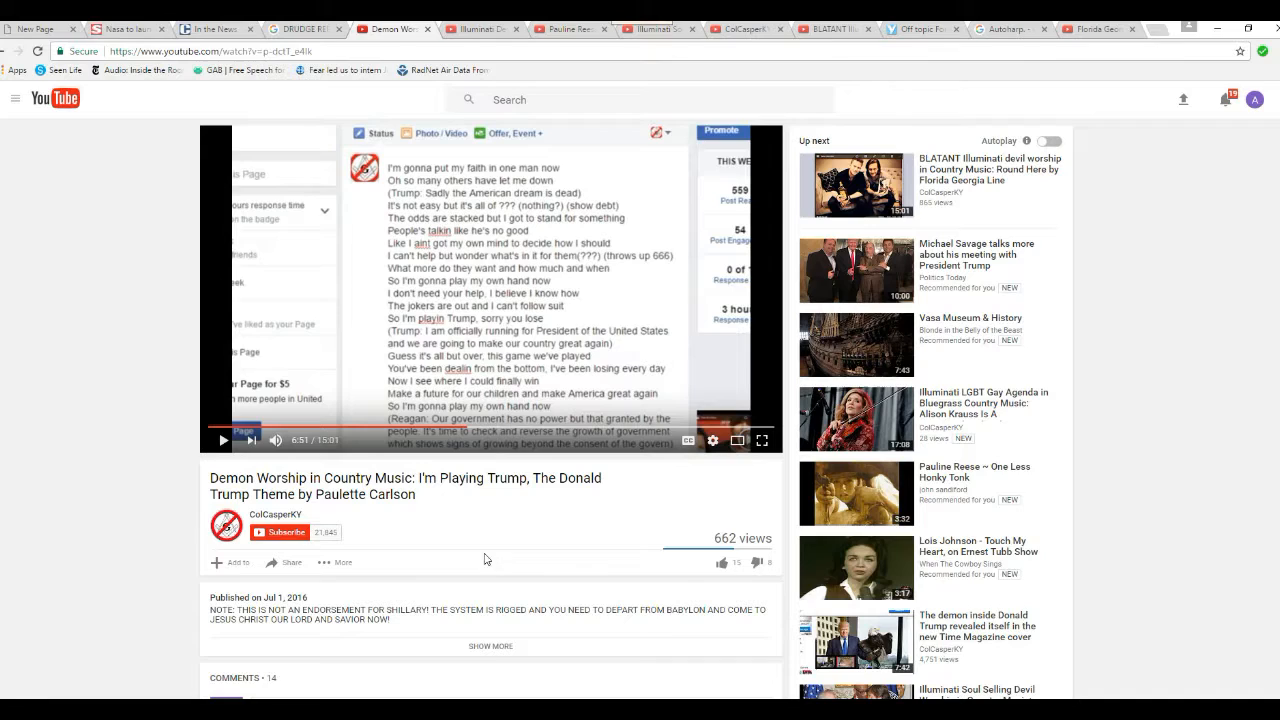
{"action": "mouse_move", "coordinate": [440, 530]}
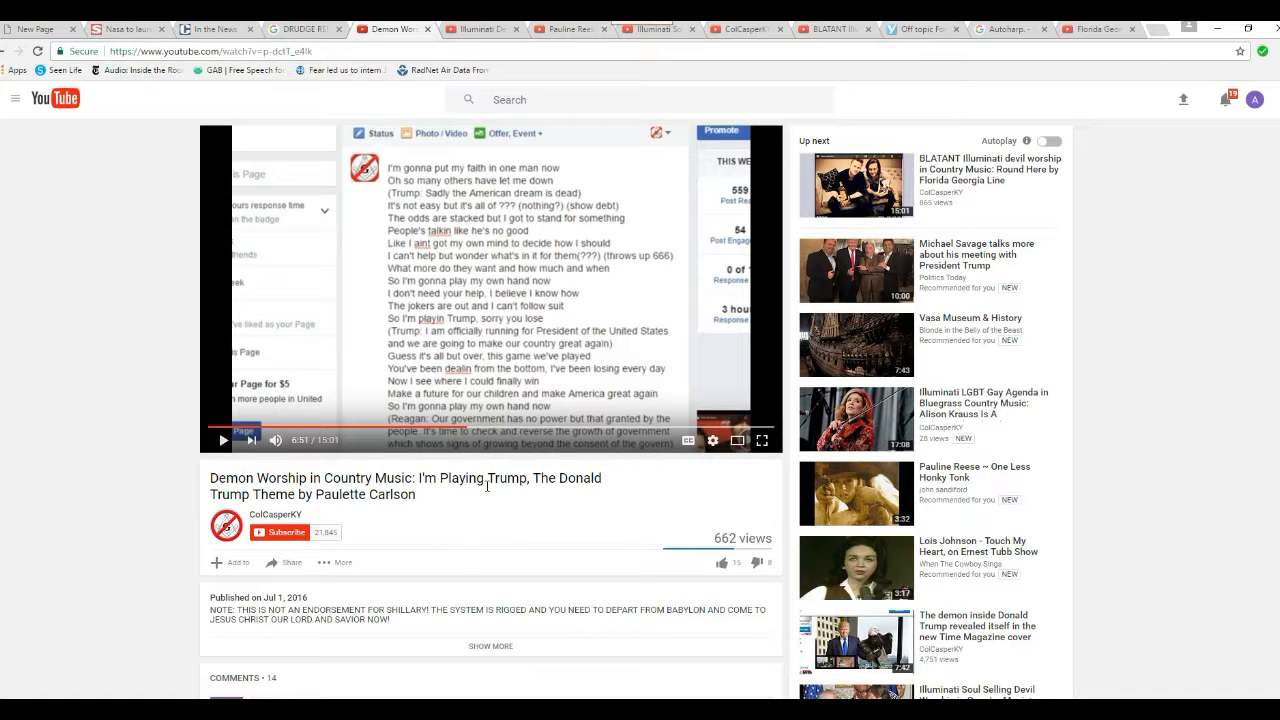
{"action": "mouse_move", "coordinate": [410, 544]}
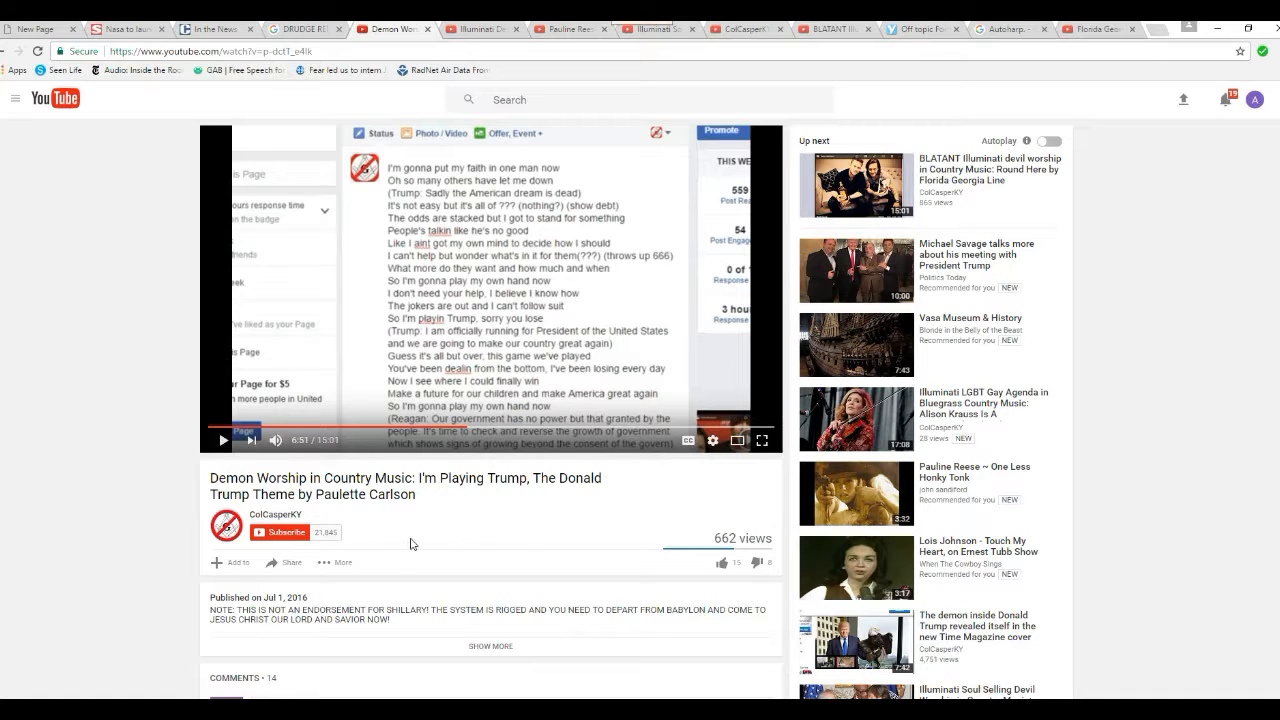
{"action": "mouse_move", "coordinate": [424, 566]}
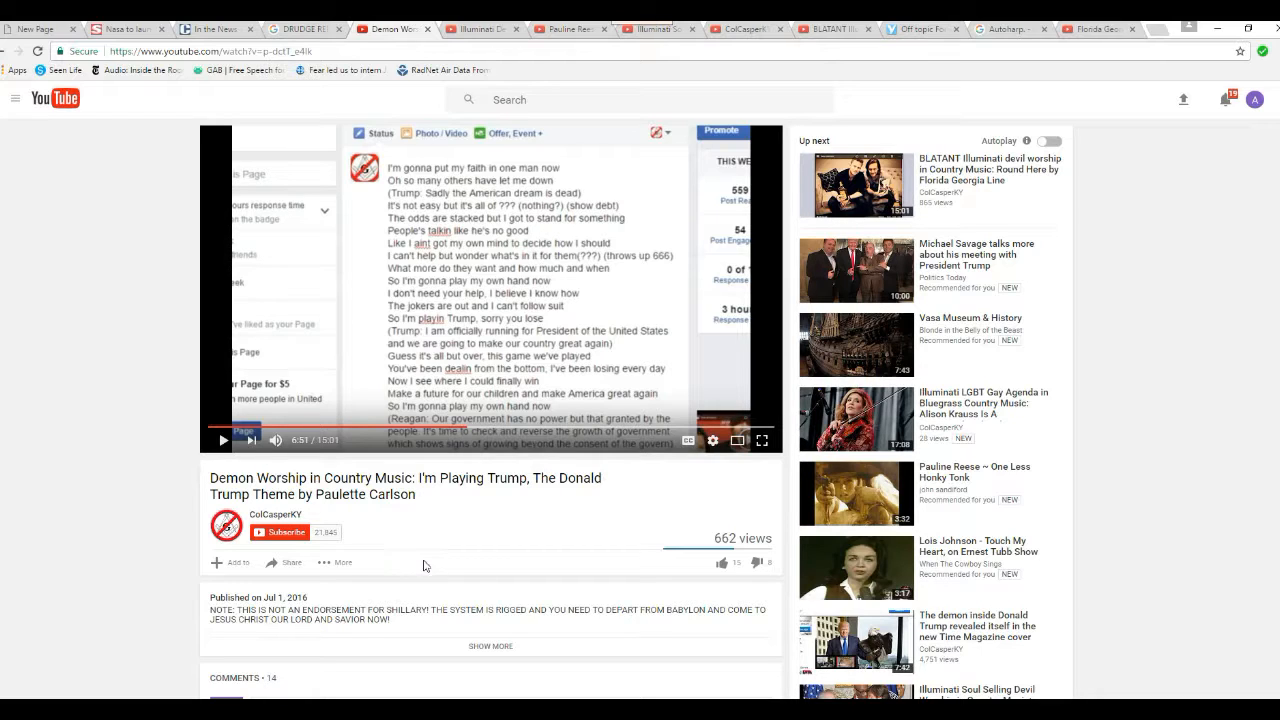
{"action": "mouse_move", "coordinate": [392, 592]}
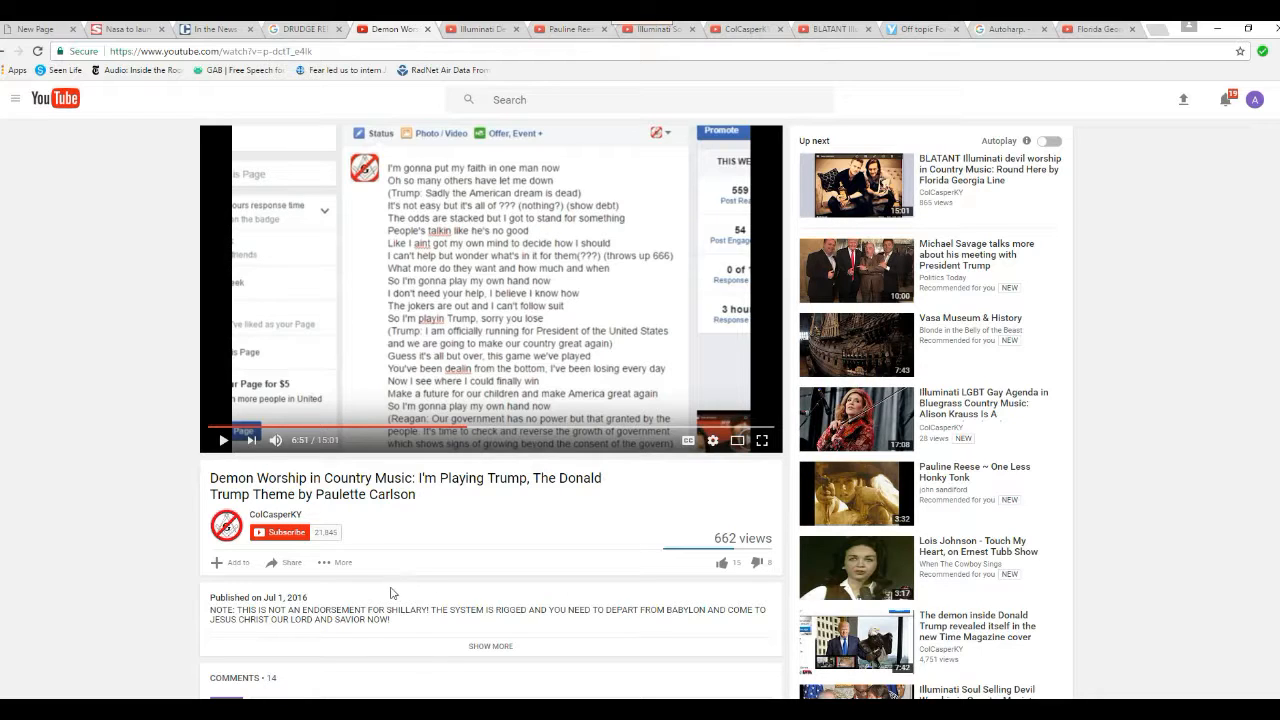
{"action": "mouse_move", "coordinate": [1190, 472]}
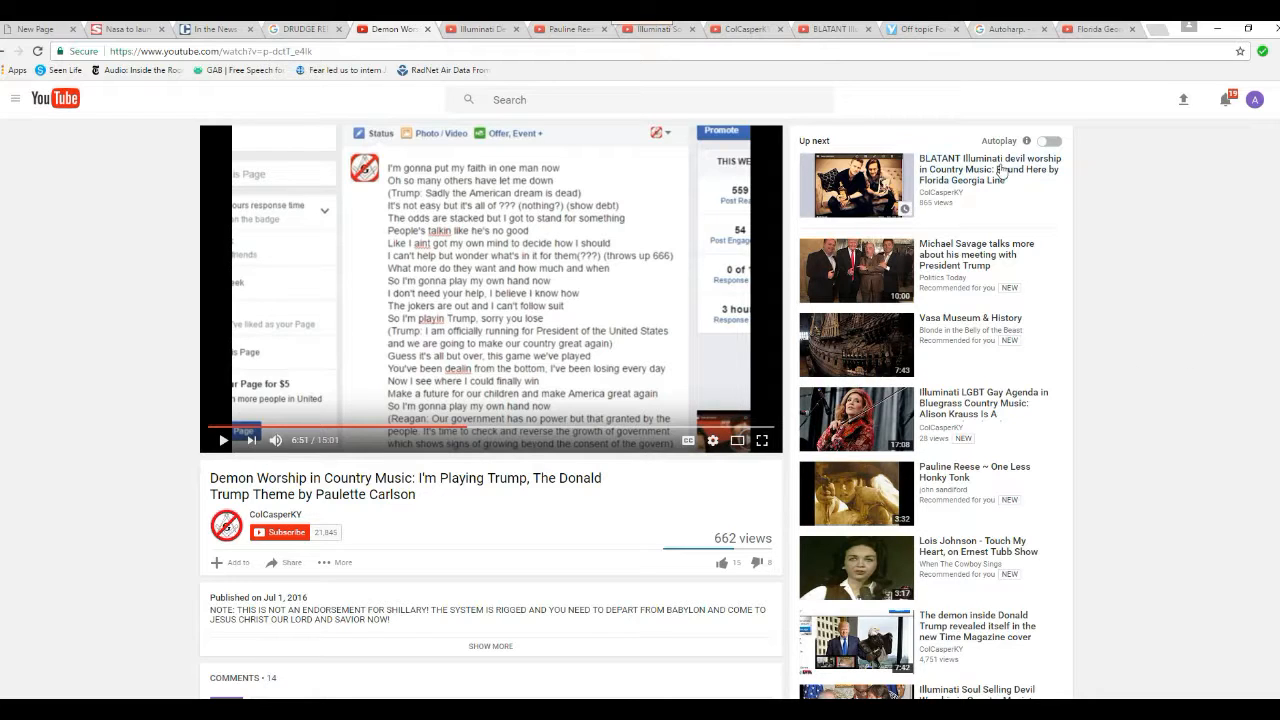
{"action": "mouse_move", "coordinate": [1064, 220]}
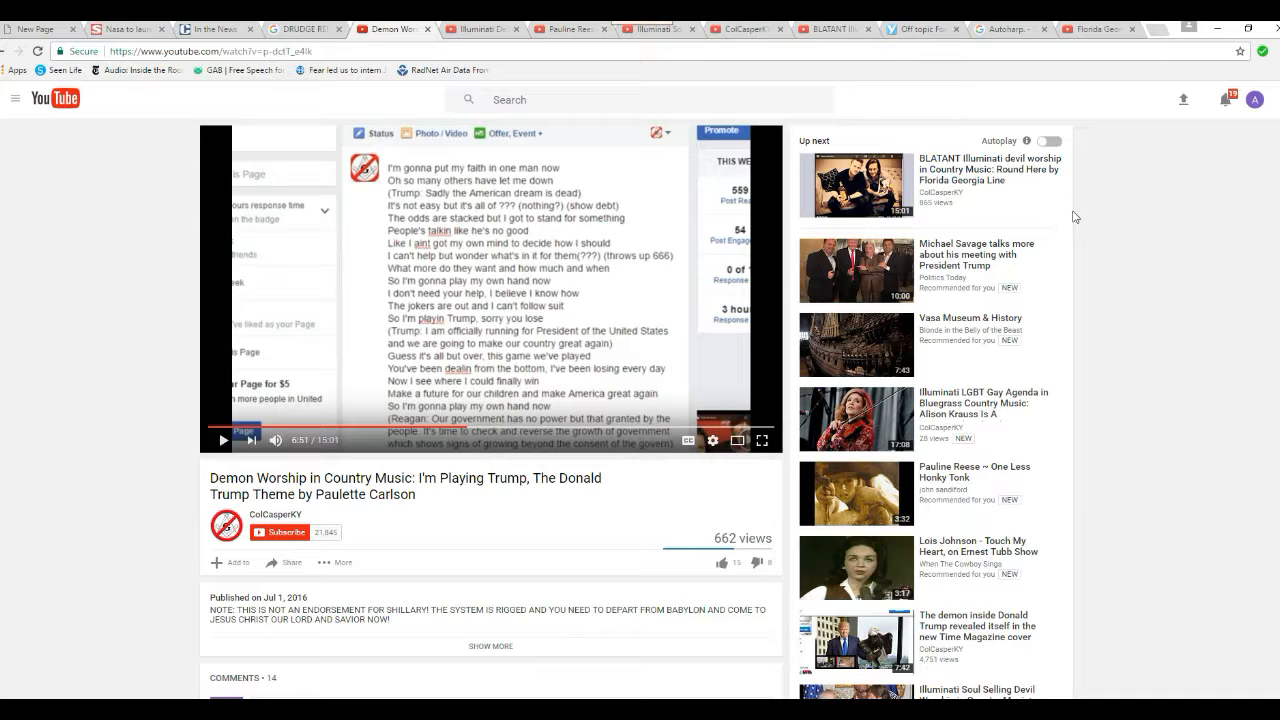
{"action": "mouse_move", "coordinate": [1098, 196]}
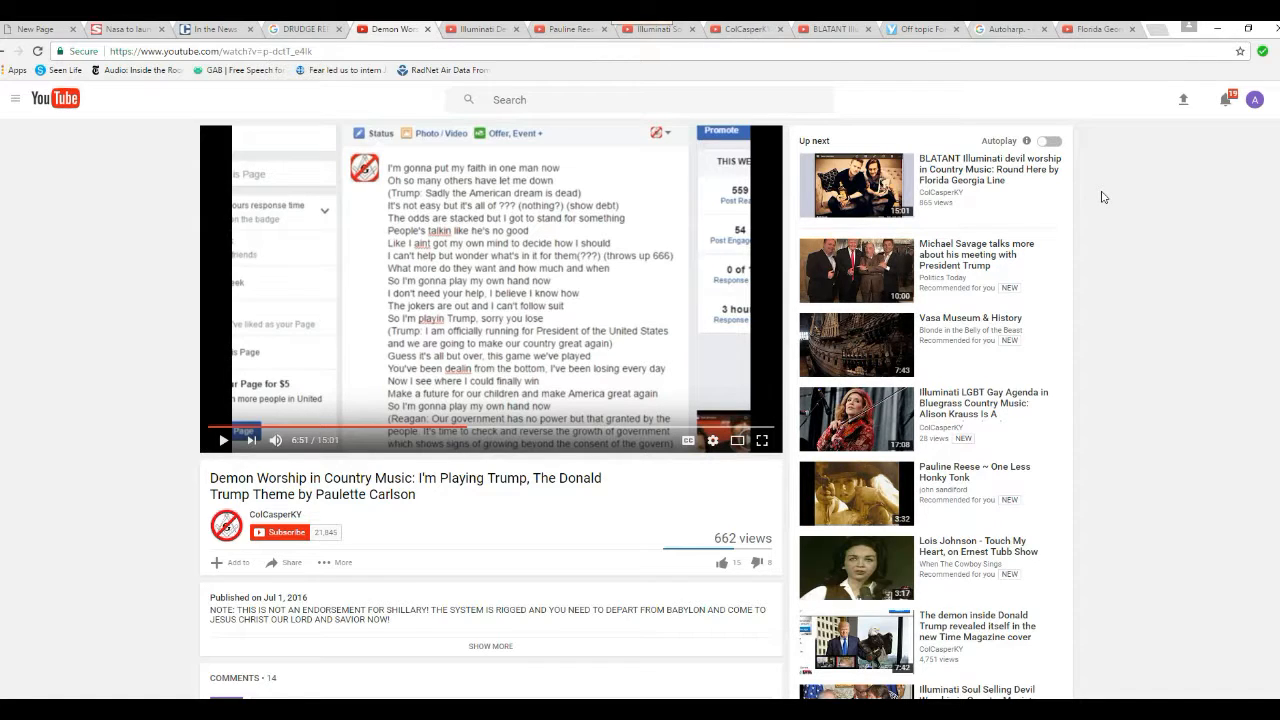
{"action": "mouse_move", "coordinate": [1018, 194]}
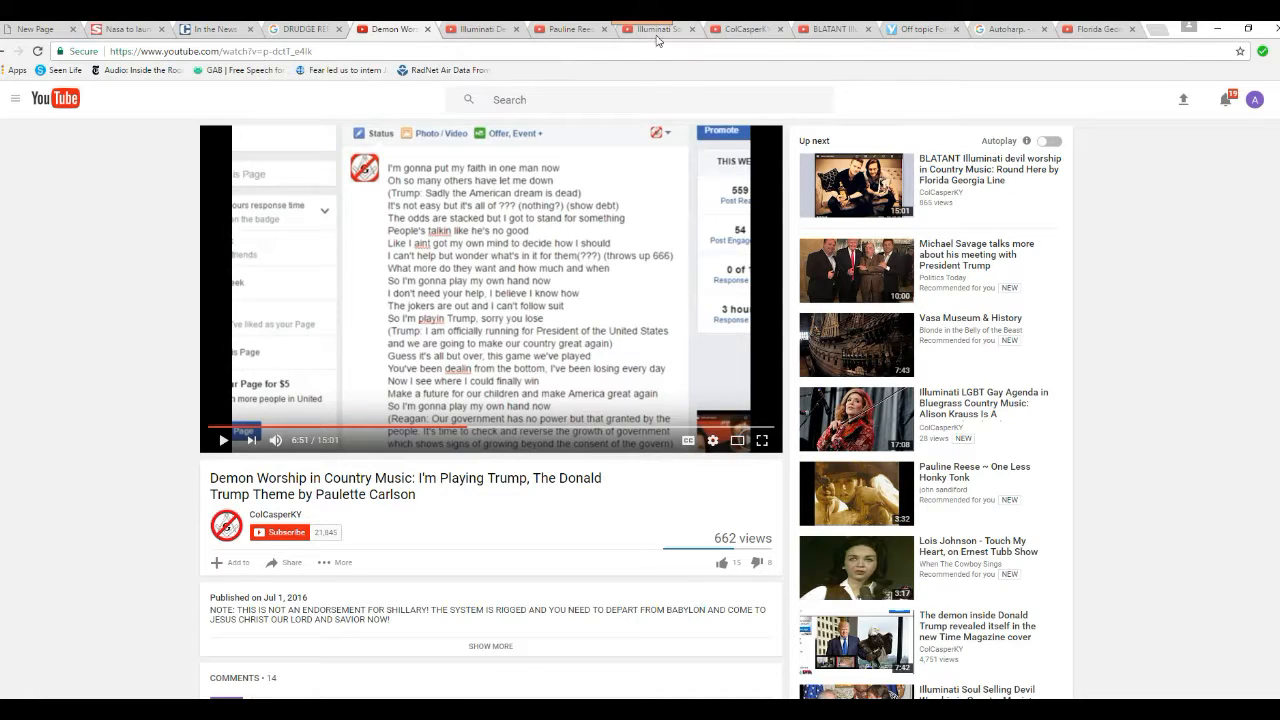
{"action": "mouse_move", "coordinate": [656, 30]}
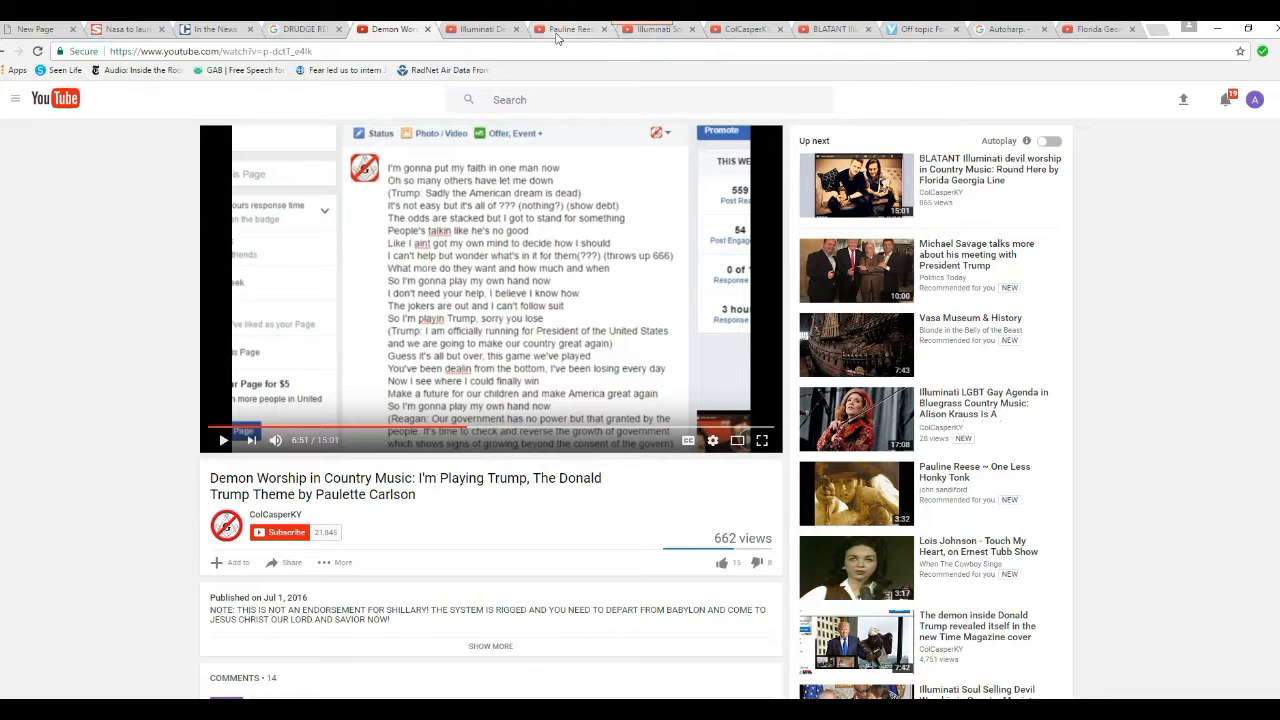
{"action": "mouse_move", "coordinate": [478, 30]}
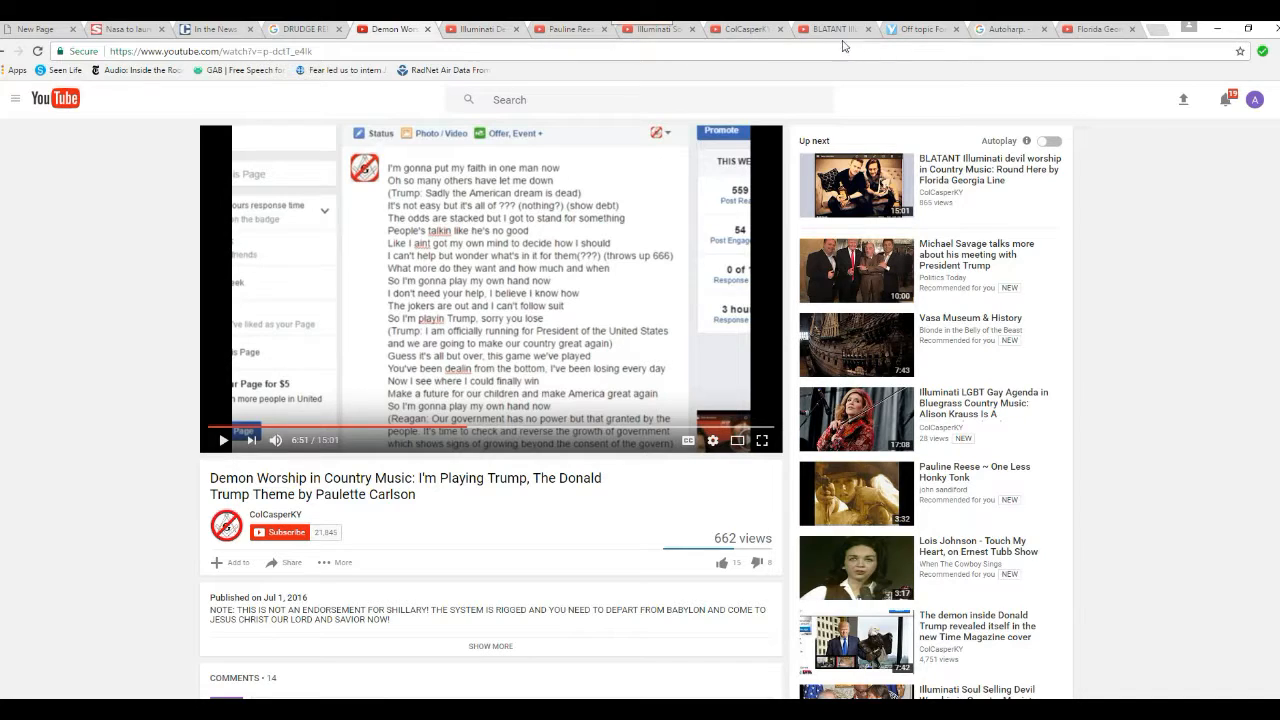
- Bring up the 'BLATANT Illuminati devil worship: Round Here' Florida Georgia Line video page
{"action": "left_click", "coordinate": [836, 30]}
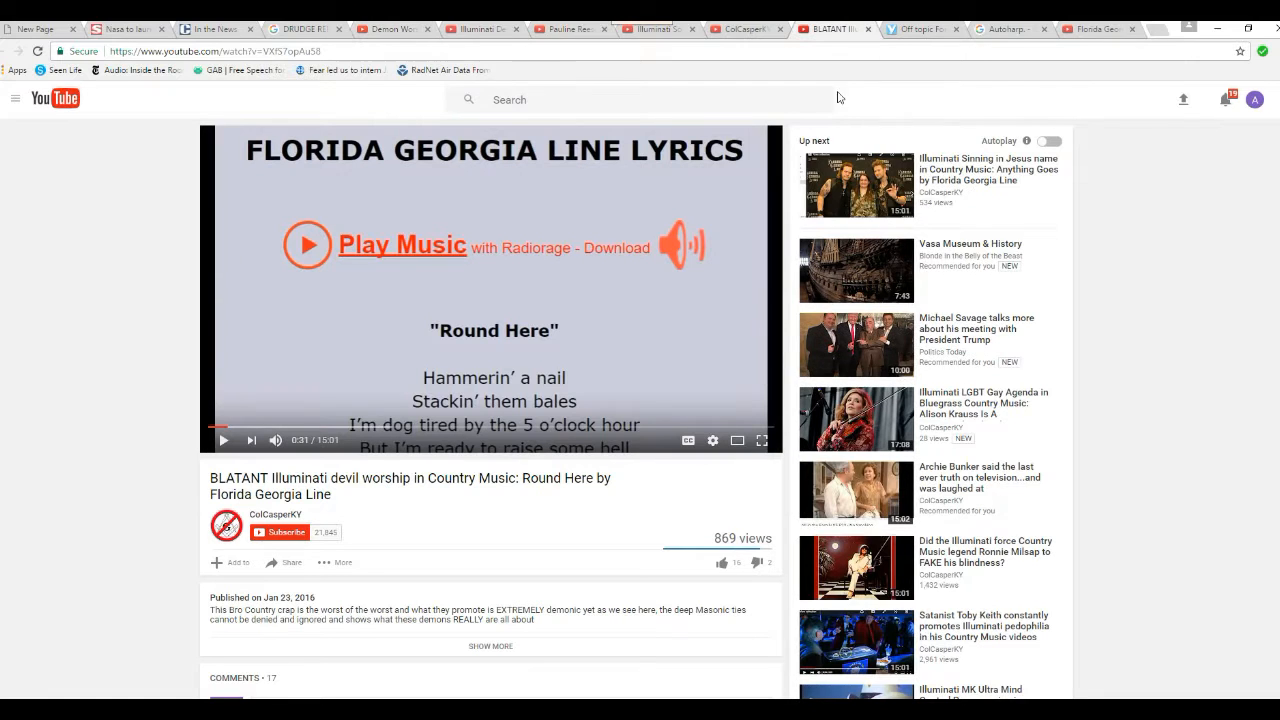
{"action": "mouse_move", "coordinate": [148, 422]}
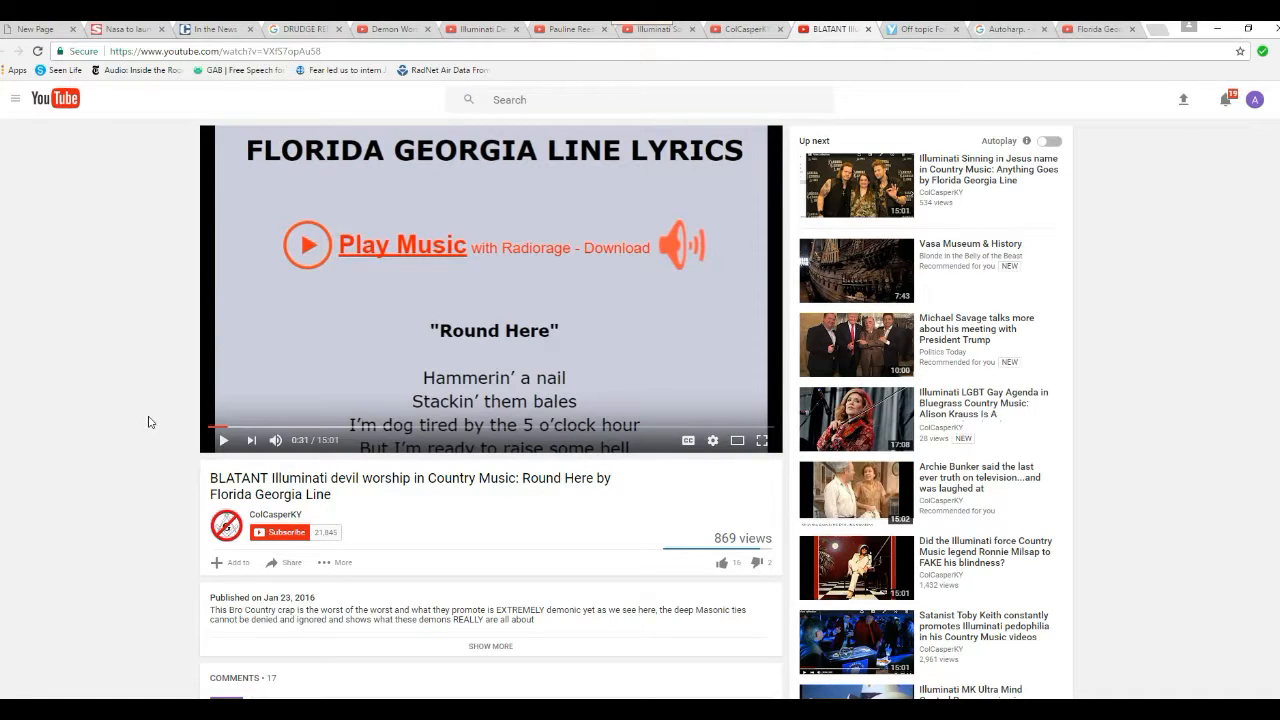
{"action": "mouse_move", "coordinate": [144, 464]}
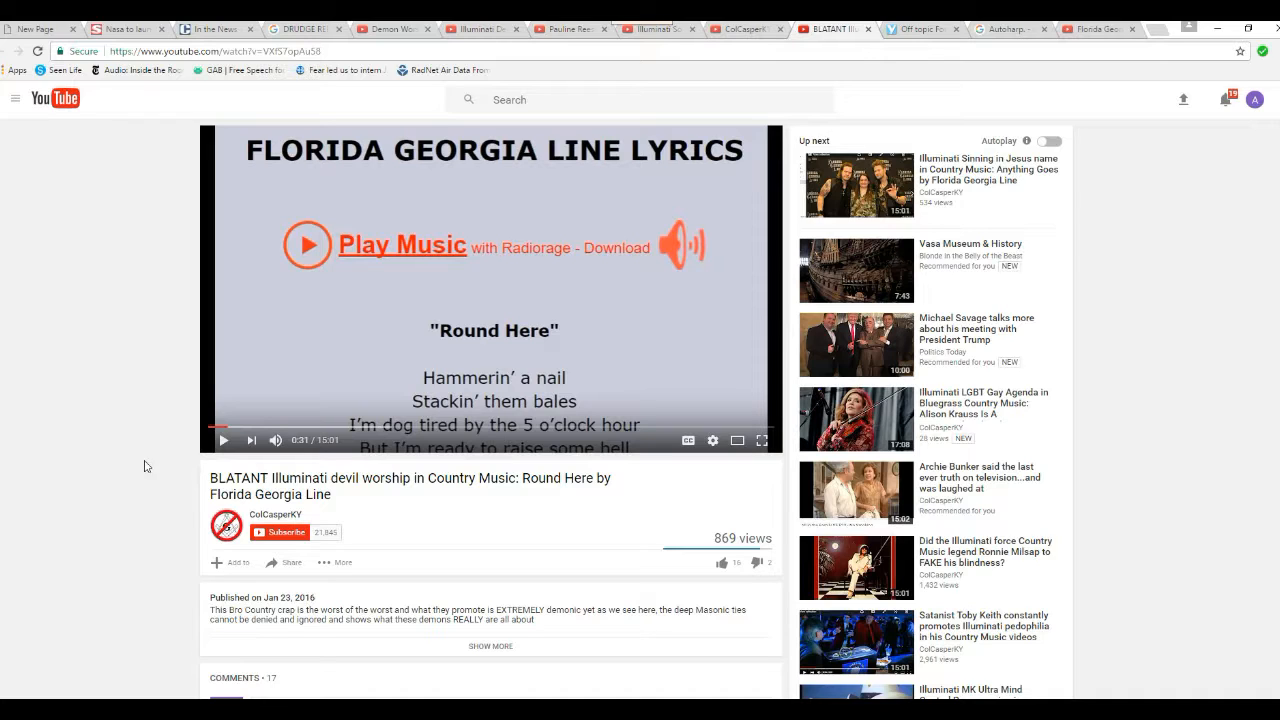
{"action": "mouse_move", "coordinate": [164, 412]}
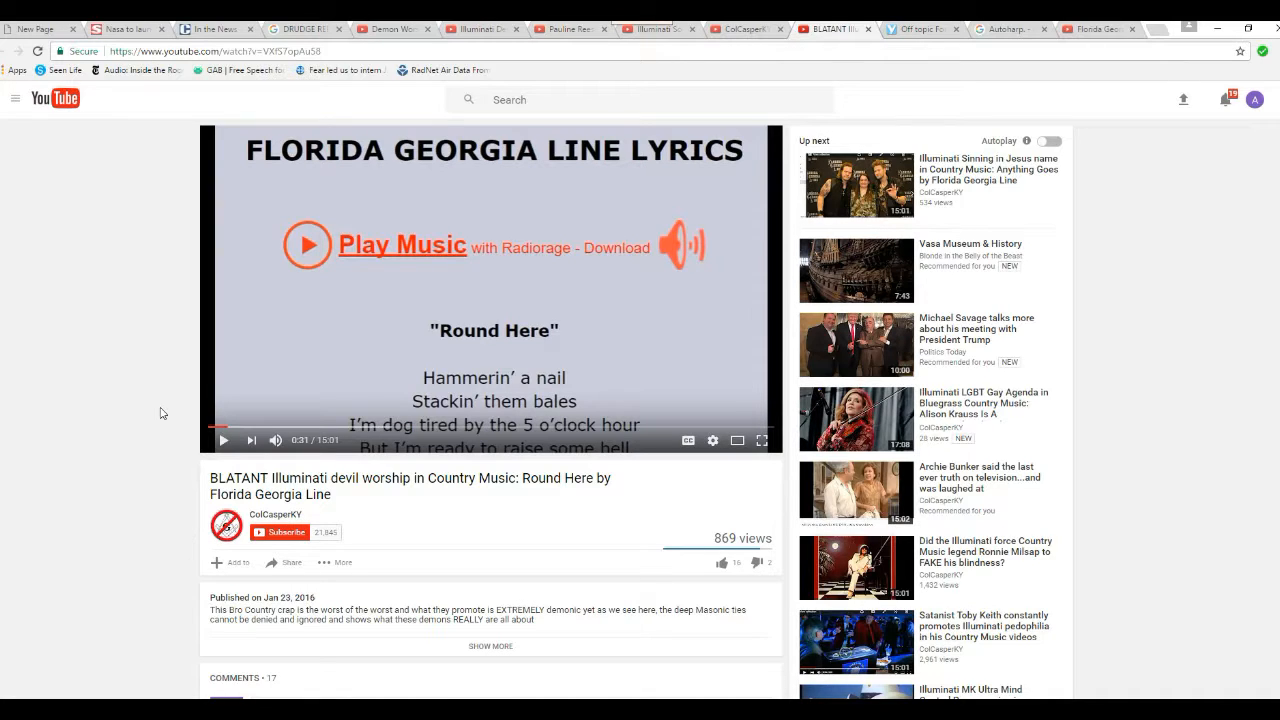
{"action": "mouse_move", "coordinate": [112, 220]}
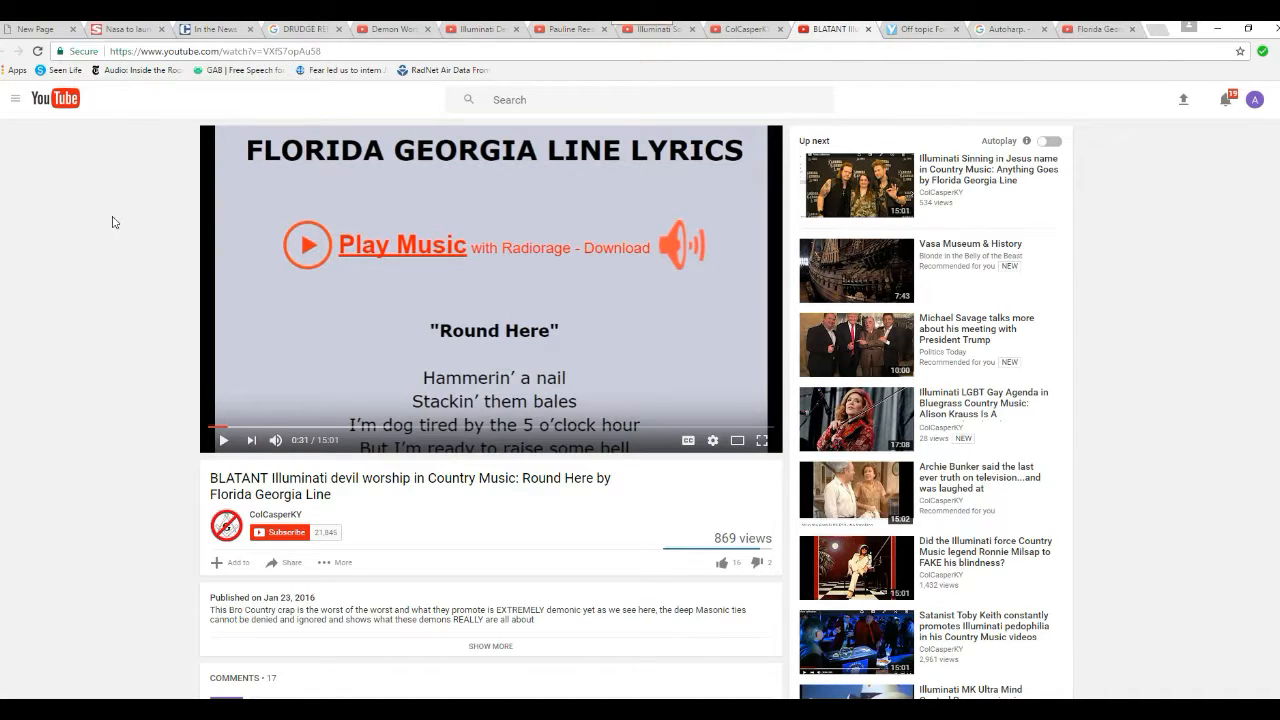
{"action": "mouse_move", "coordinate": [172, 248]}
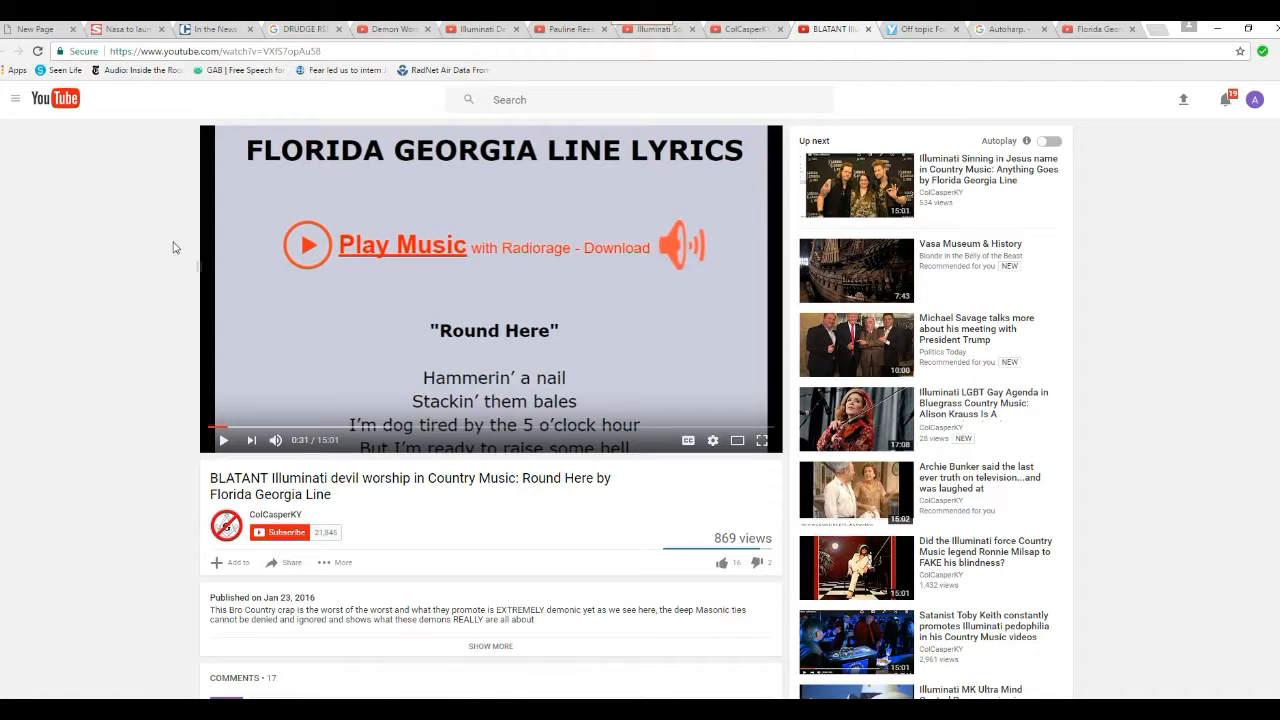
{"action": "mouse_move", "coordinate": [128, 252]}
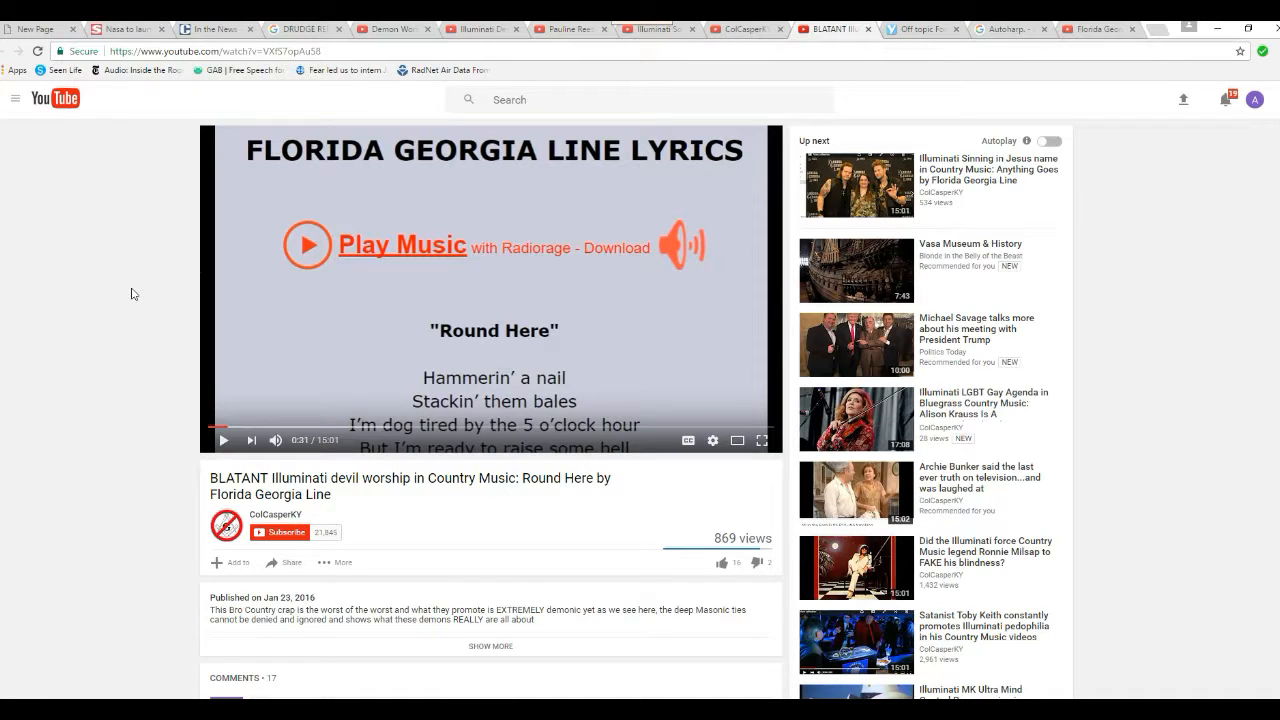
{"action": "mouse_move", "coordinate": [148, 276]}
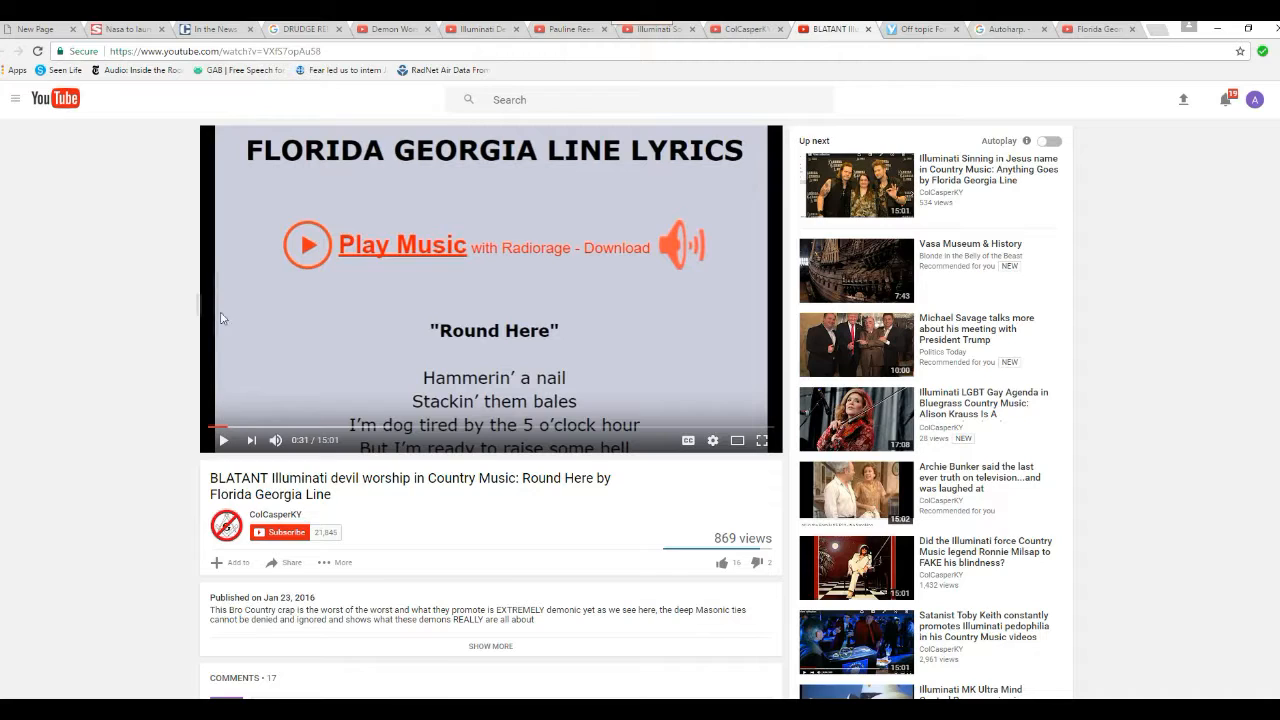
{"action": "mouse_move", "coordinate": [140, 326]}
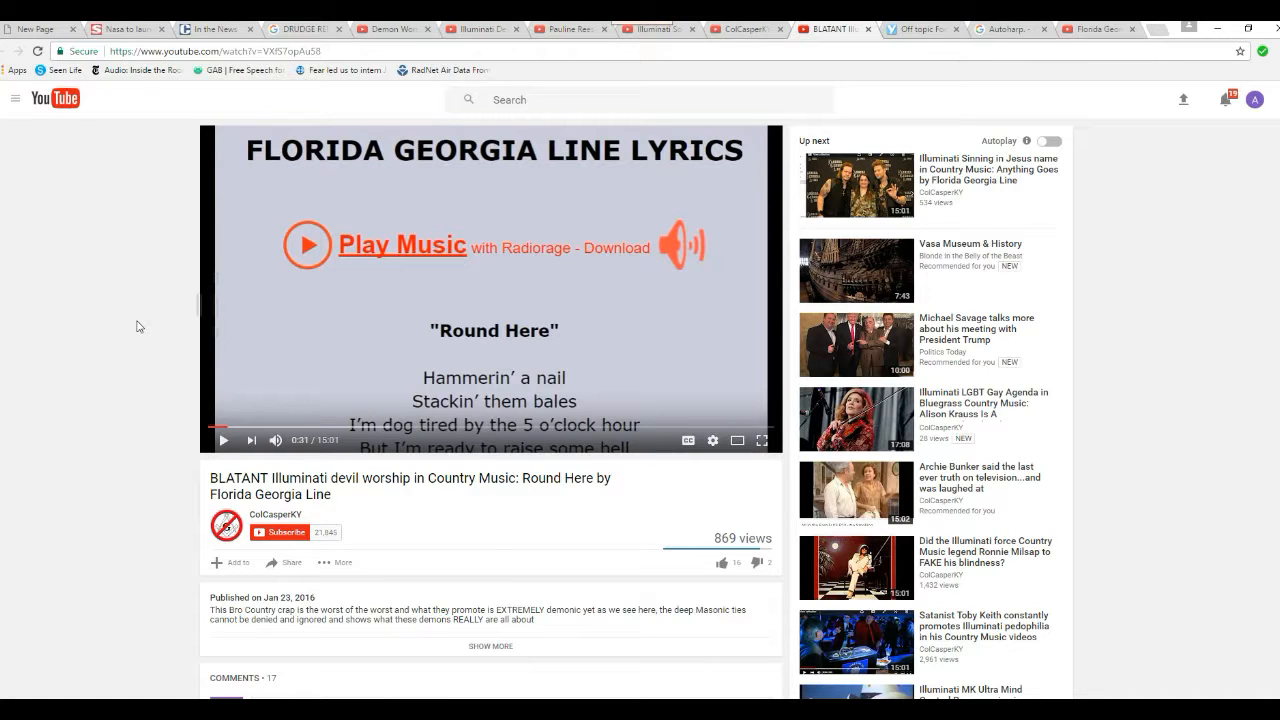
{"action": "mouse_move", "coordinate": [152, 348]}
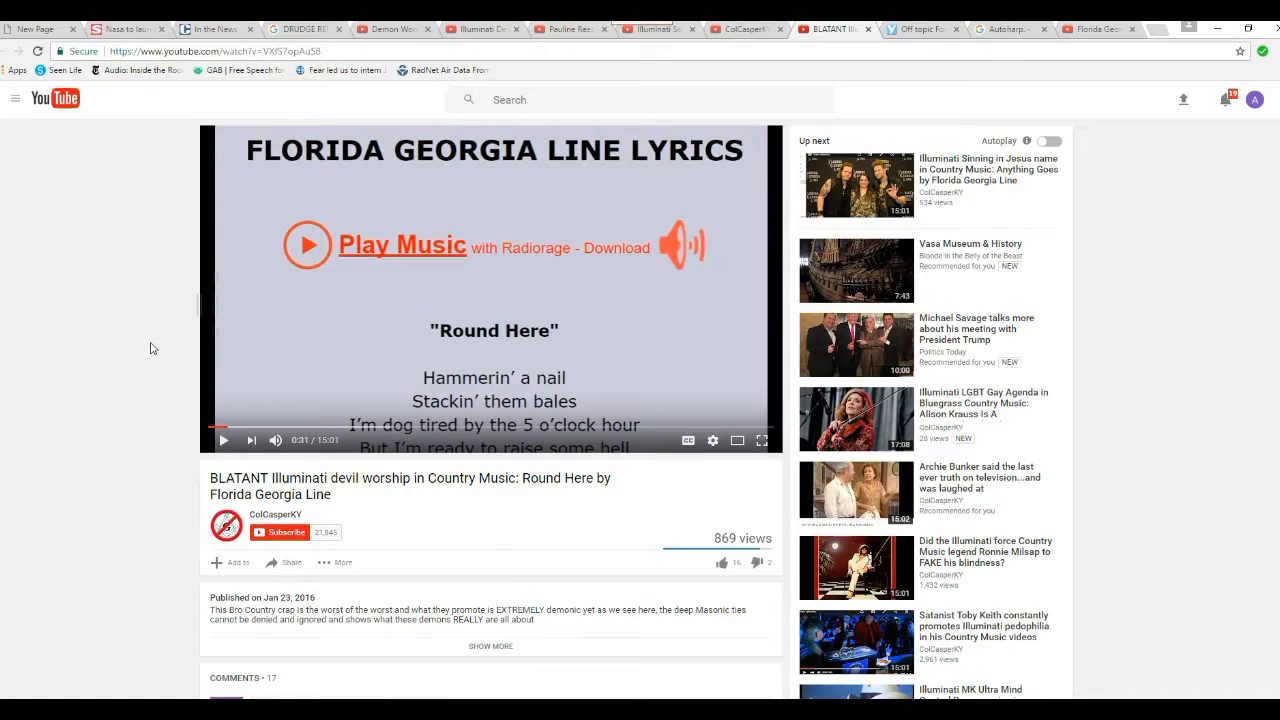
{"action": "mouse_move", "coordinate": [112, 300]}
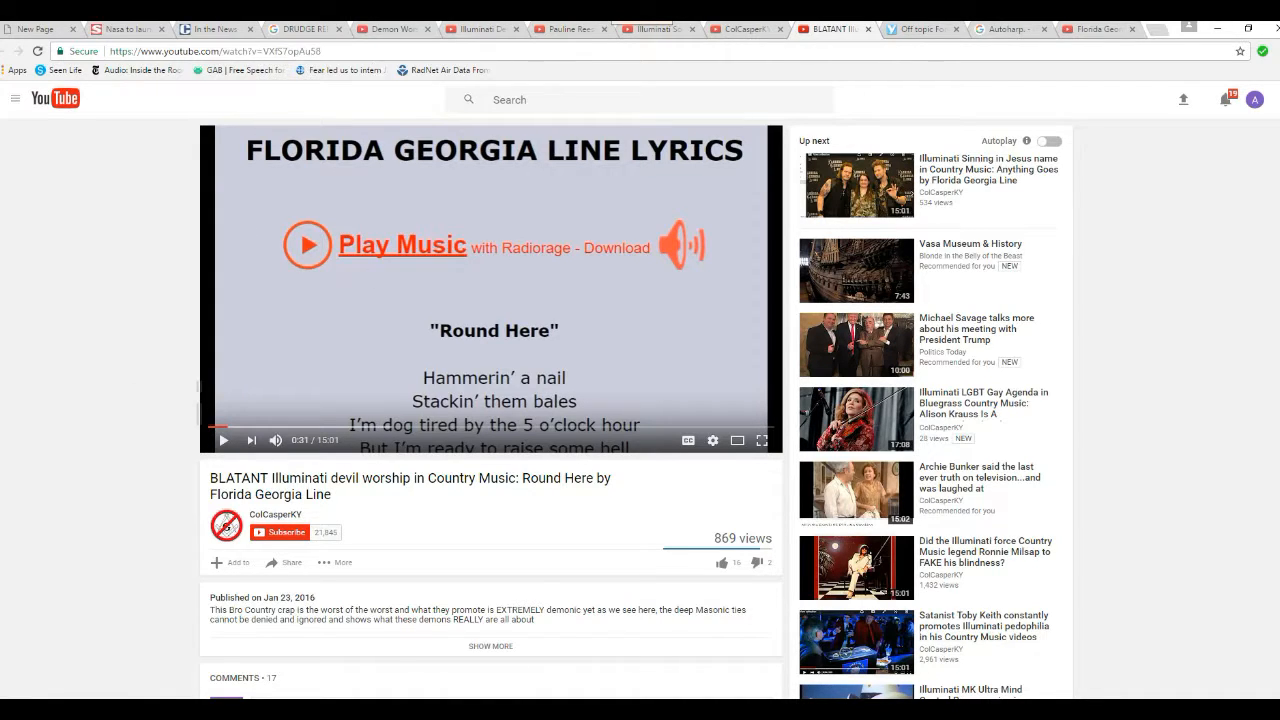
{"action": "mouse_move", "coordinate": [572, 28]}
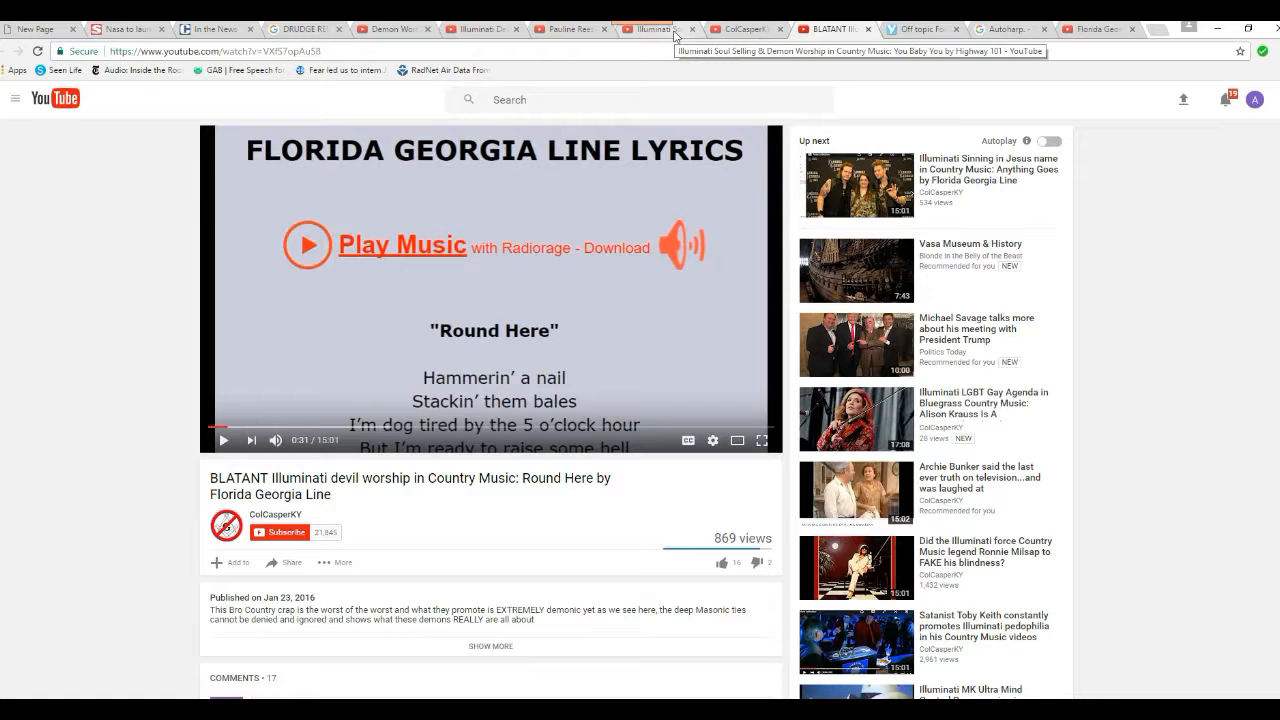
{"action": "left_click", "coordinate": [644, 28]}
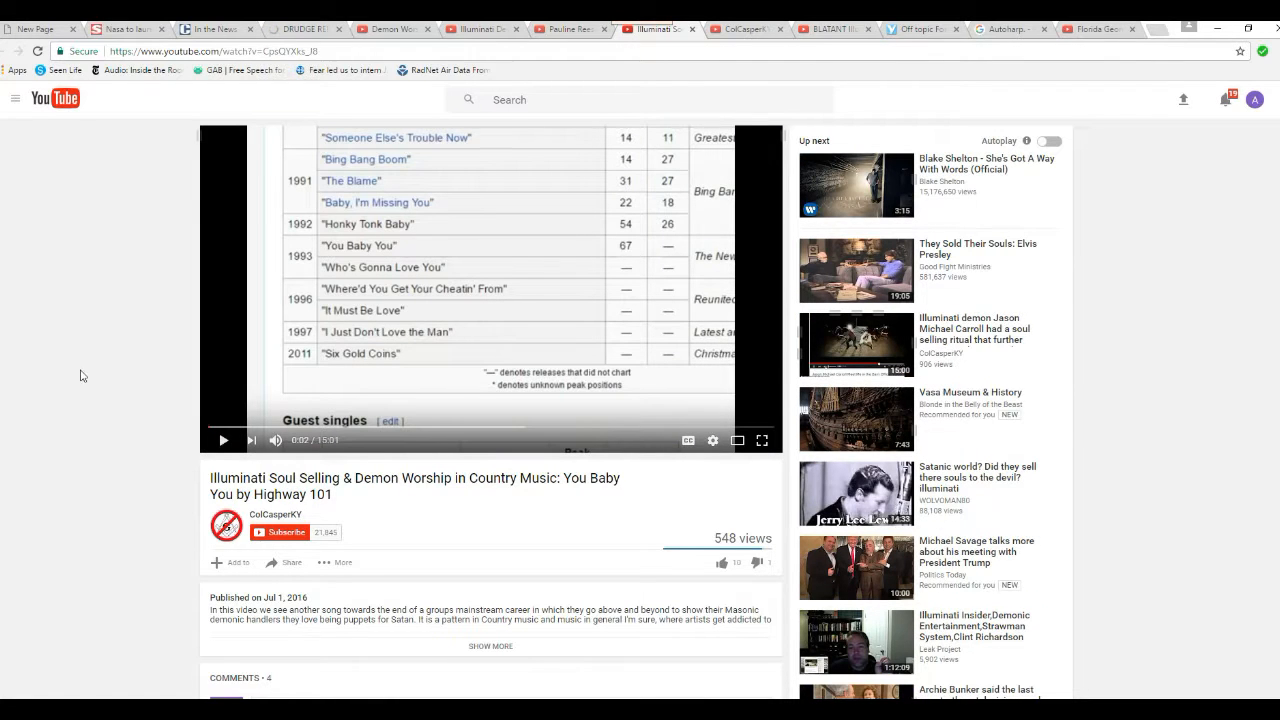
{"action": "scroll", "scroll_direction": "down", "scroll_amount": 3}
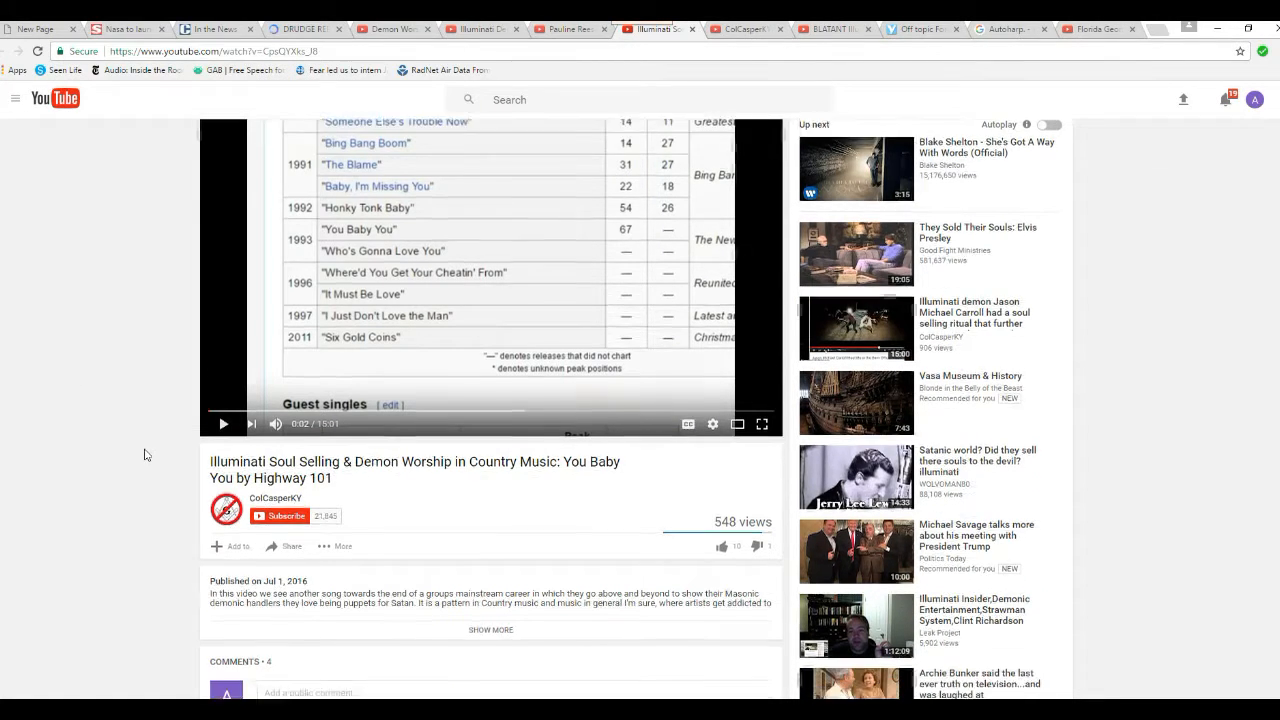
{"action": "scroll", "scroll_direction": "down", "scroll_amount": 3}
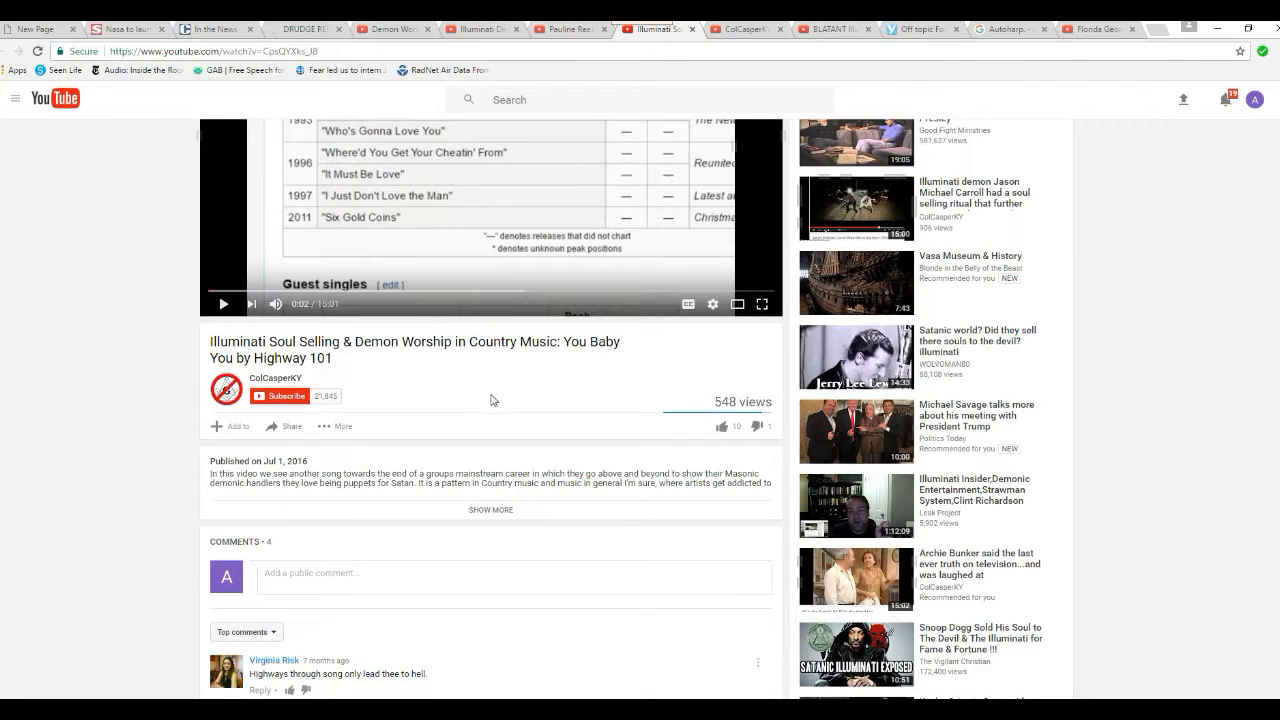
{"action": "mouse_move", "coordinate": [368, 460]}
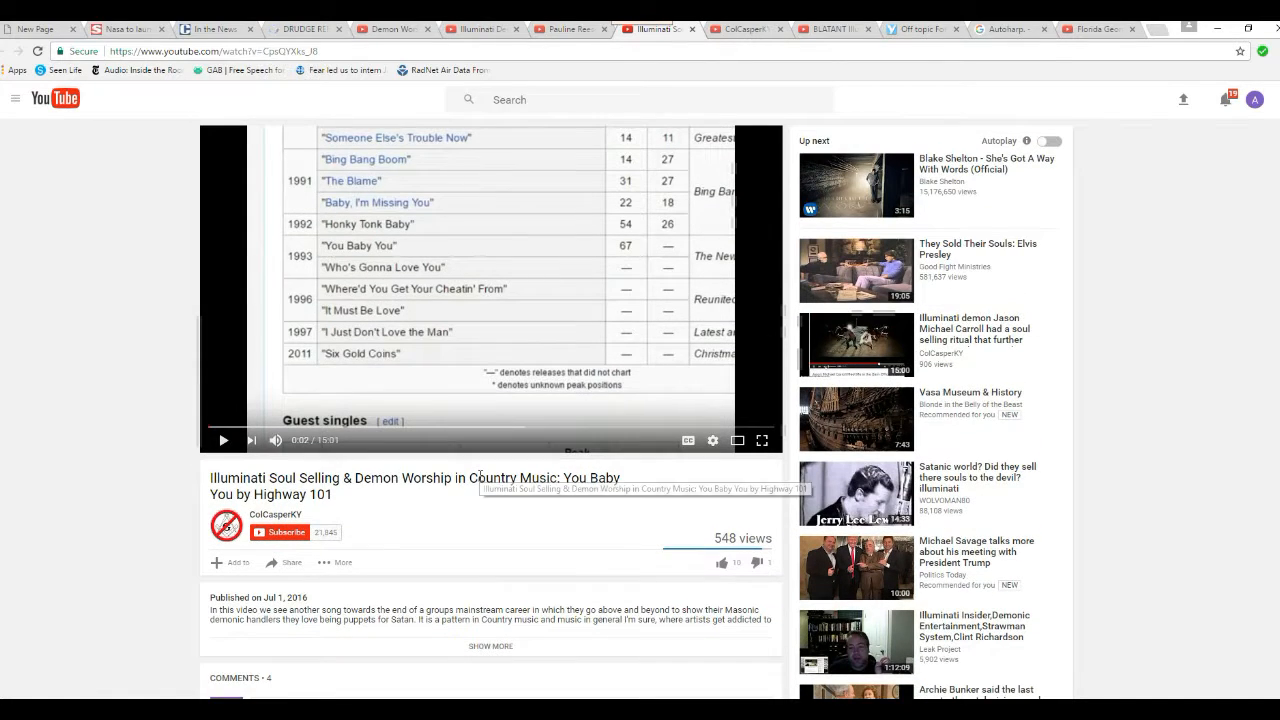
{"action": "mouse_move", "coordinate": [436, 500]}
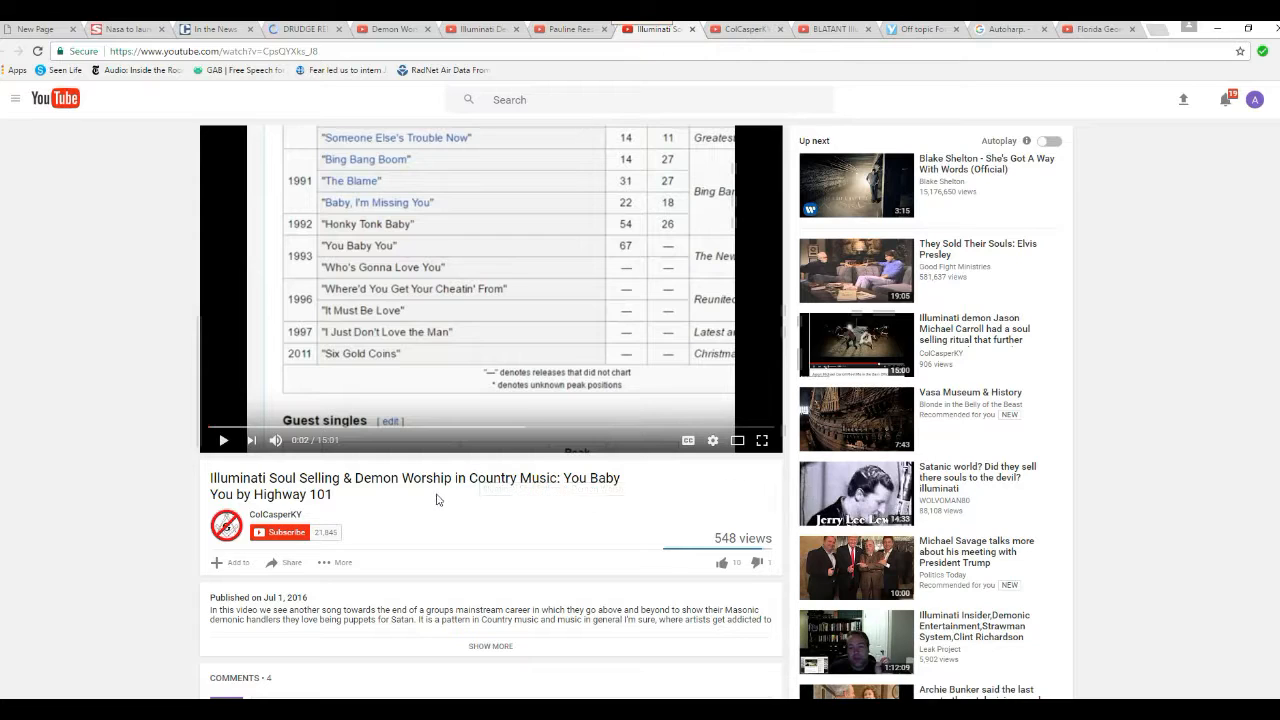
{"action": "mouse_move", "coordinate": [426, 524]}
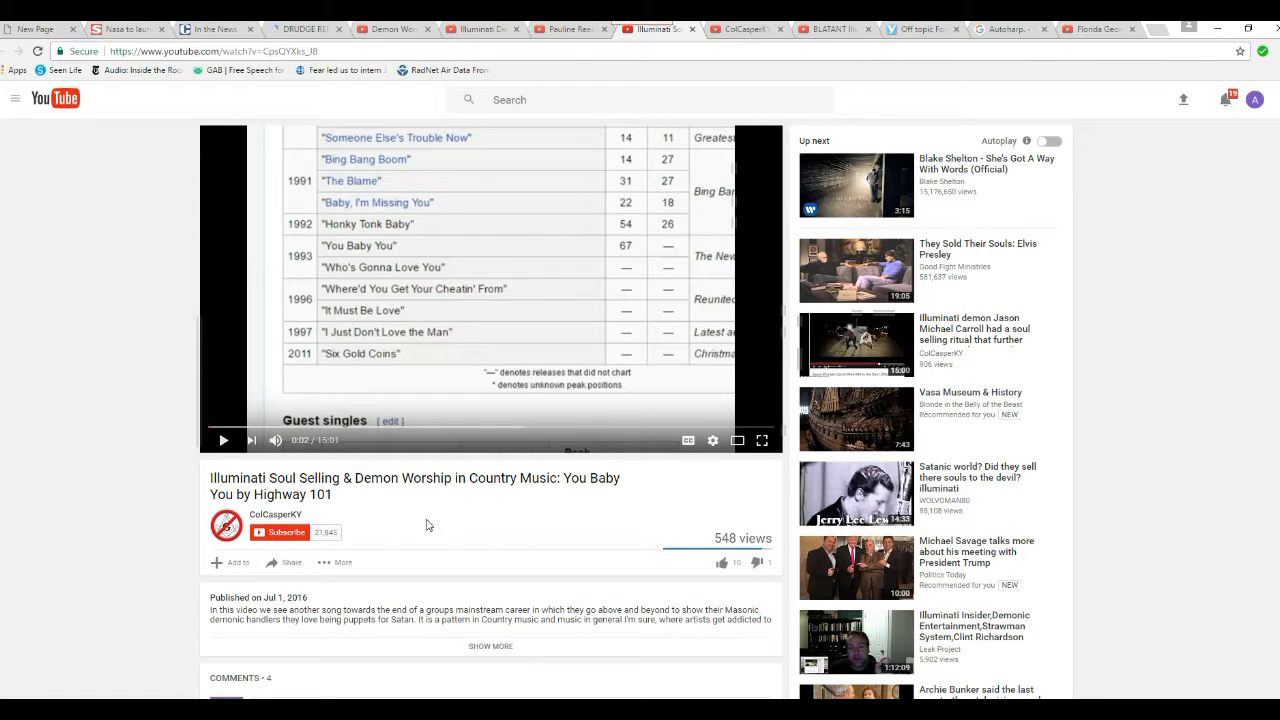
{"action": "mouse_move", "coordinate": [60, 376]}
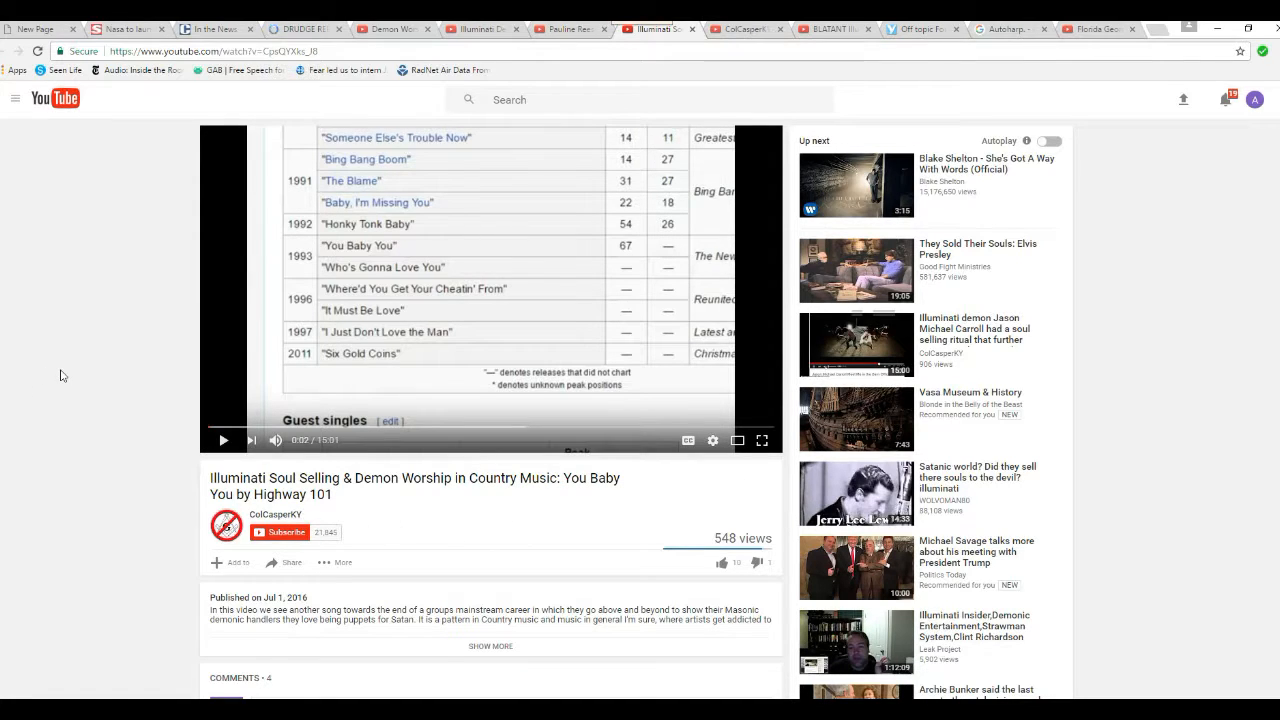
{"action": "mouse_move", "coordinate": [128, 444]}
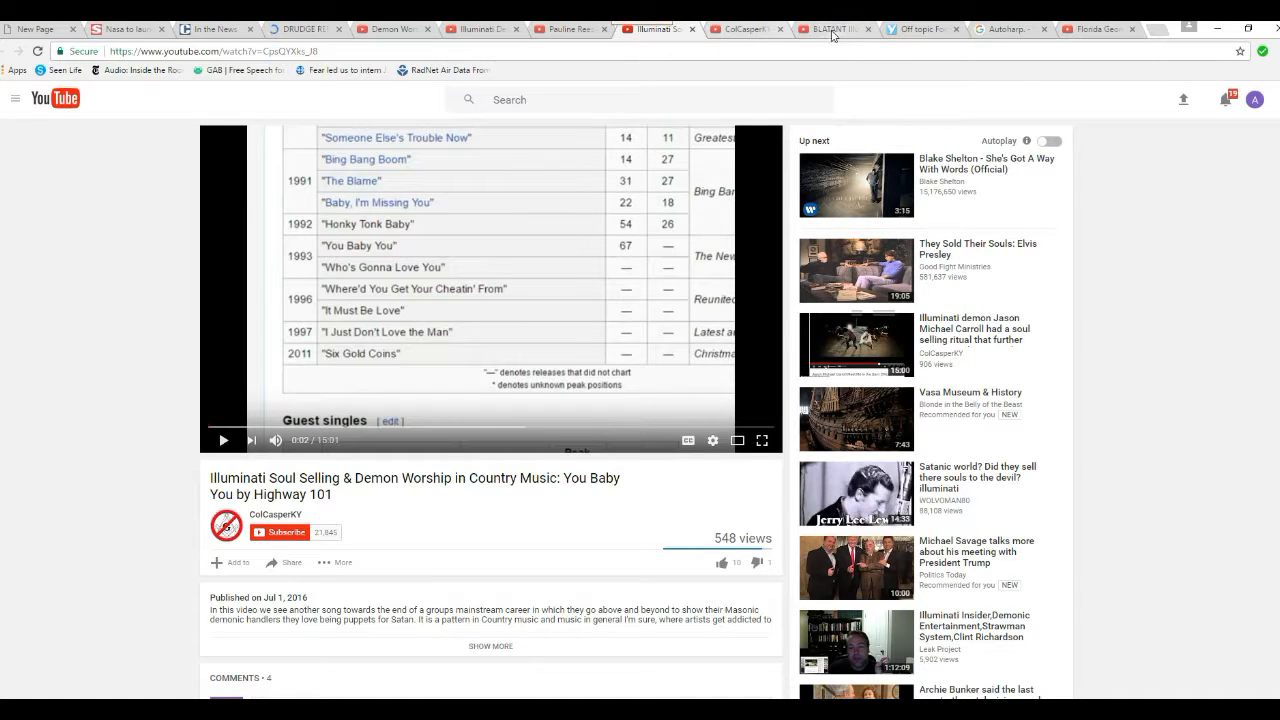
{"action": "mouse_move", "coordinate": [836, 30]}
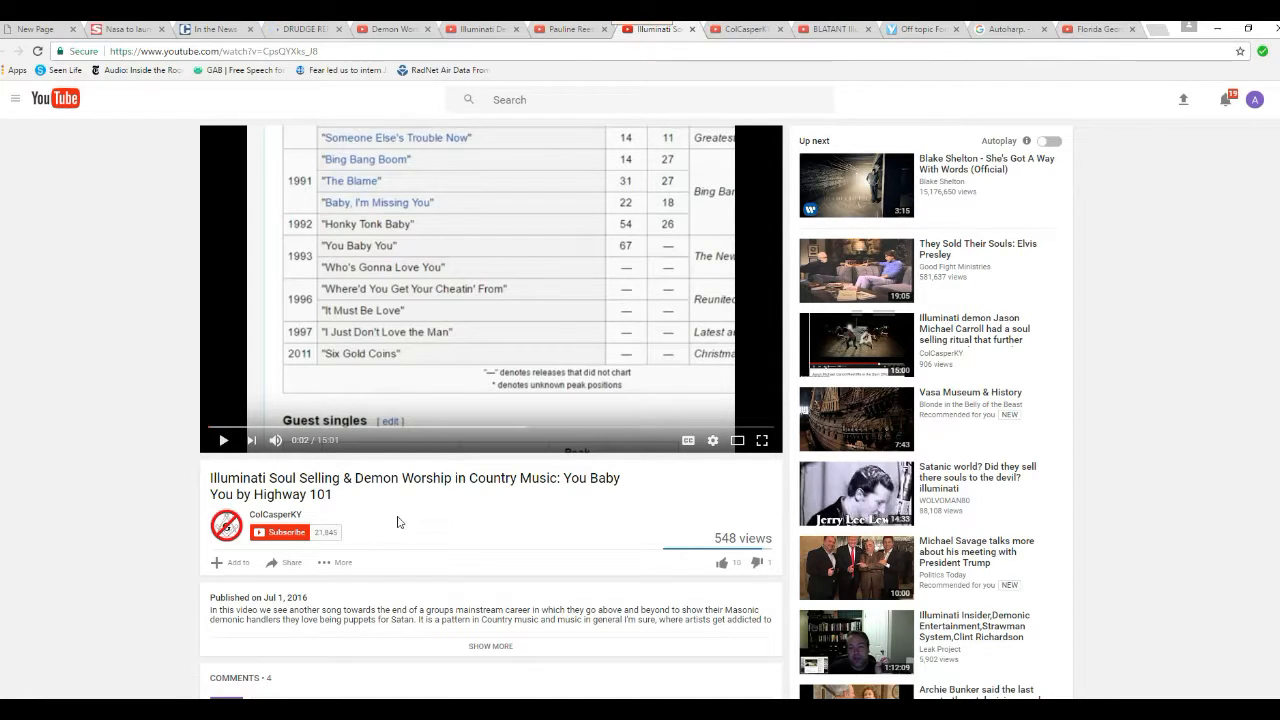
{"action": "mouse_move", "coordinate": [404, 520]}
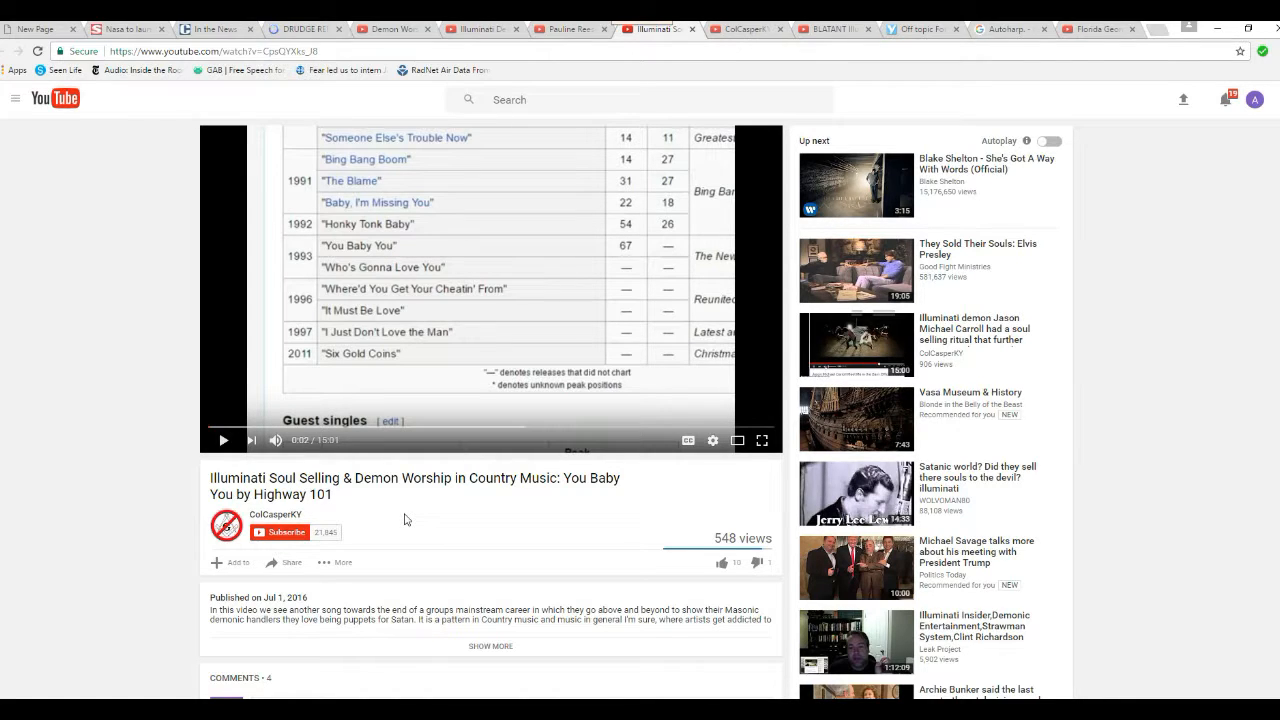
{"action": "mouse_move", "coordinate": [178, 480]}
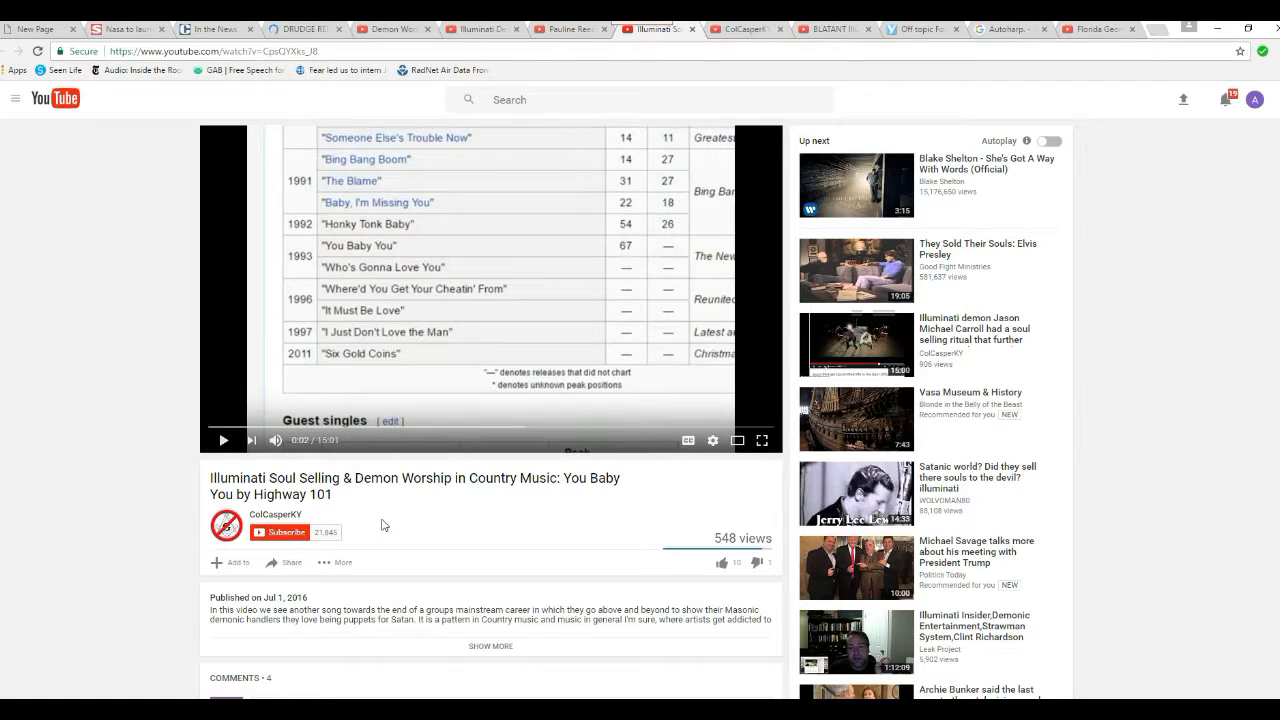
{"action": "mouse_move", "coordinate": [398, 510]}
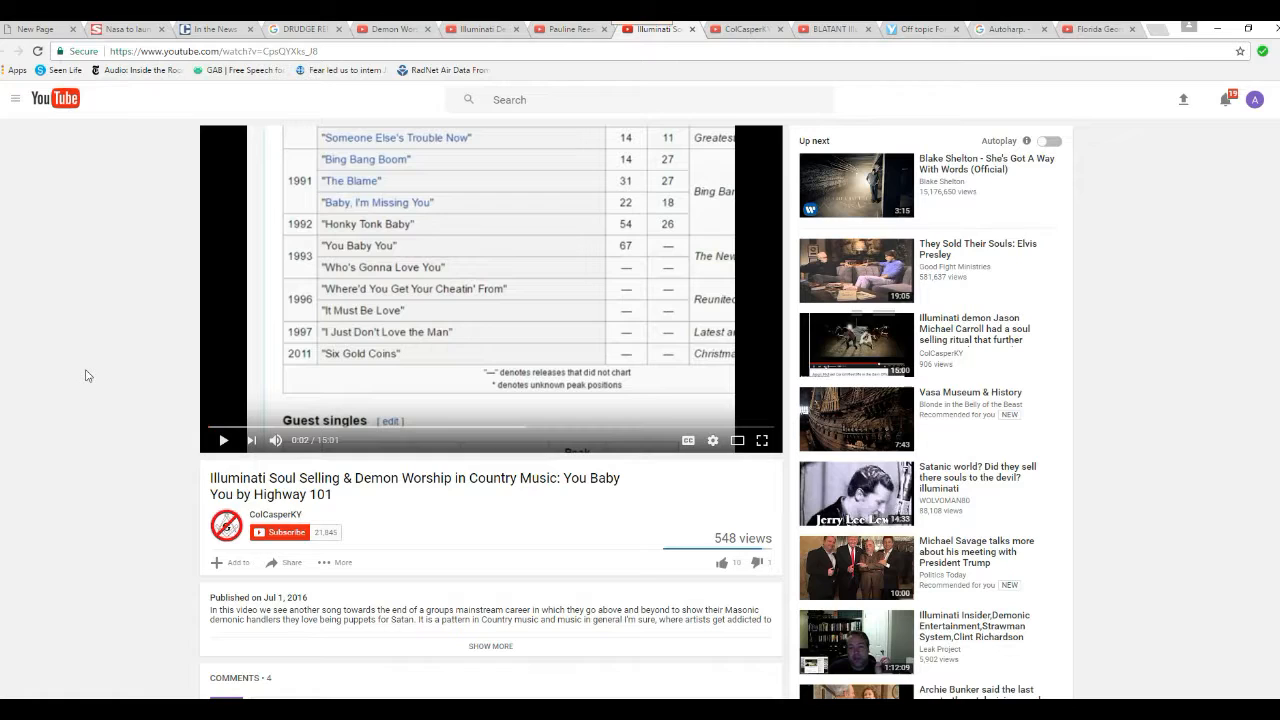
{"action": "mouse_move", "coordinate": [60, 336]}
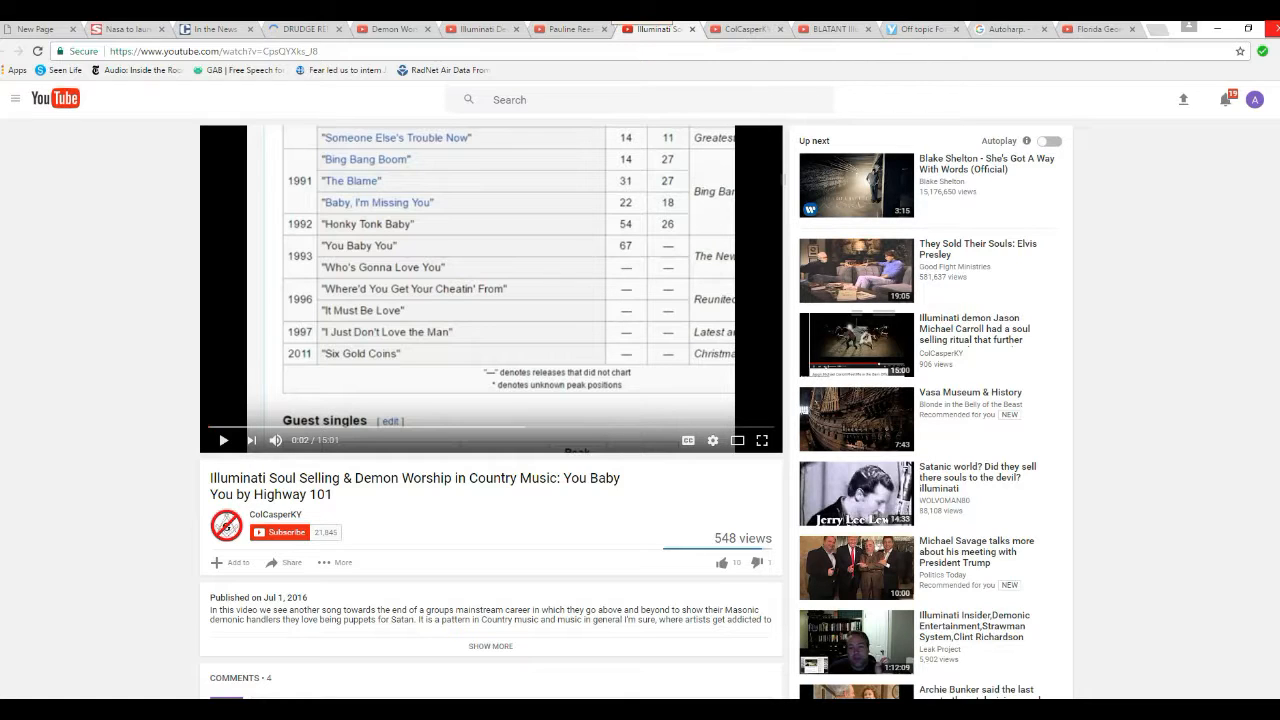
{"action": "mouse_move", "coordinate": [1098, 36]}
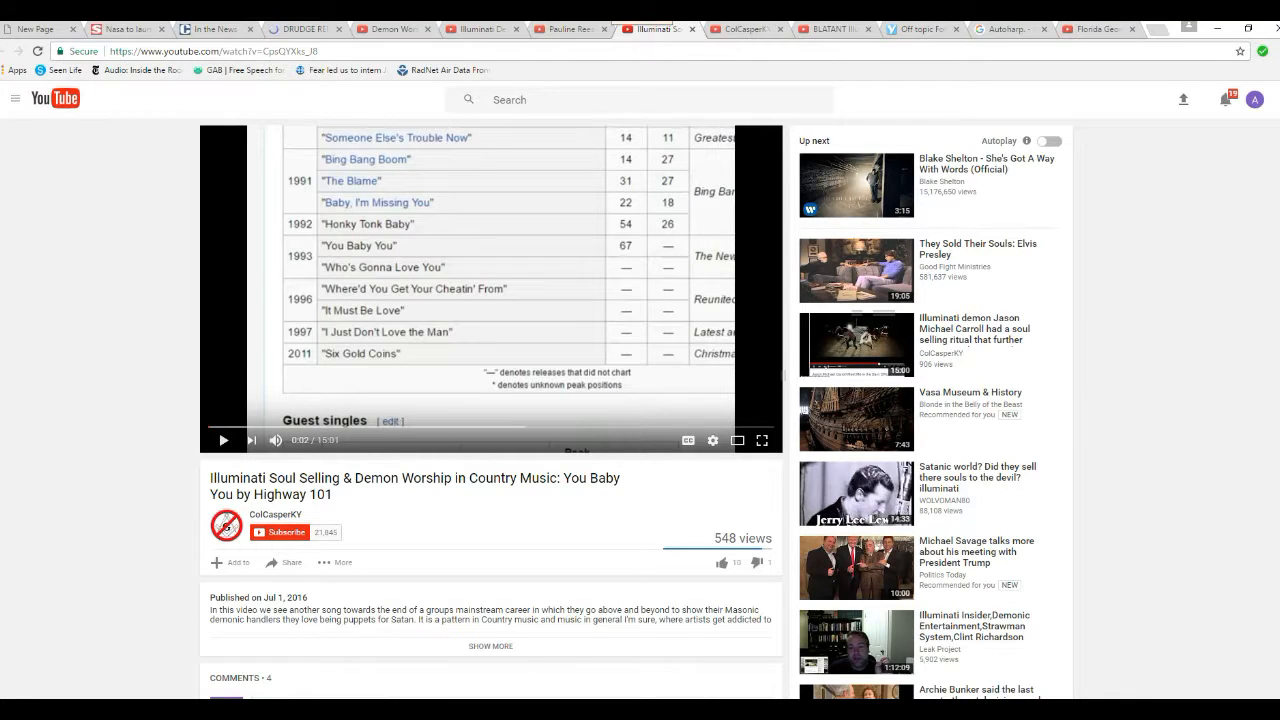
{"action": "mouse_move", "coordinate": [136, 366]}
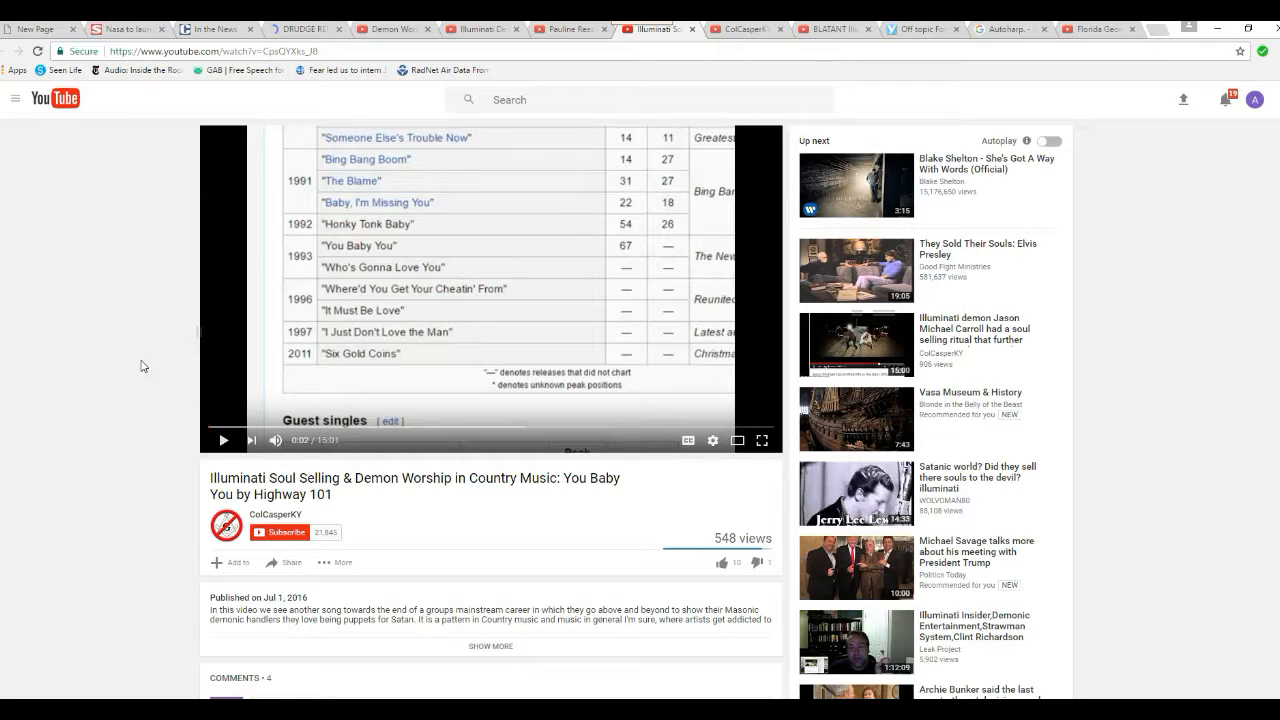
{"action": "mouse_move", "coordinate": [180, 388]}
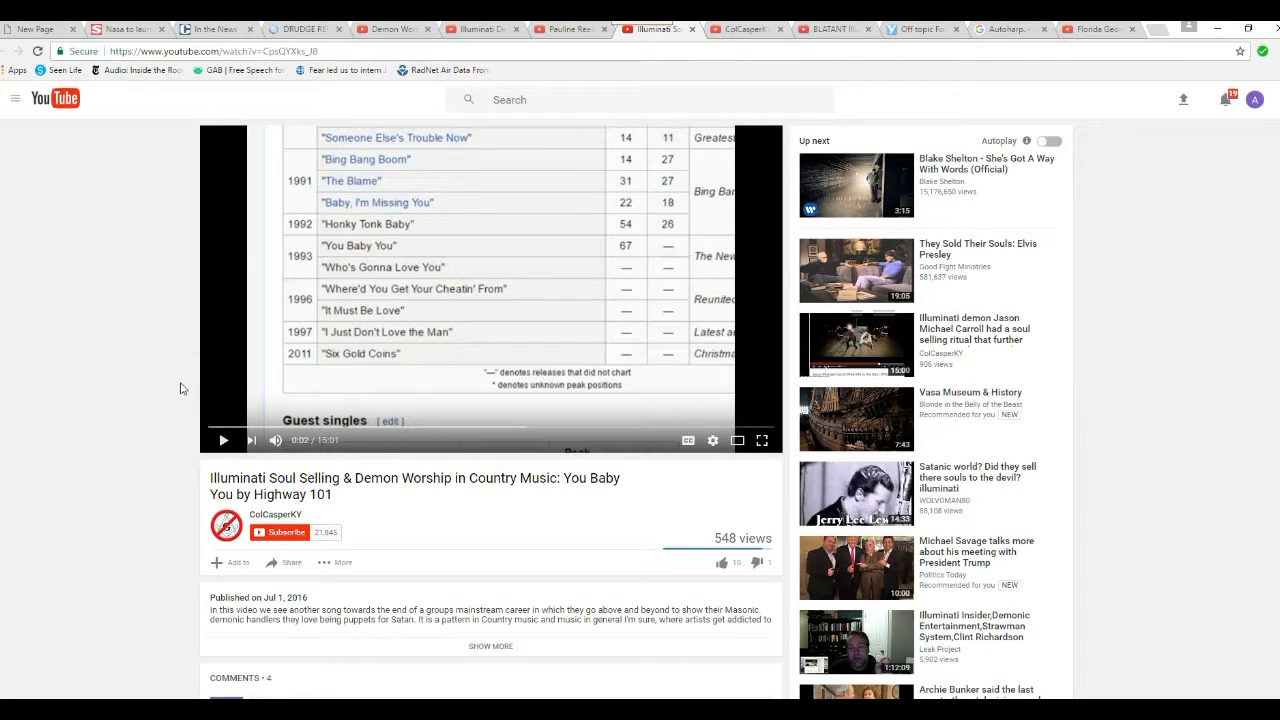
{"action": "mouse_move", "coordinate": [168, 396]}
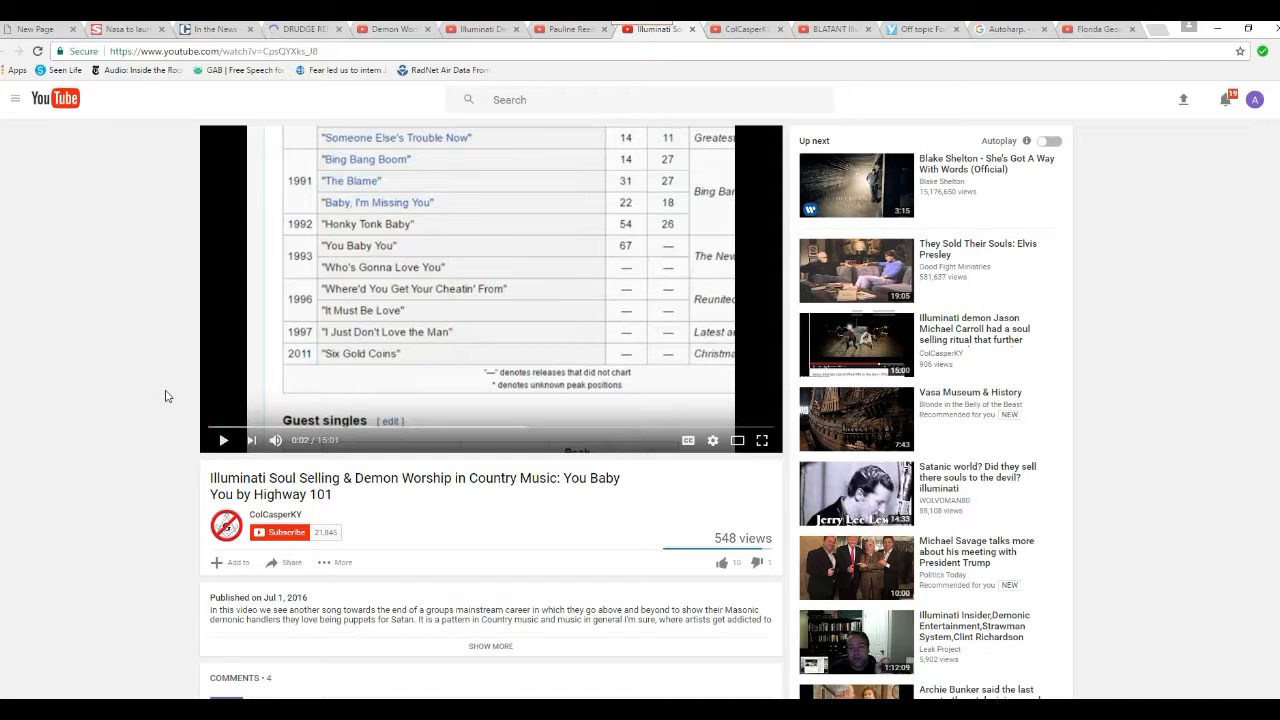
{"action": "scroll", "scroll_direction": "down", "scroll_amount": 3}
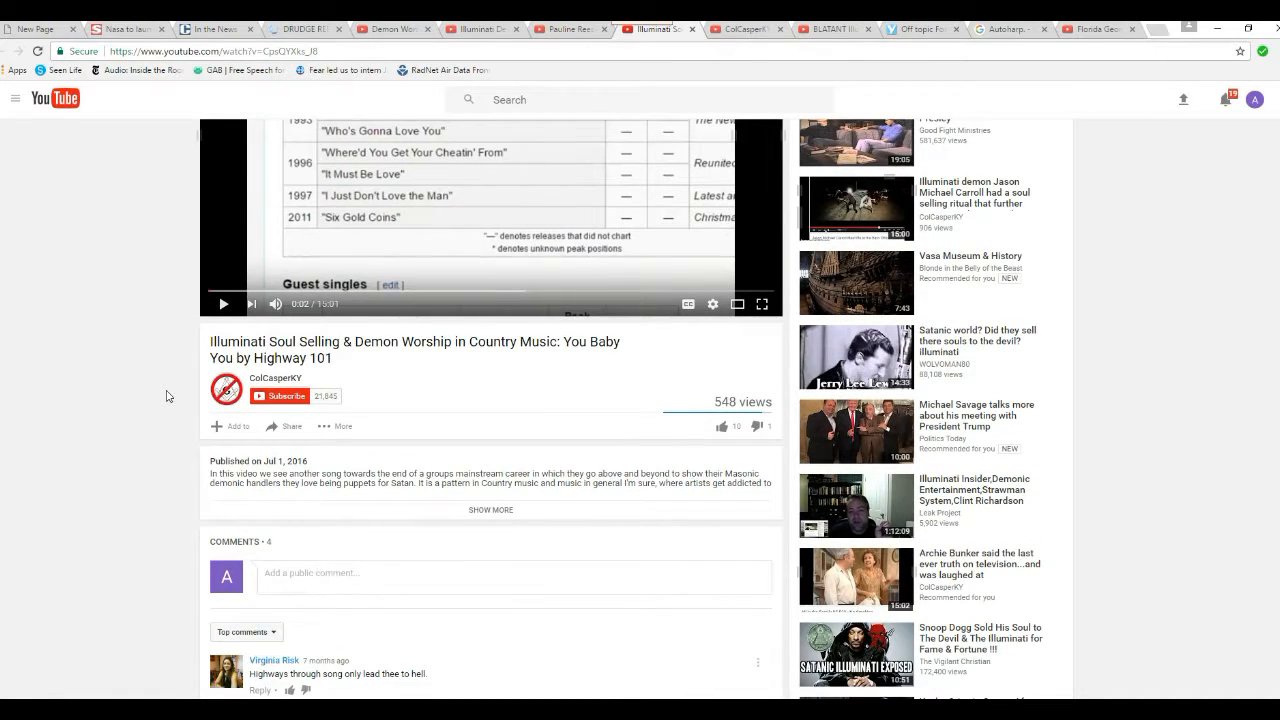
{"action": "mouse_move", "coordinate": [116, 376]}
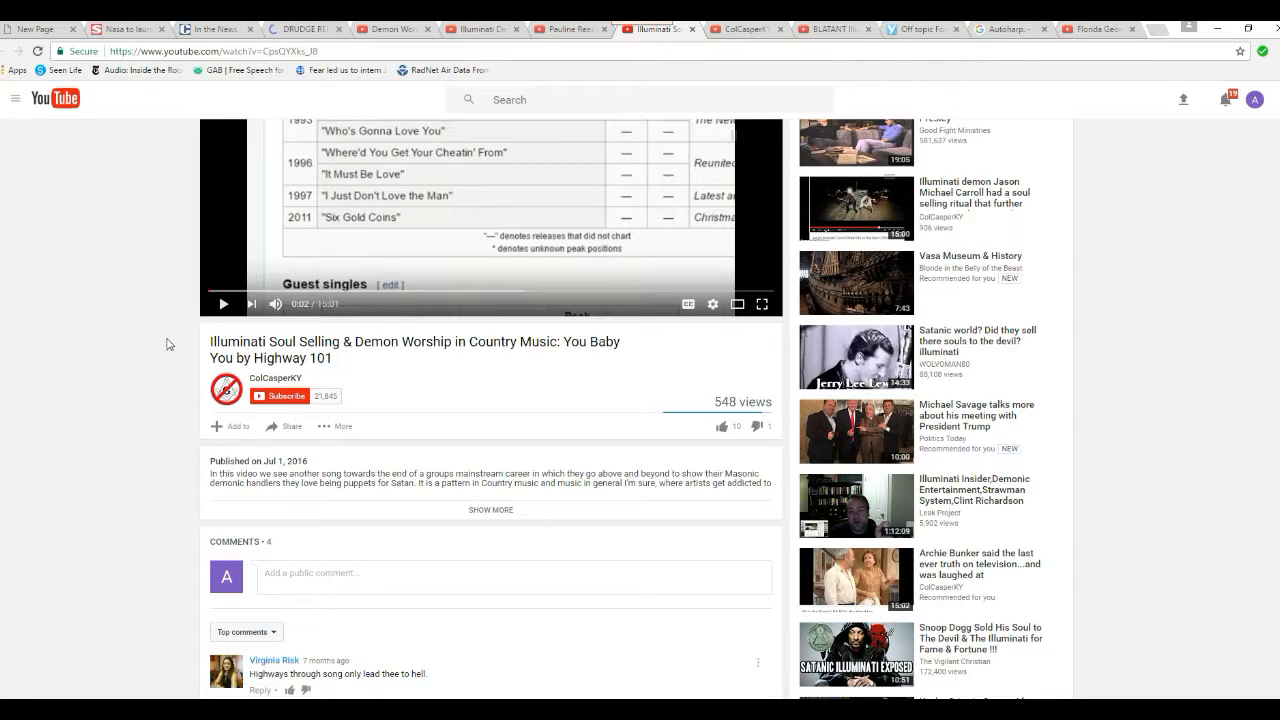
{"action": "mouse_move", "coordinate": [128, 388]}
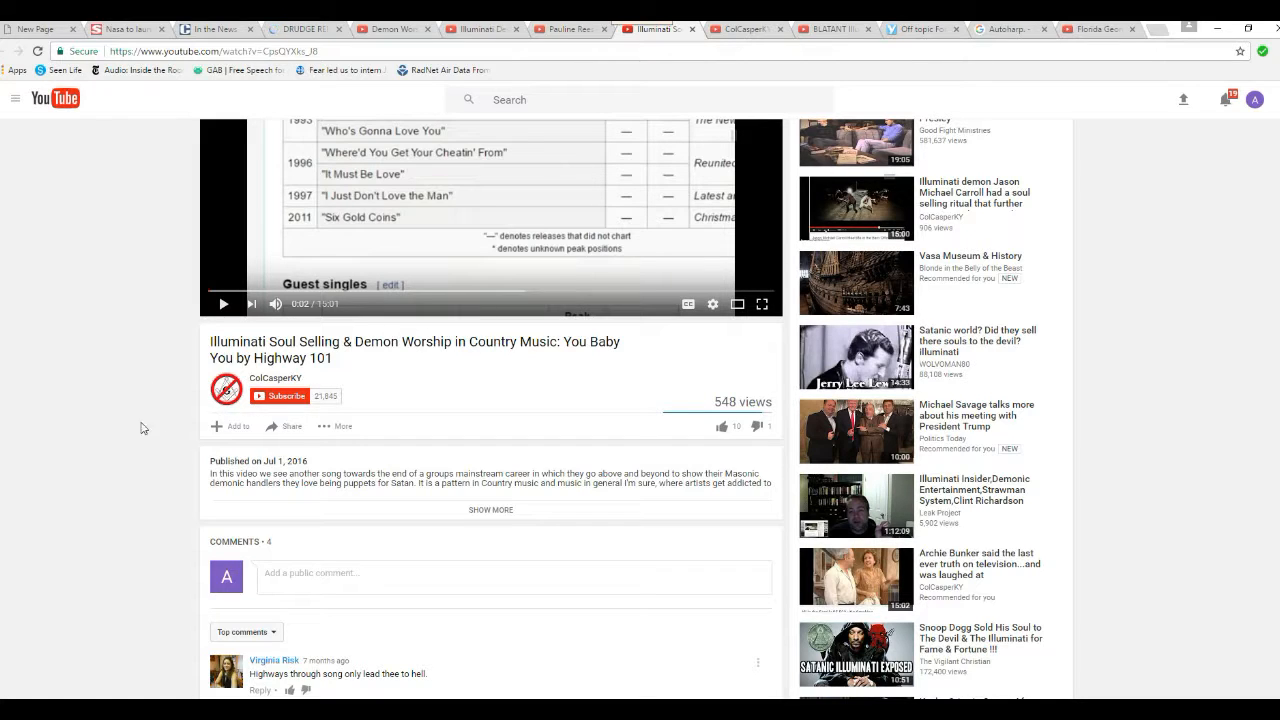
{"action": "mouse_move", "coordinate": [104, 432]}
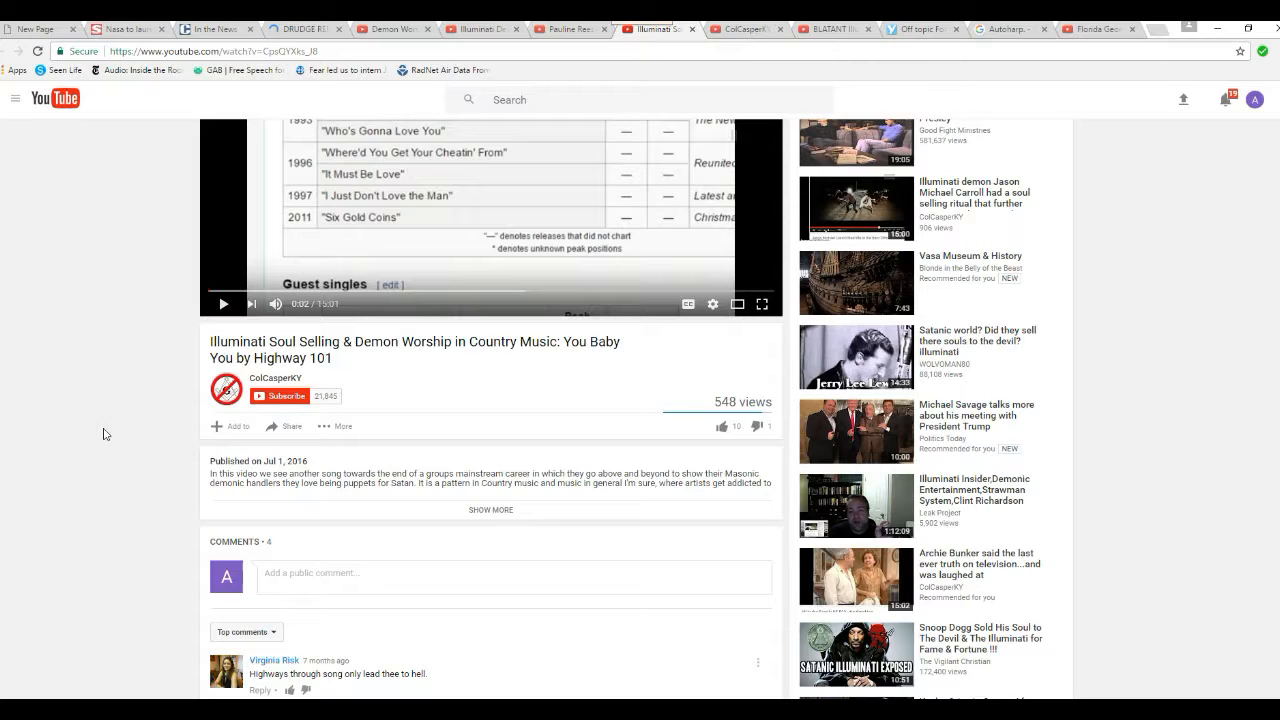
{"action": "mouse_move", "coordinate": [252, 428]}
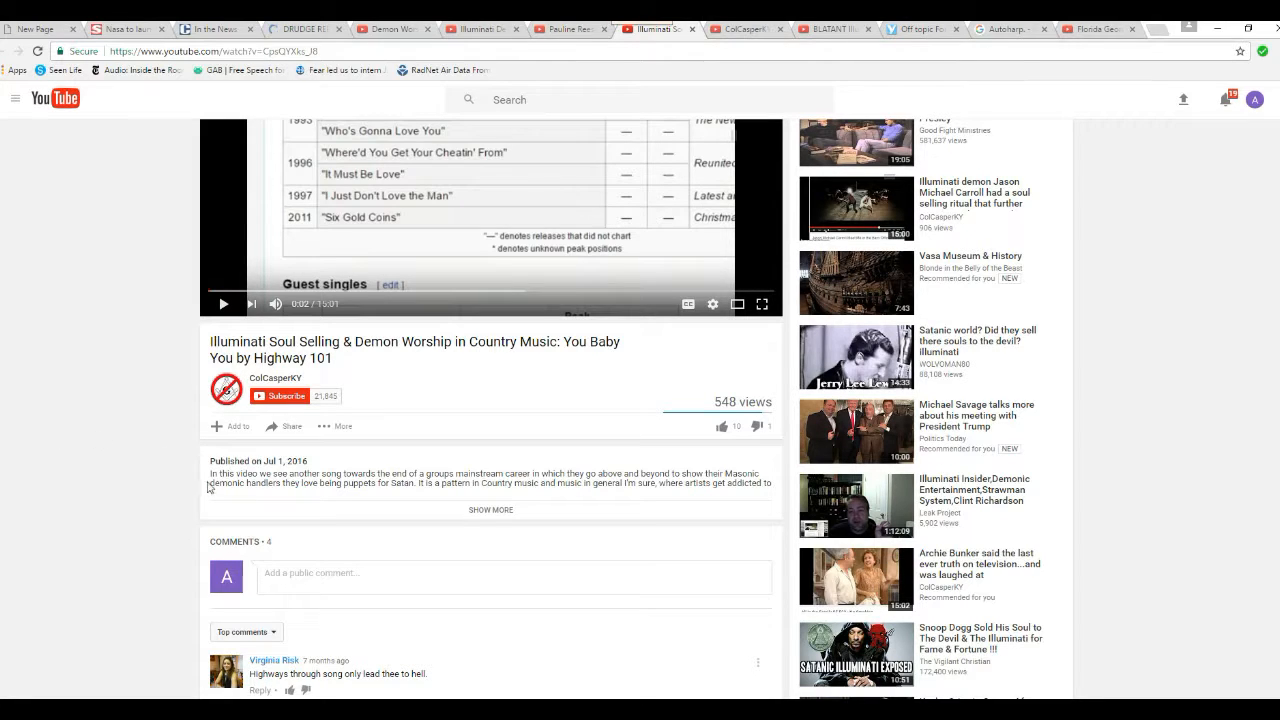
{"action": "mouse_move", "coordinate": [110, 472]}
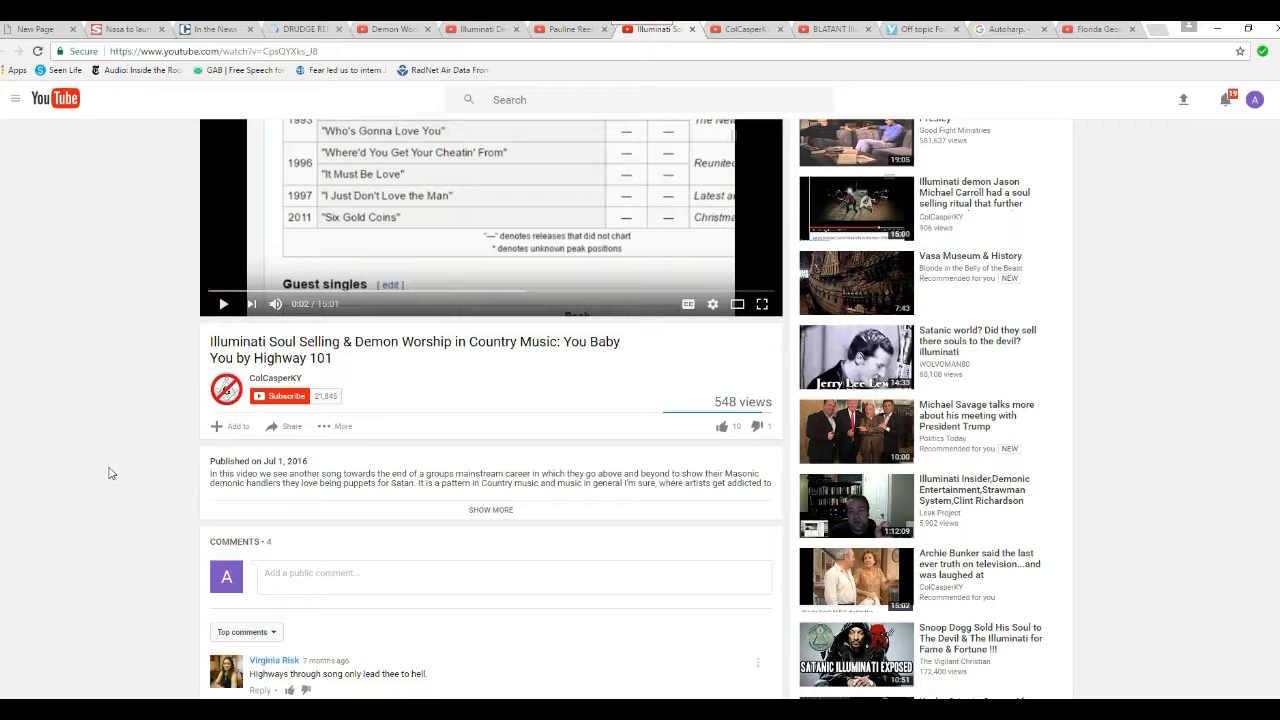
{"action": "mouse_move", "coordinate": [192, 444]}
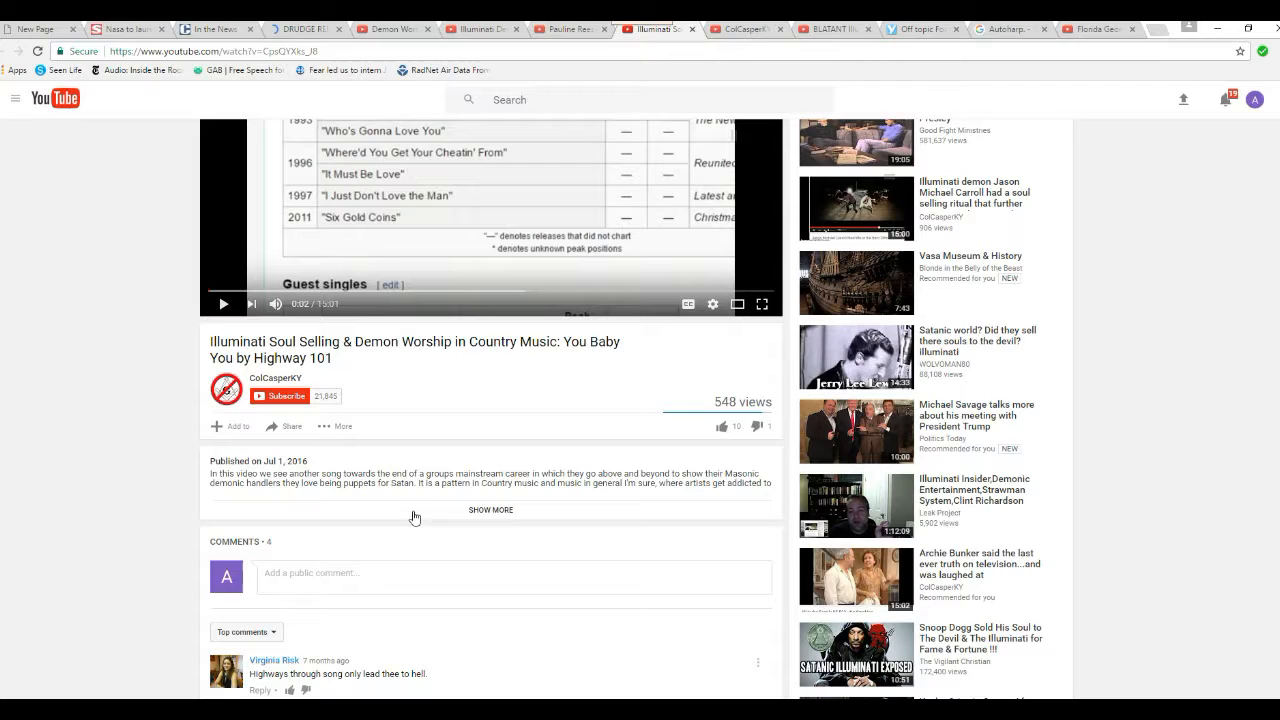
{"action": "mouse_move", "coordinate": [336, 524]}
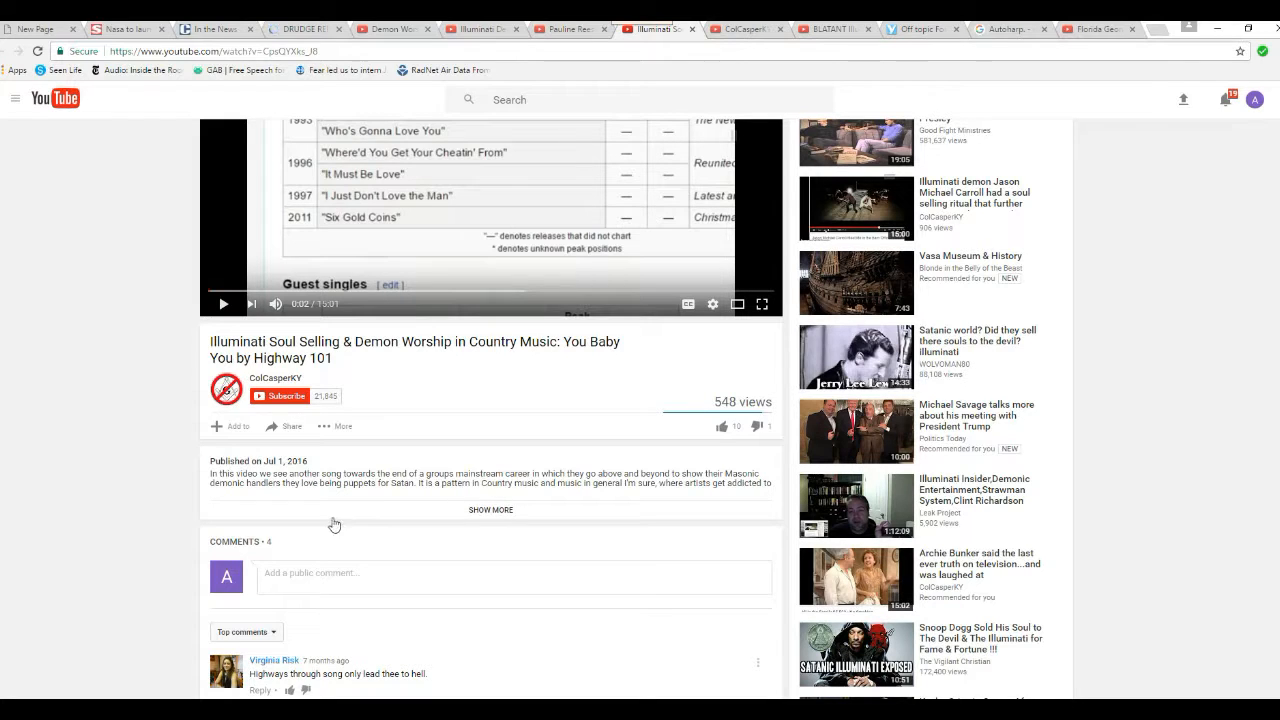
{"action": "mouse_move", "coordinate": [128, 514]}
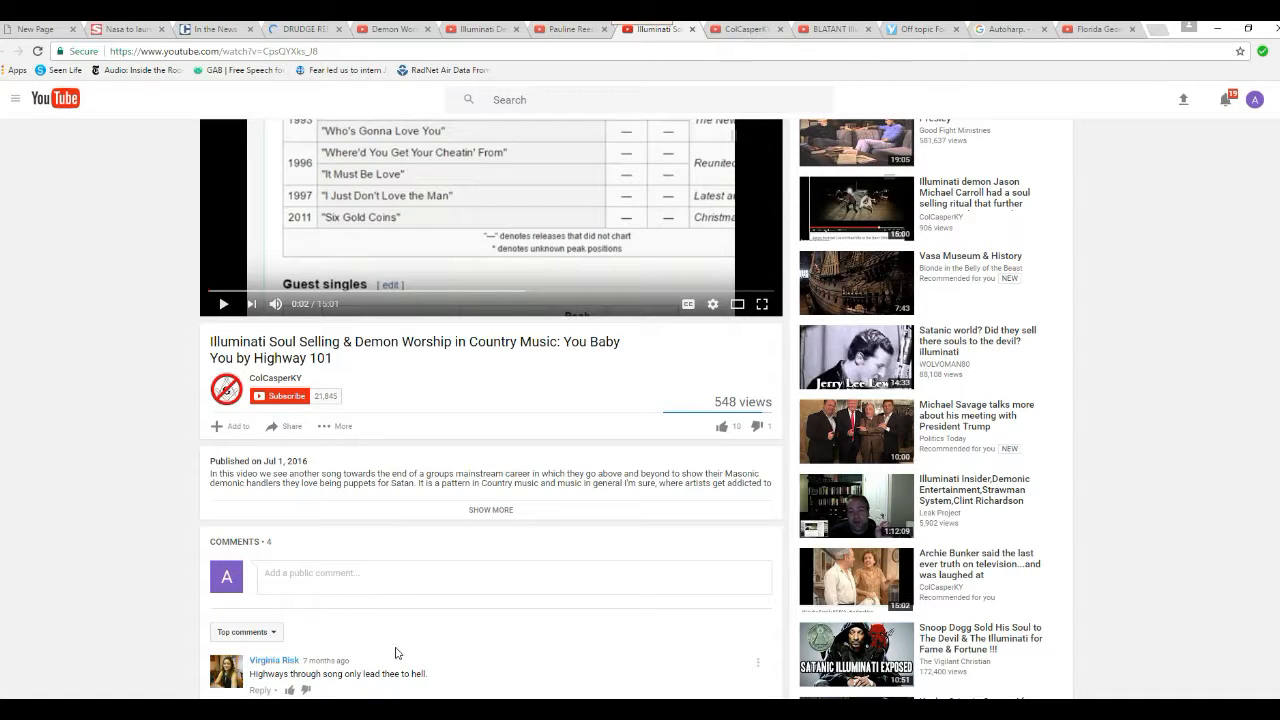
{"action": "mouse_move", "coordinate": [378, 588]}
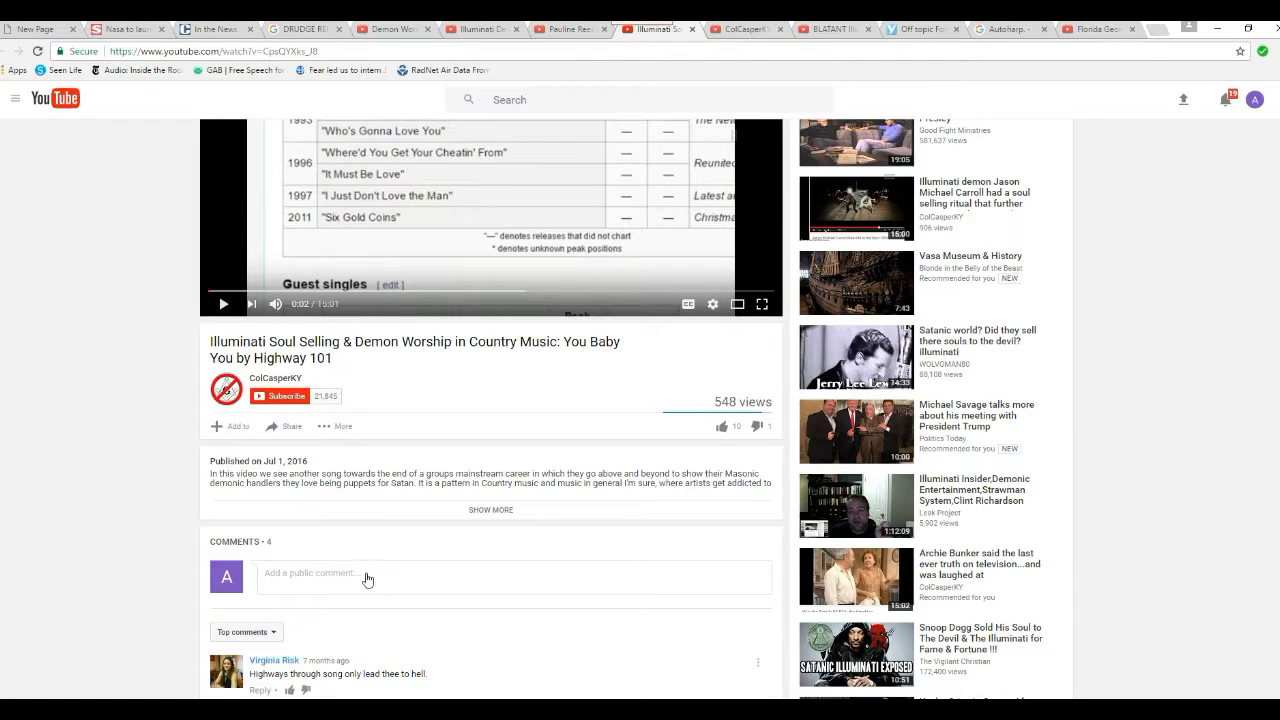
{"action": "mouse_move", "coordinate": [312, 532]}
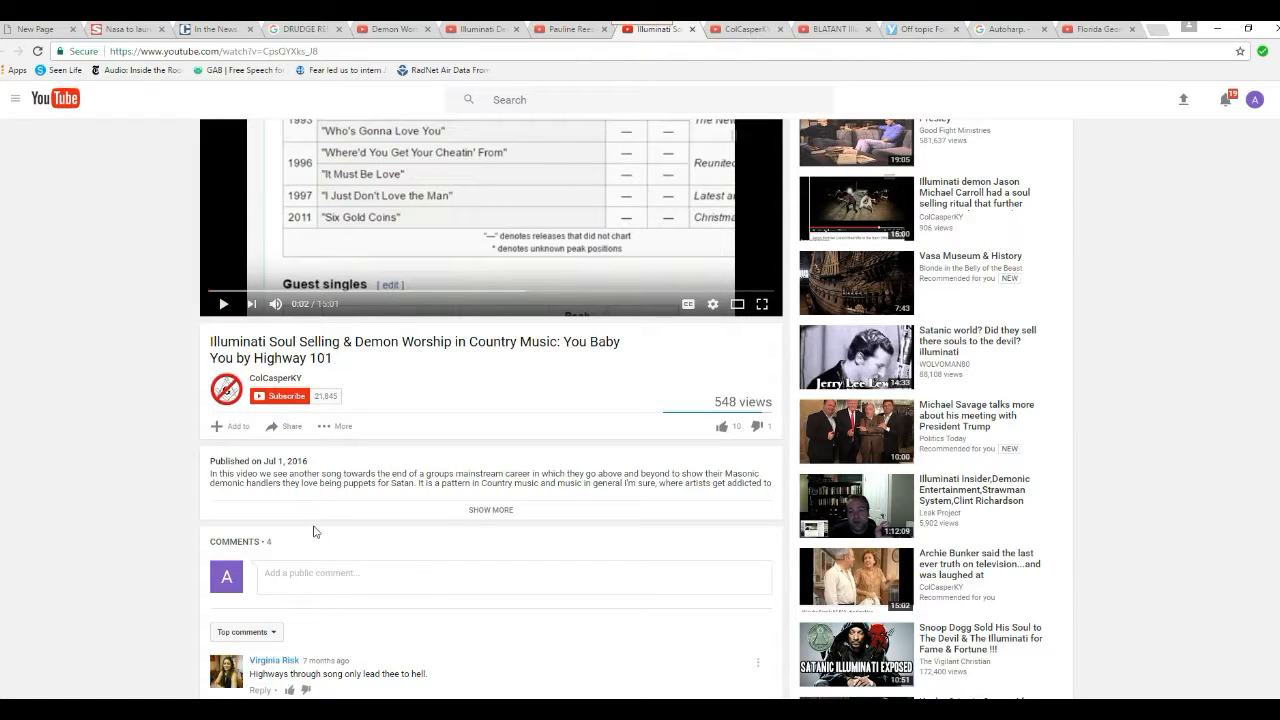
{"action": "mouse_move", "coordinate": [490, 560]}
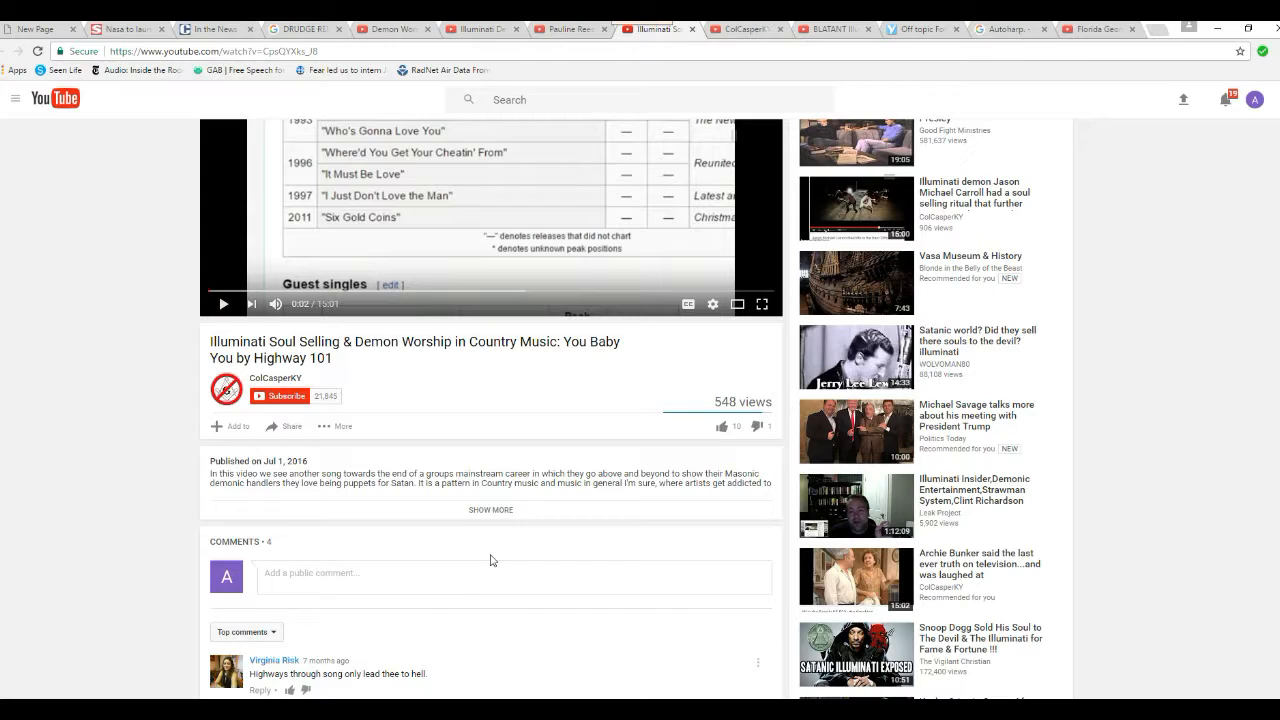
{"action": "mouse_move", "coordinate": [372, 600]}
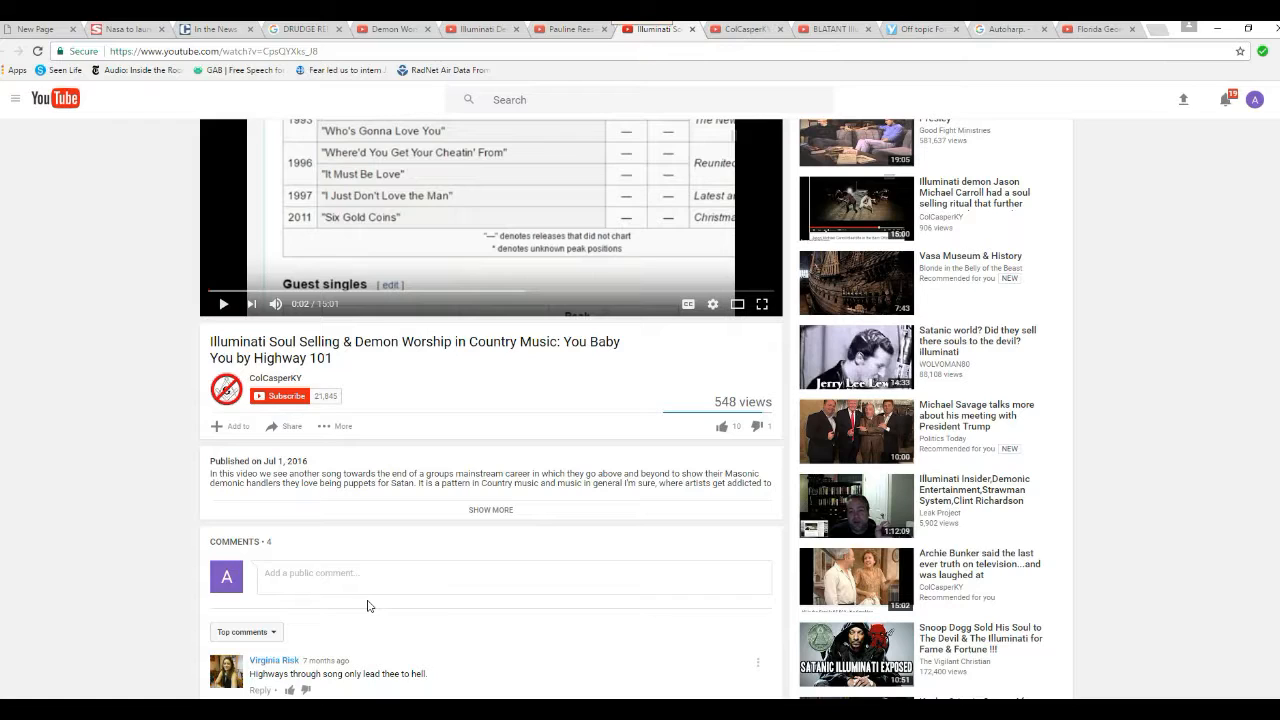
{"action": "mouse_move", "coordinate": [404, 606]}
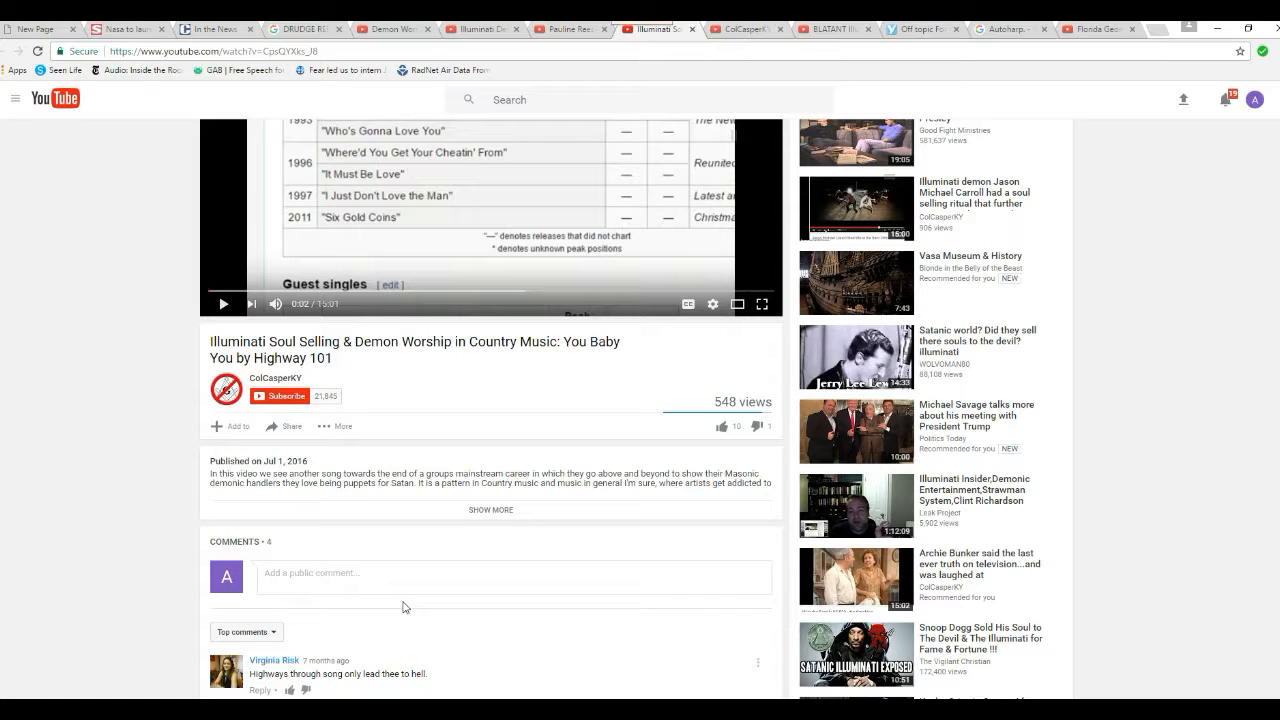
{"action": "mouse_move", "coordinate": [408, 622]}
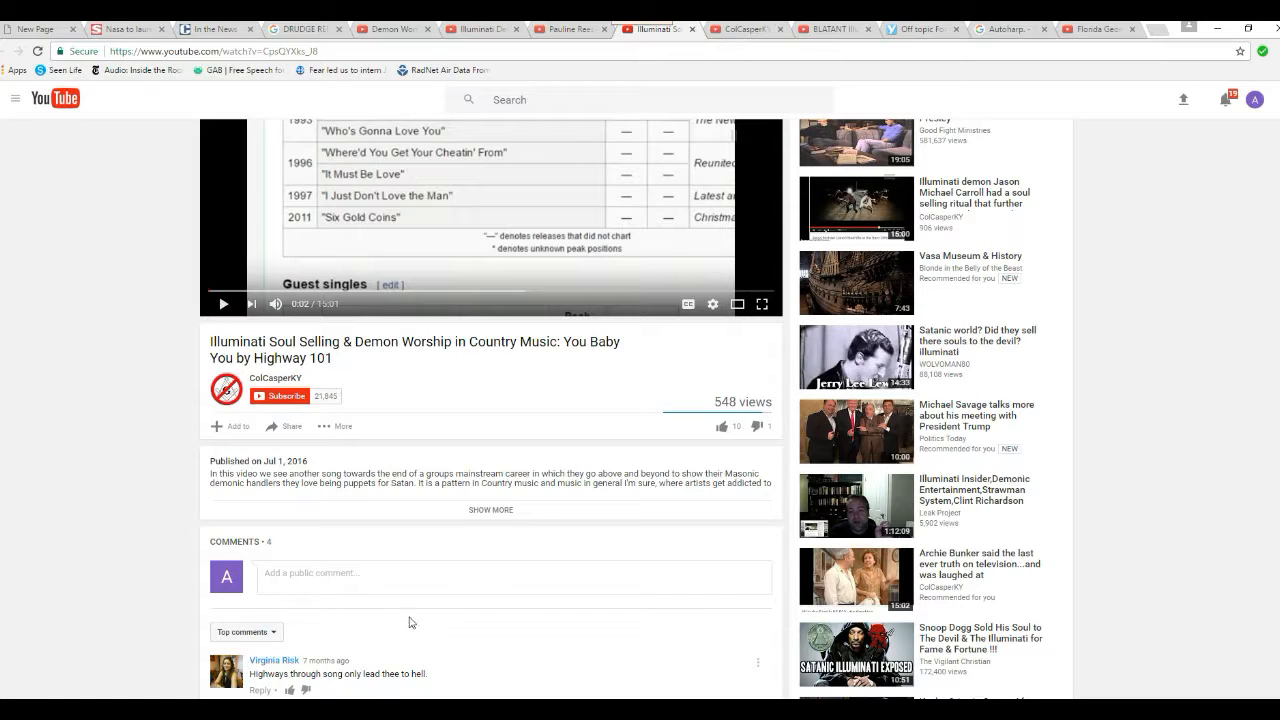
{"action": "mouse_move", "coordinate": [426, 592]}
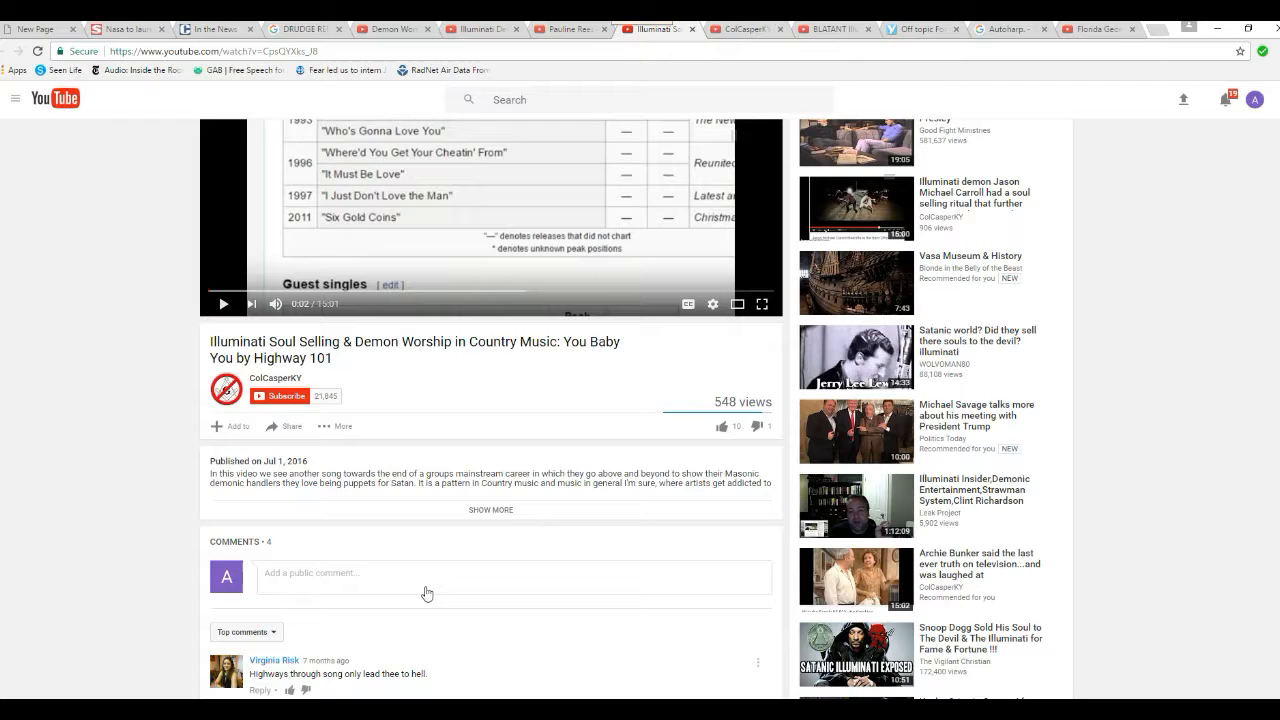
{"action": "mouse_move", "coordinate": [408, 568]}
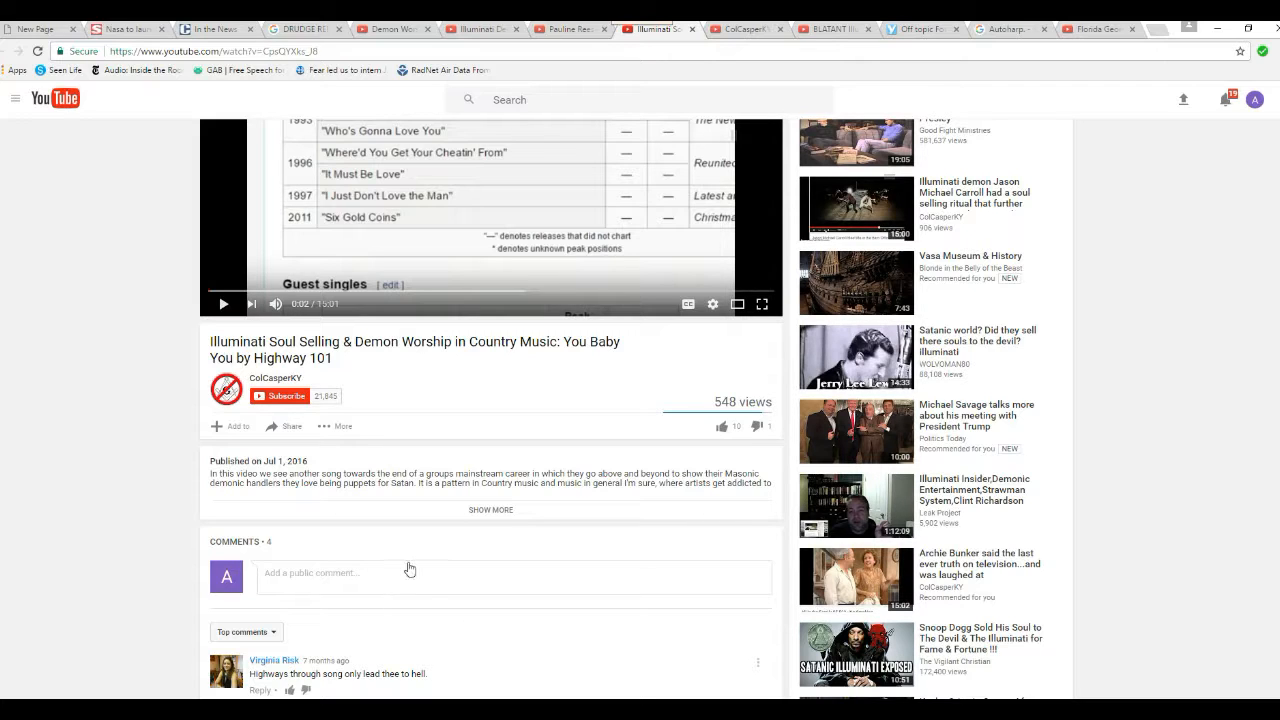
{"action": "mouse_move", "coordinate": [528, 598]}
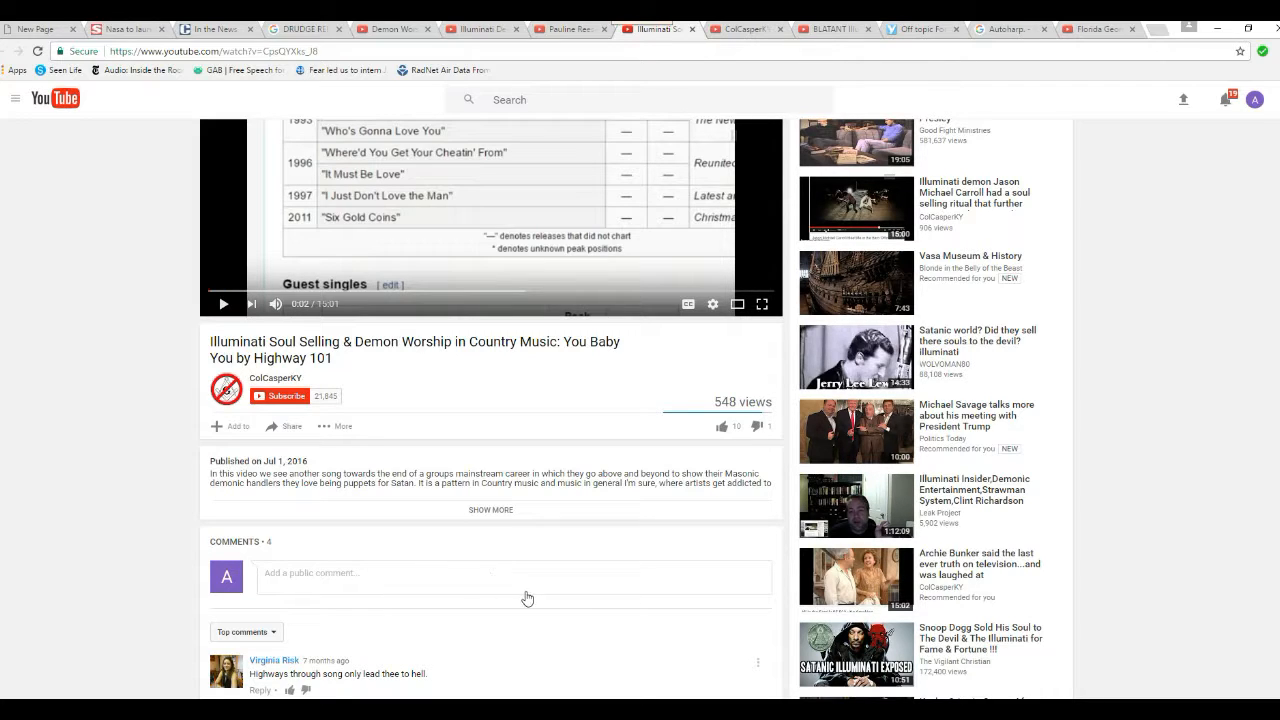
{"action": "mouse_move", "coordinate": [108, 610]}
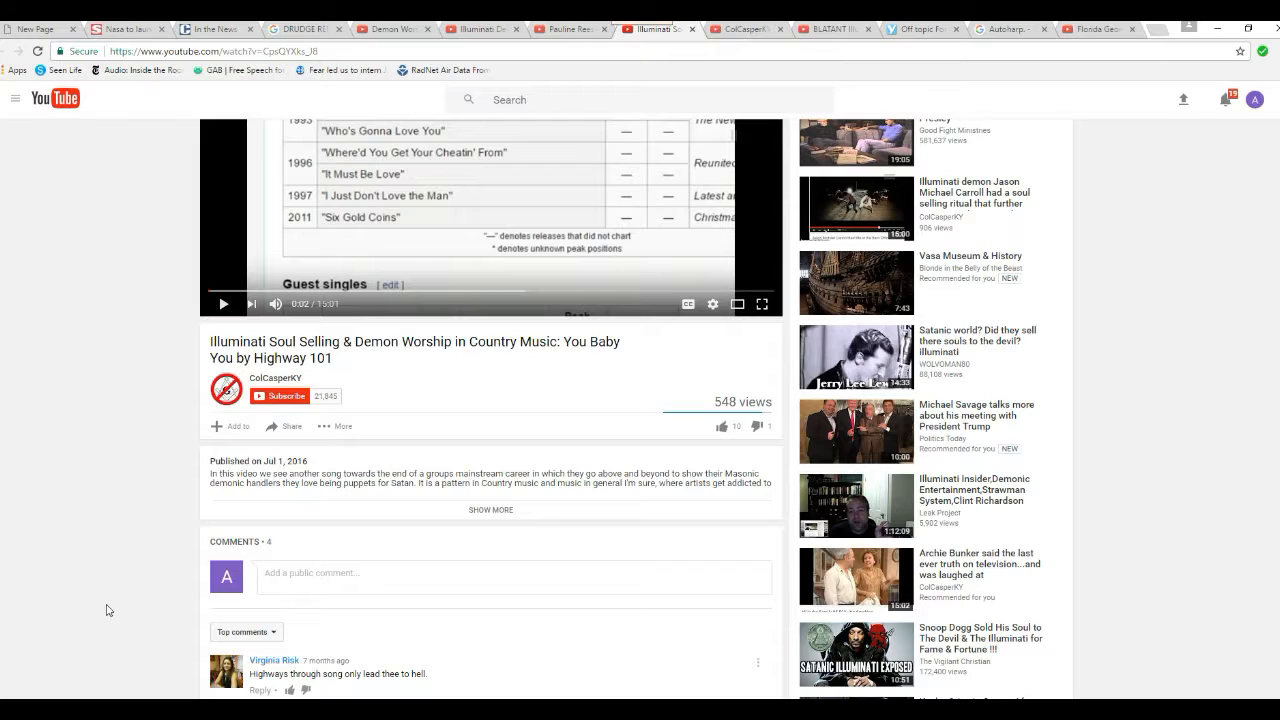
{"action": "mouse_move", "coordinate": [140, 620]}
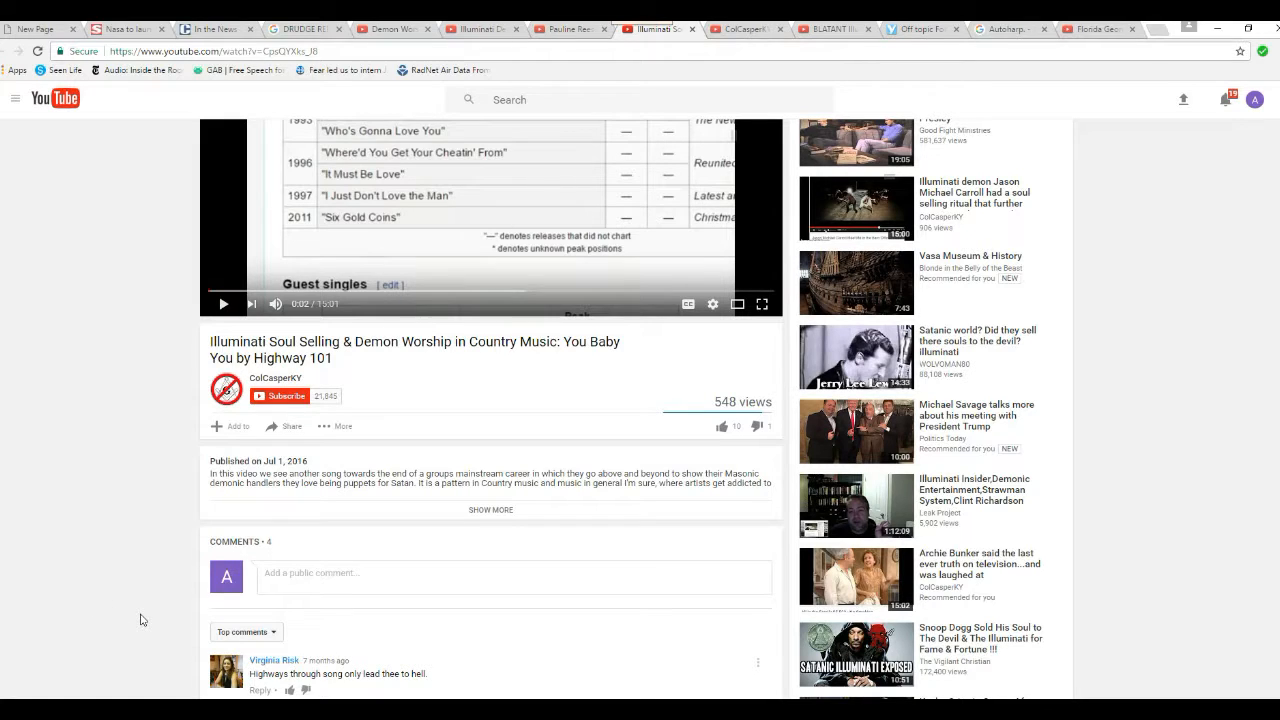
{"action": "mouse_move", "coordinate": [86, 588]}
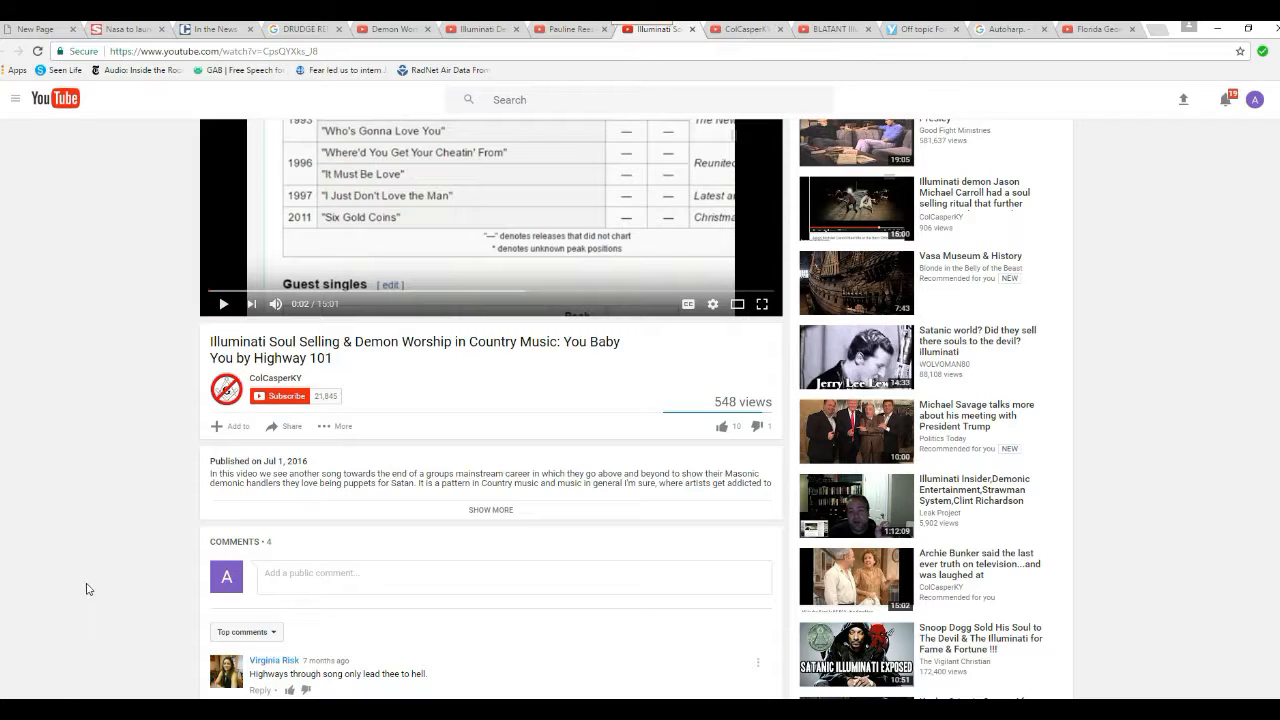
{"action": "mouse_move", "coordinate": [76, 592]}
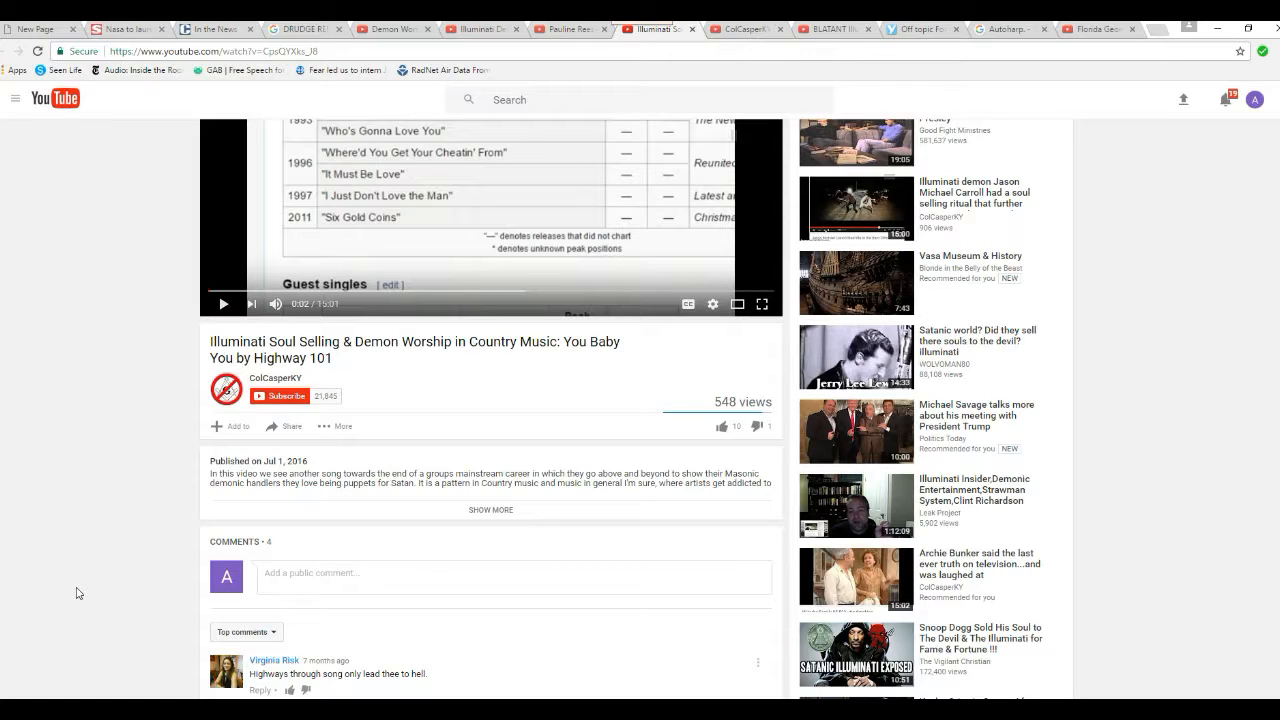
{"action": "mouse_move", "coordinate": [70, 548]}
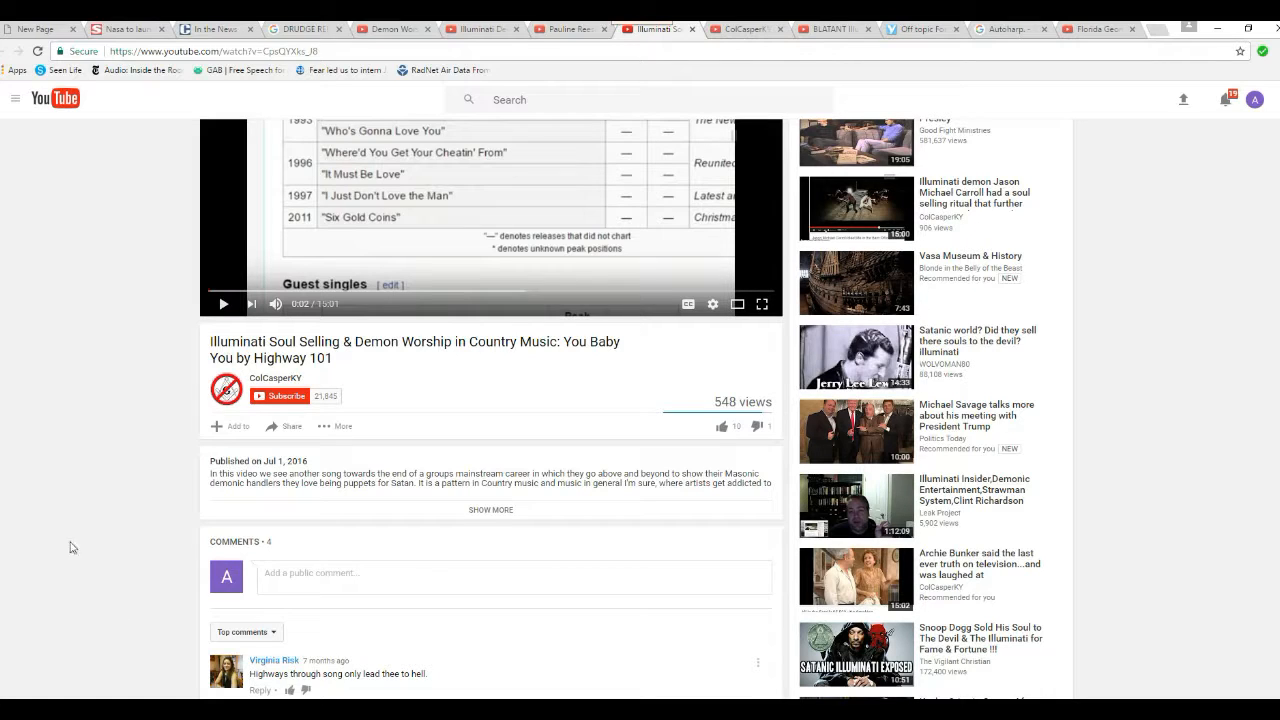
{"action": "mouse_move", "coordinate": [90, 560]}
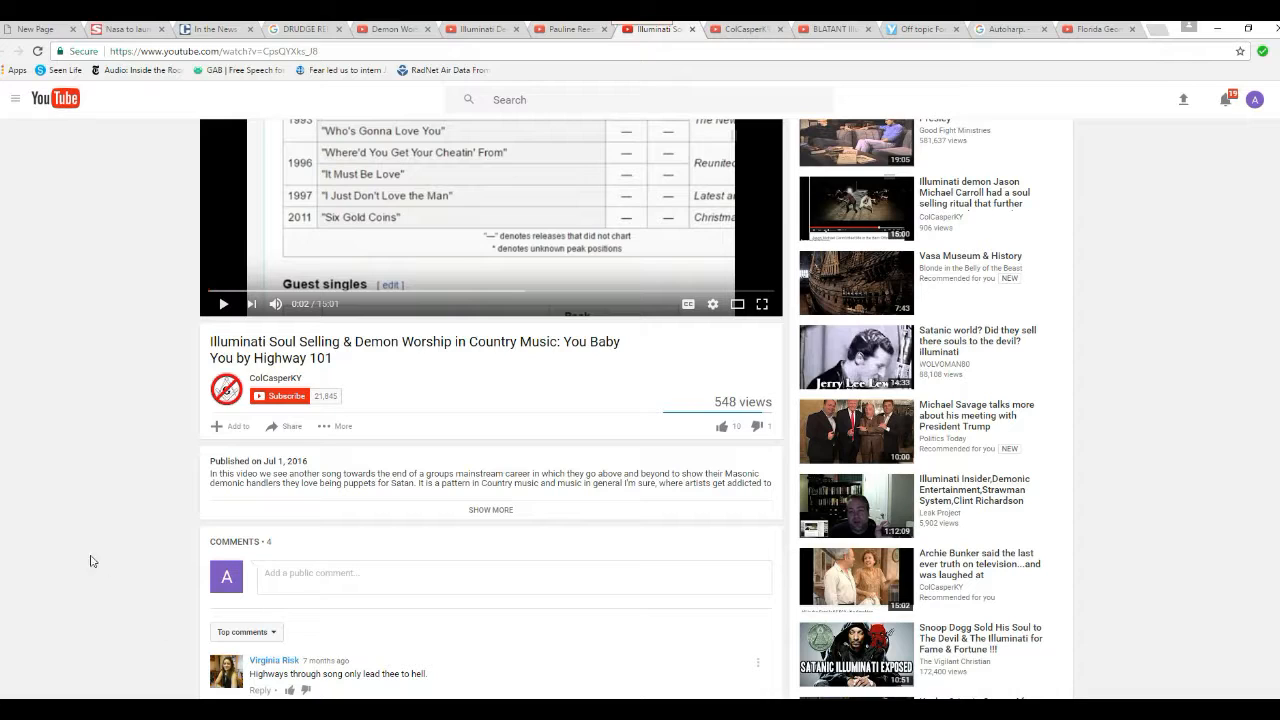
{"action": "mouse_move", "coordinate": [108, 584]}
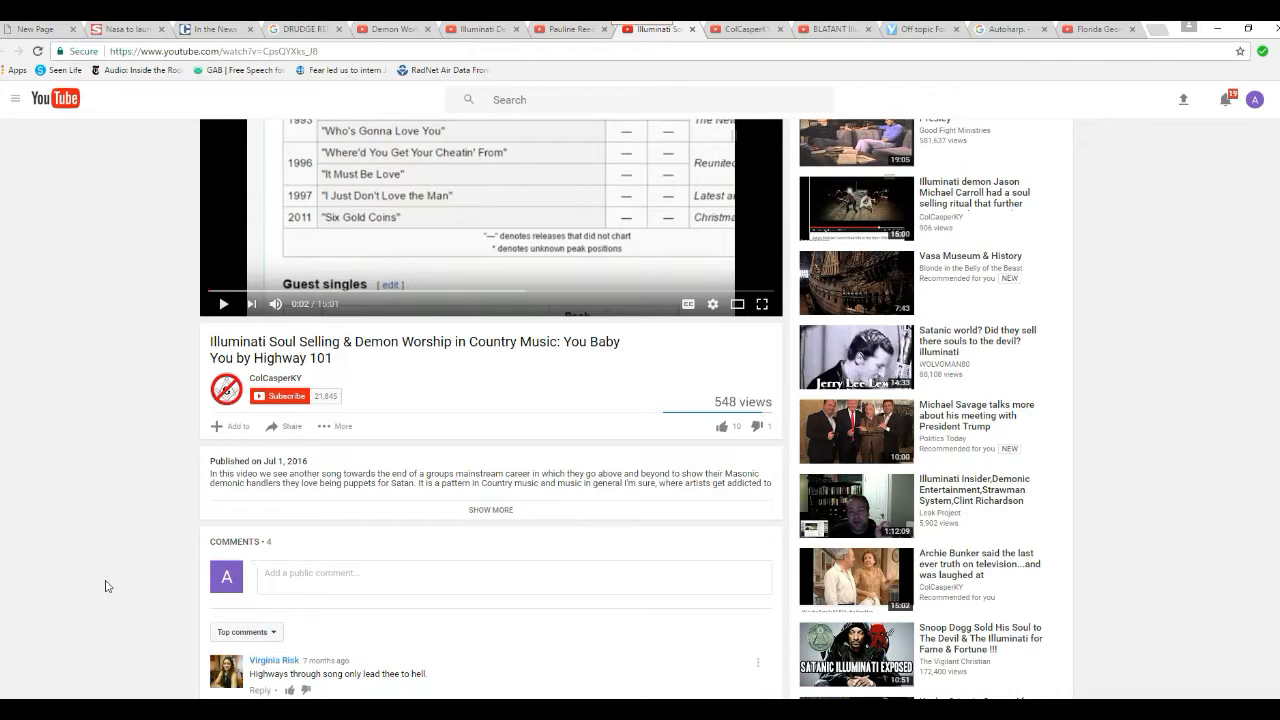
{"action": "mouse_move", "coordinate": [132, 556]}
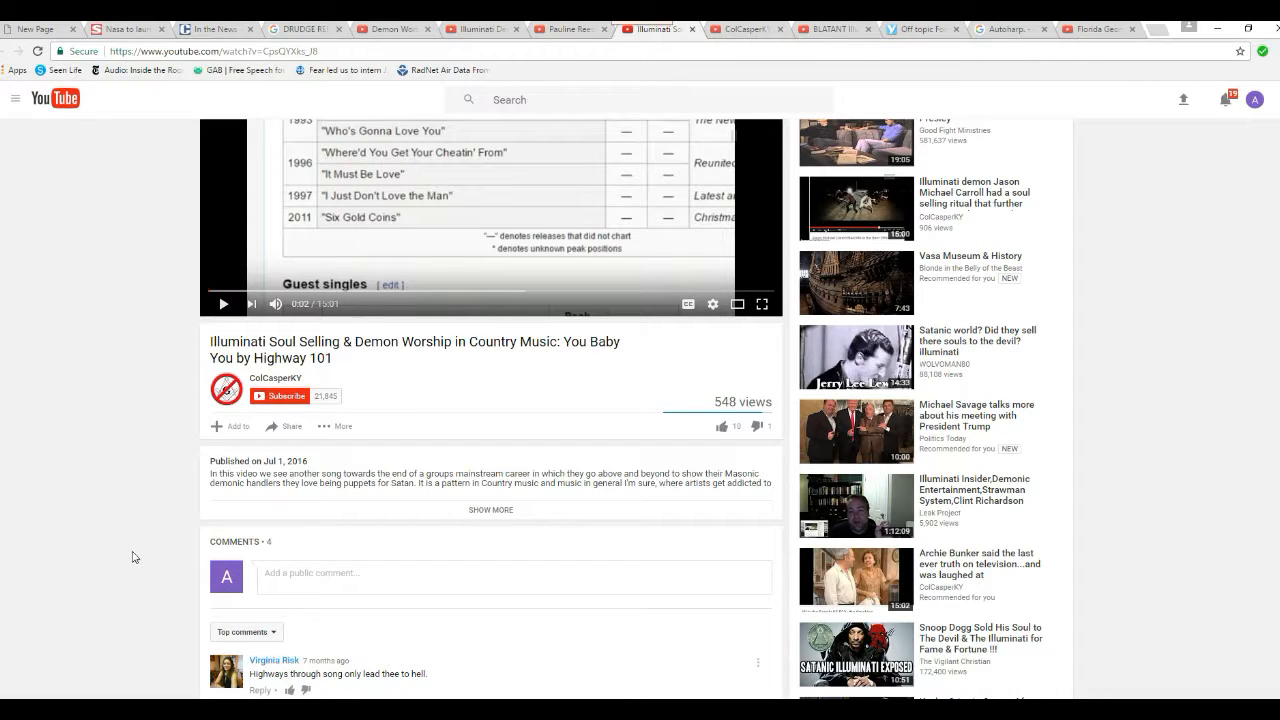
{"action": "mouse_move", "coordinate": [140, 598]}
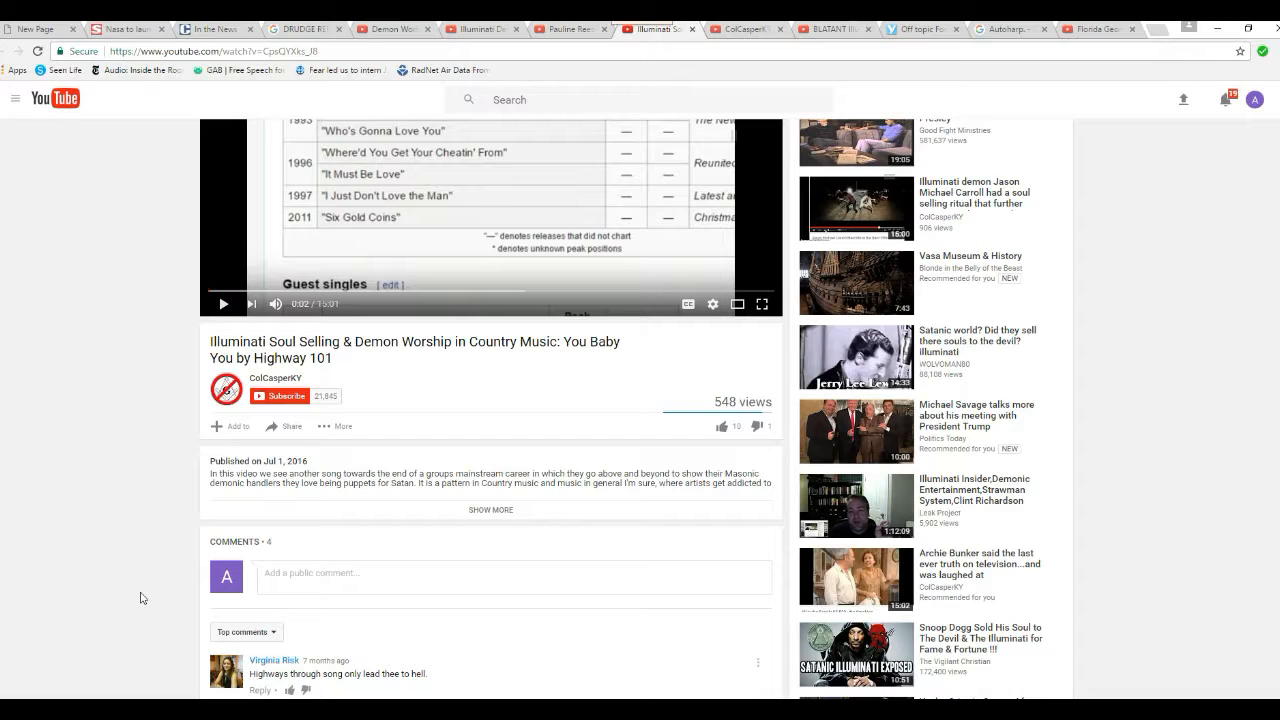
{"action": "mouse_move", "coordinate": [120, 592]}
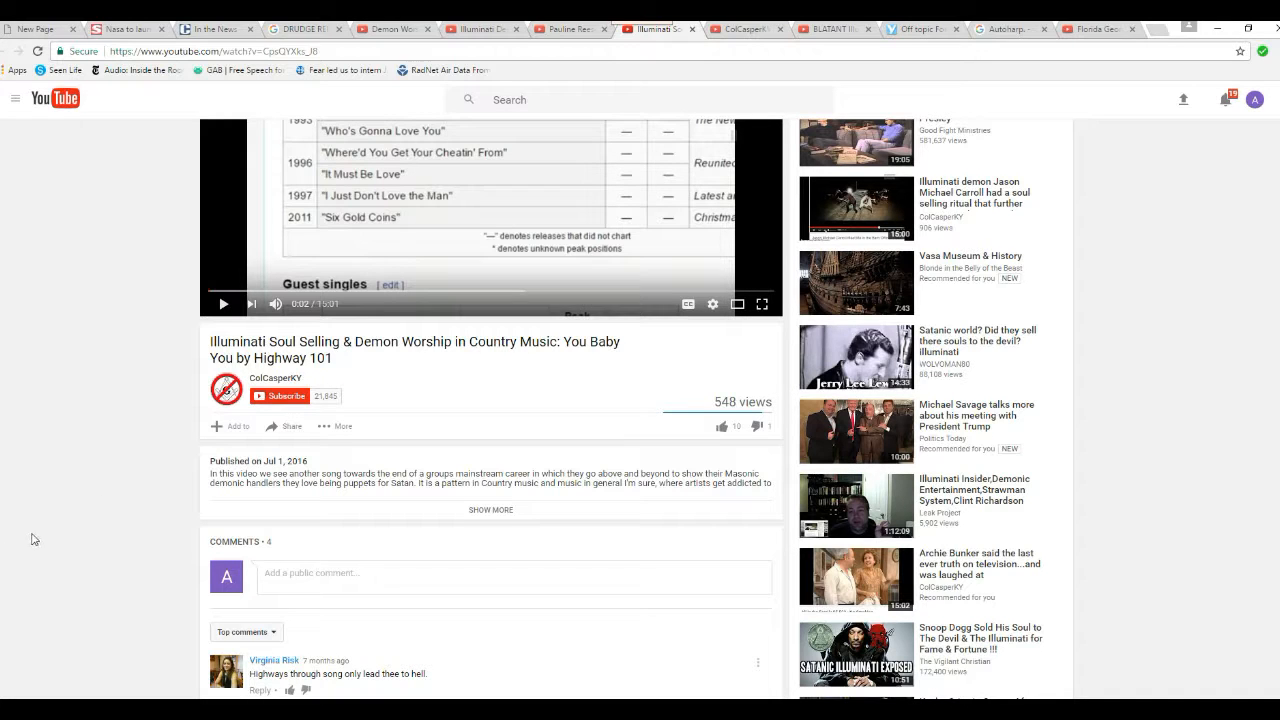
{"action": "mouse_move", "coordinate": [62, 570]}
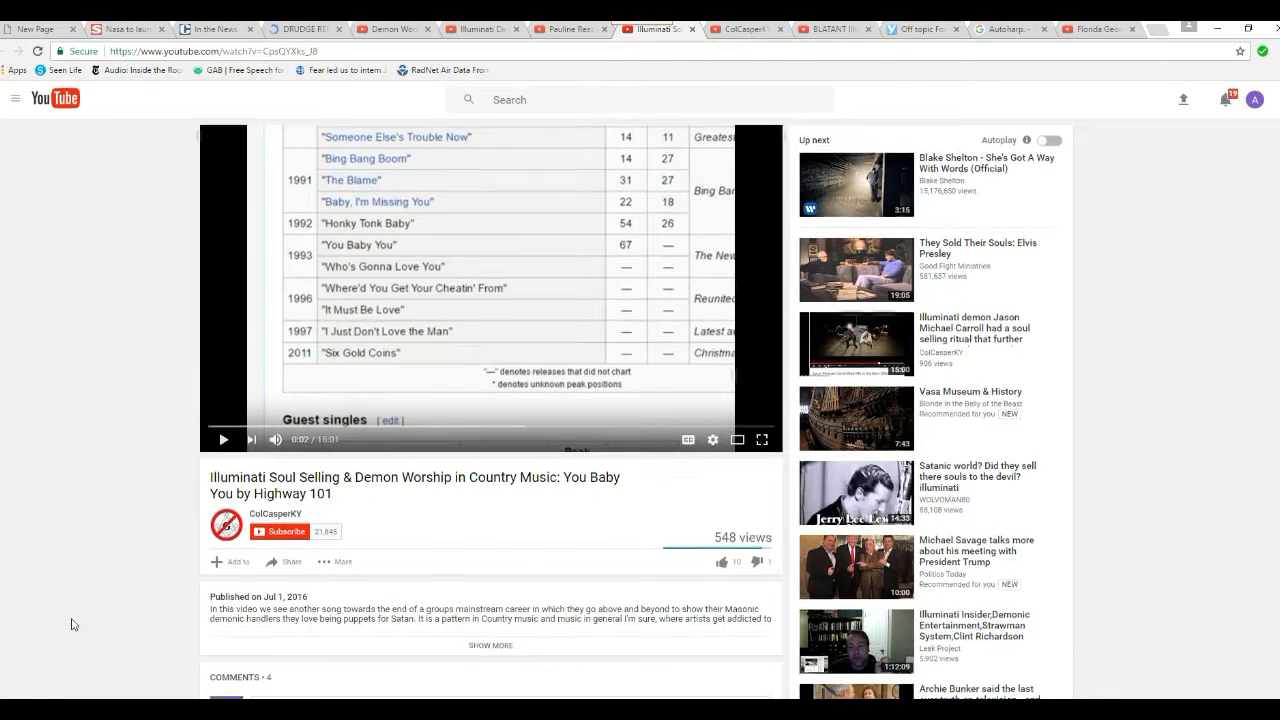
- Scroll the Highway 101 'You Baby You' page down until viewer comments and a reply show
{"action": "scroll", "scroll_direction": "down", "scroll_amount": 3}
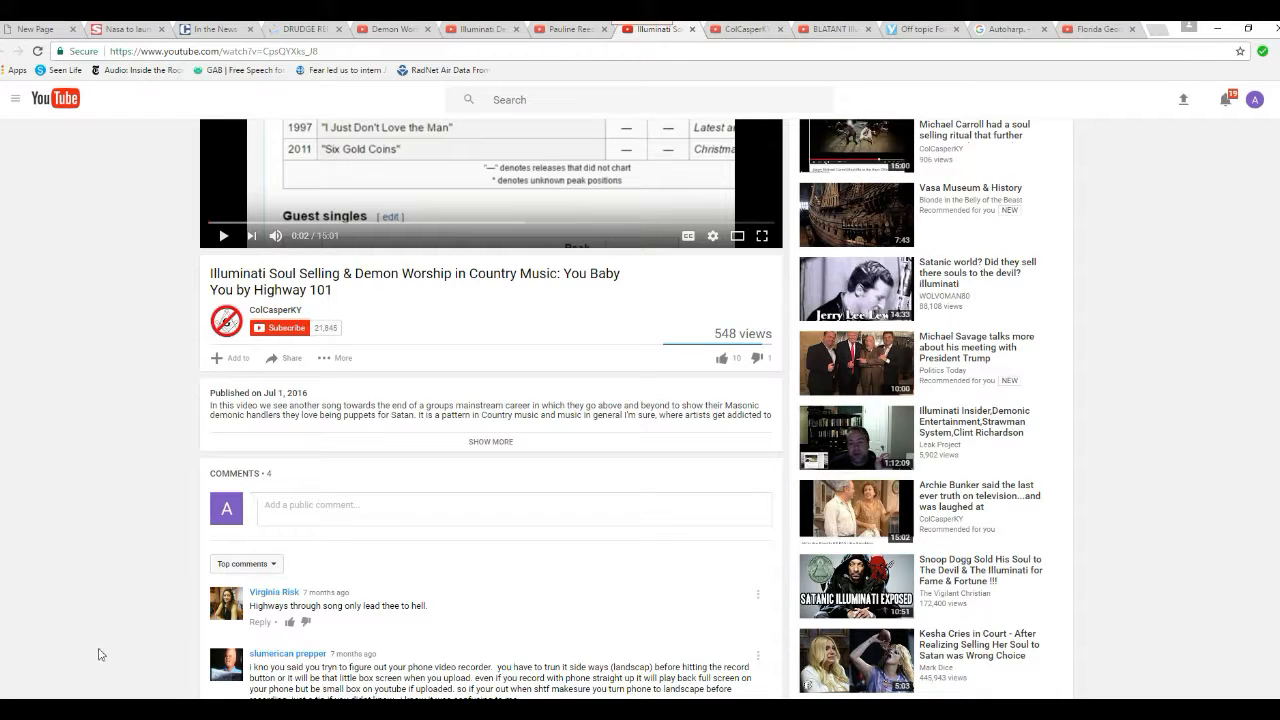
{"action": "scroll", "scroll_direction": "down", "scroll_amount": 3}
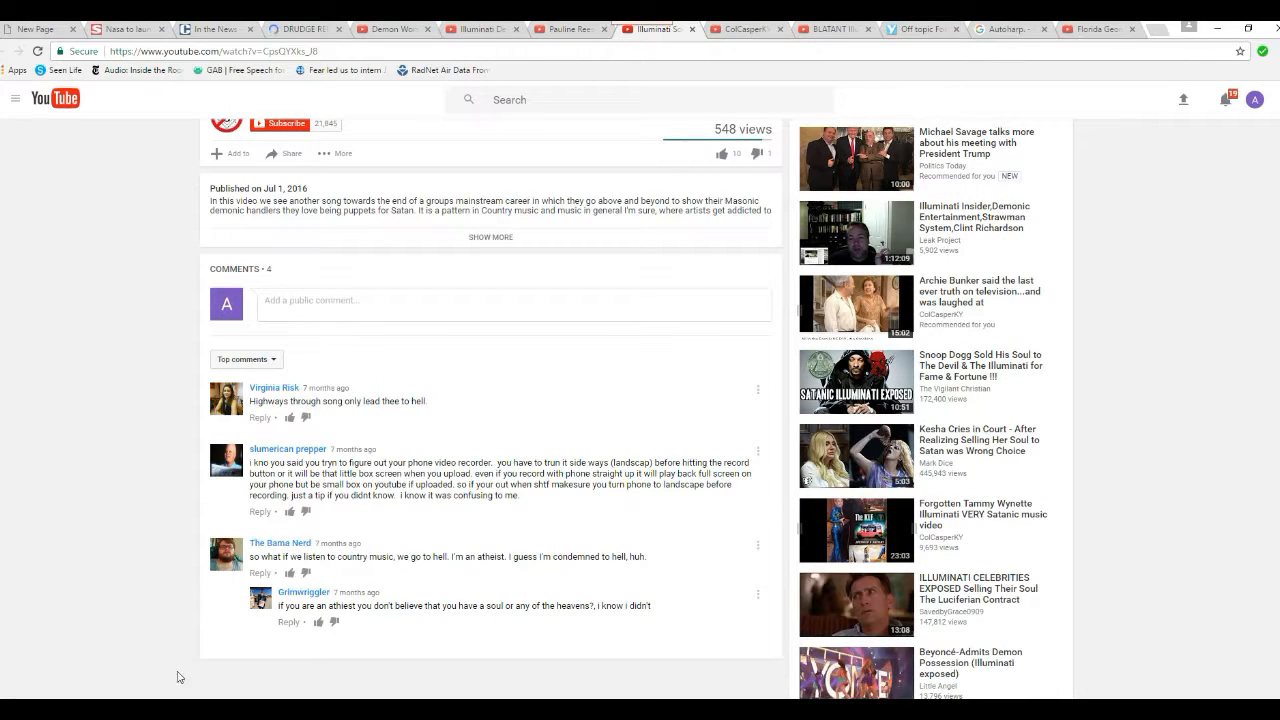
{"action": "mouse_move", "coordinate": [120, 570]}
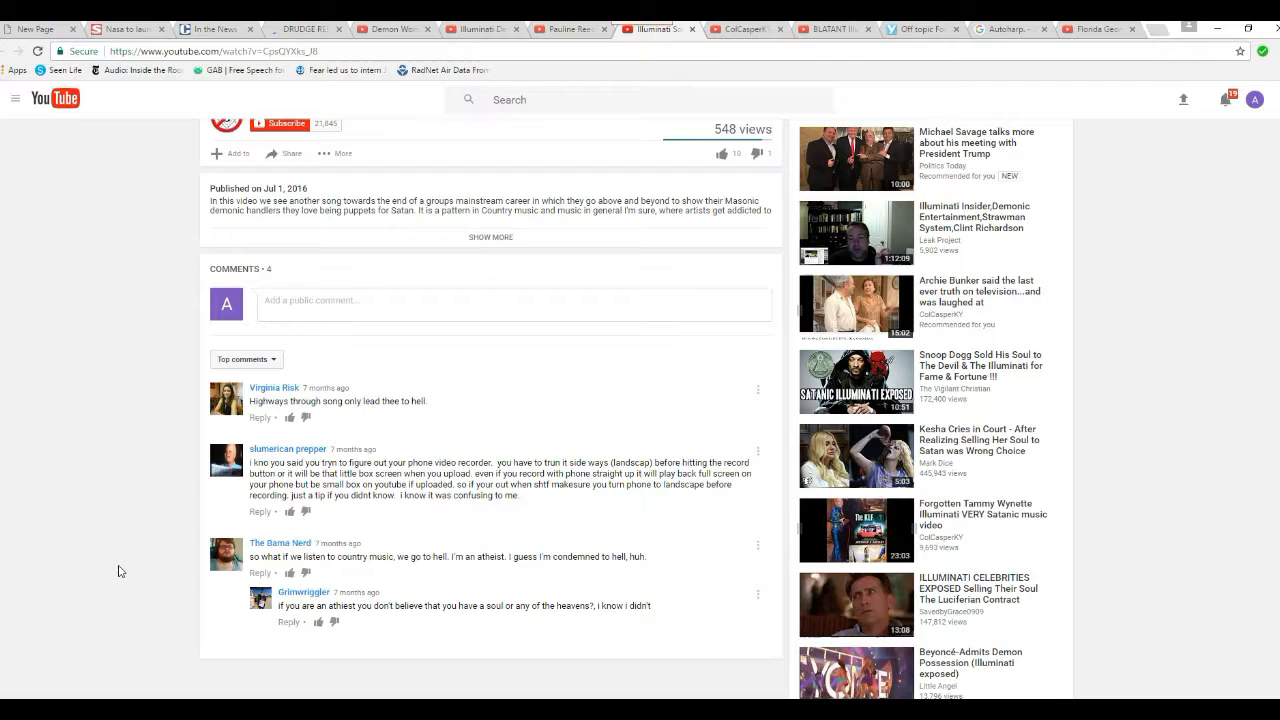
{"action": "mouse_move", "coordinate": [84, 580]}
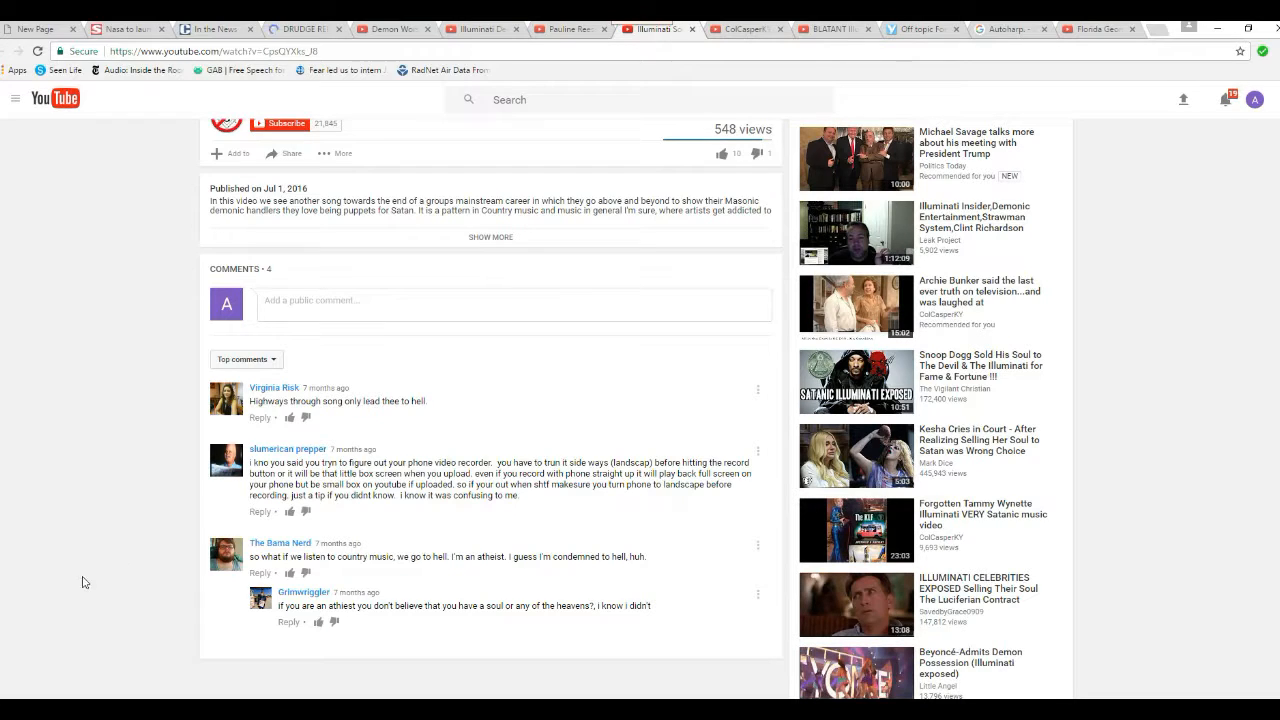
{"action": "mouse_move", "coordinate": [108, 564]}
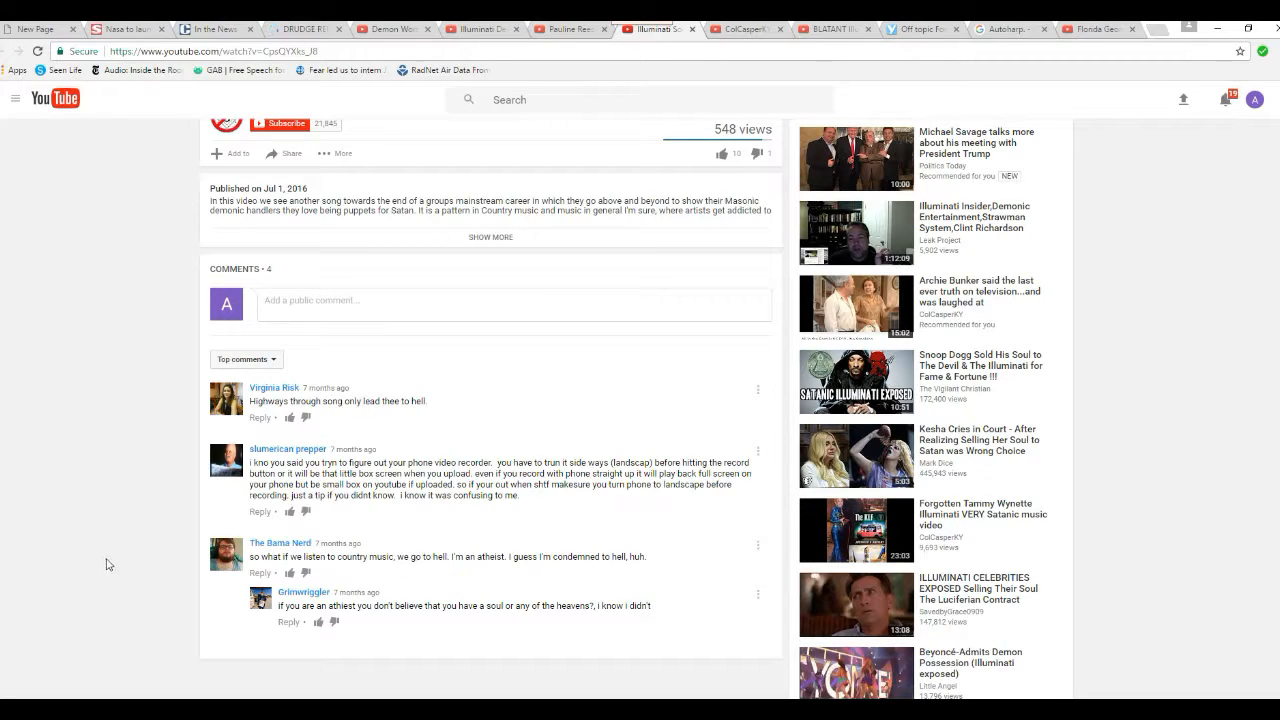
{"action": "mouse_move", "coordinate": [150, 550]}
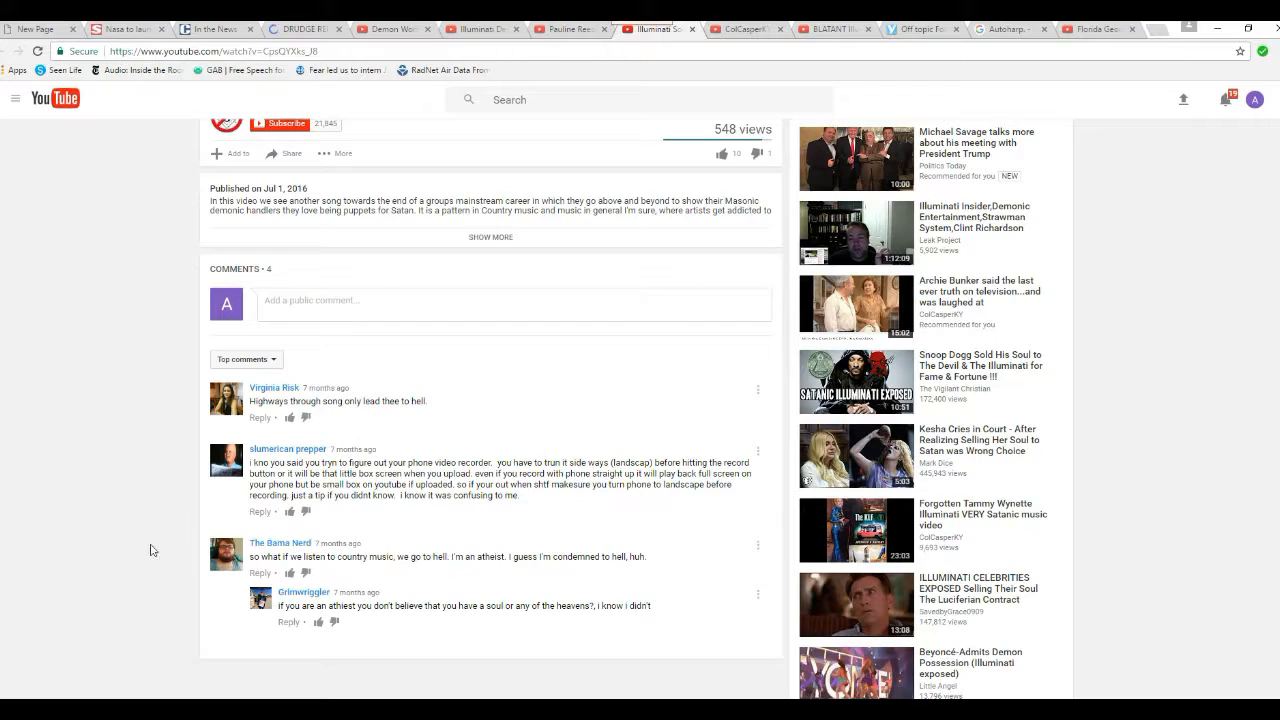